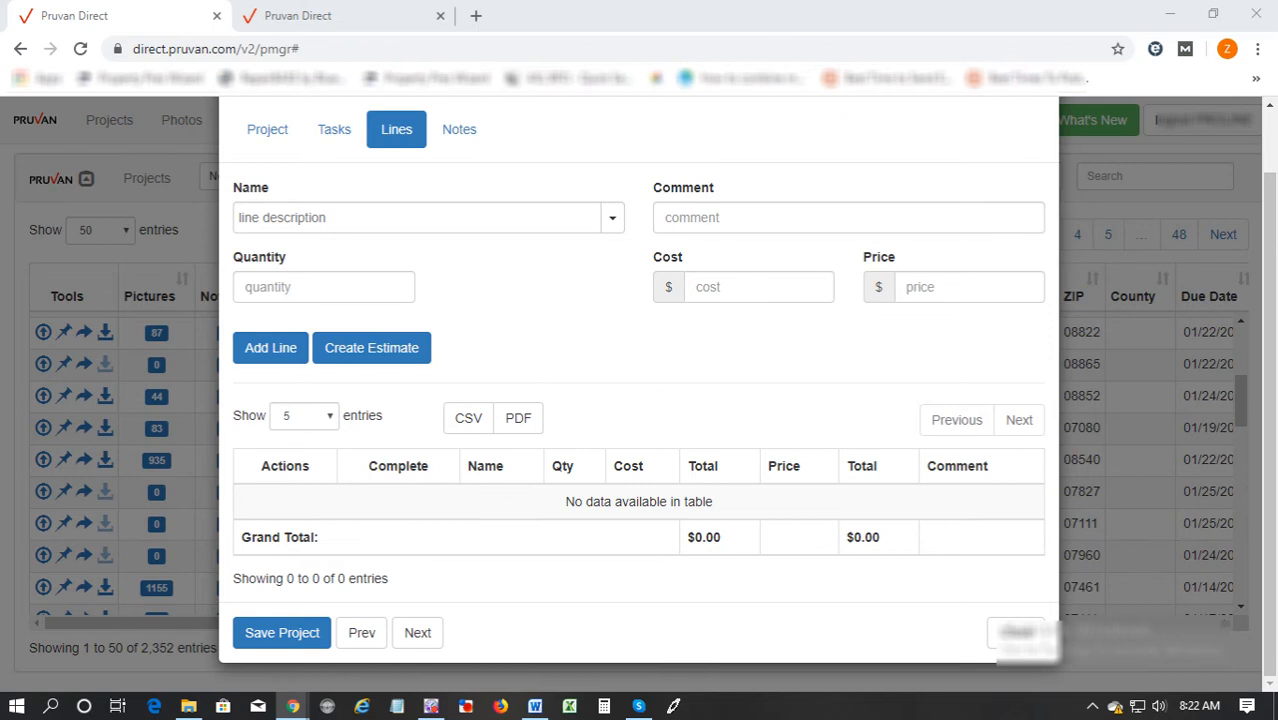
pyautogui.moveTo(544, 370)
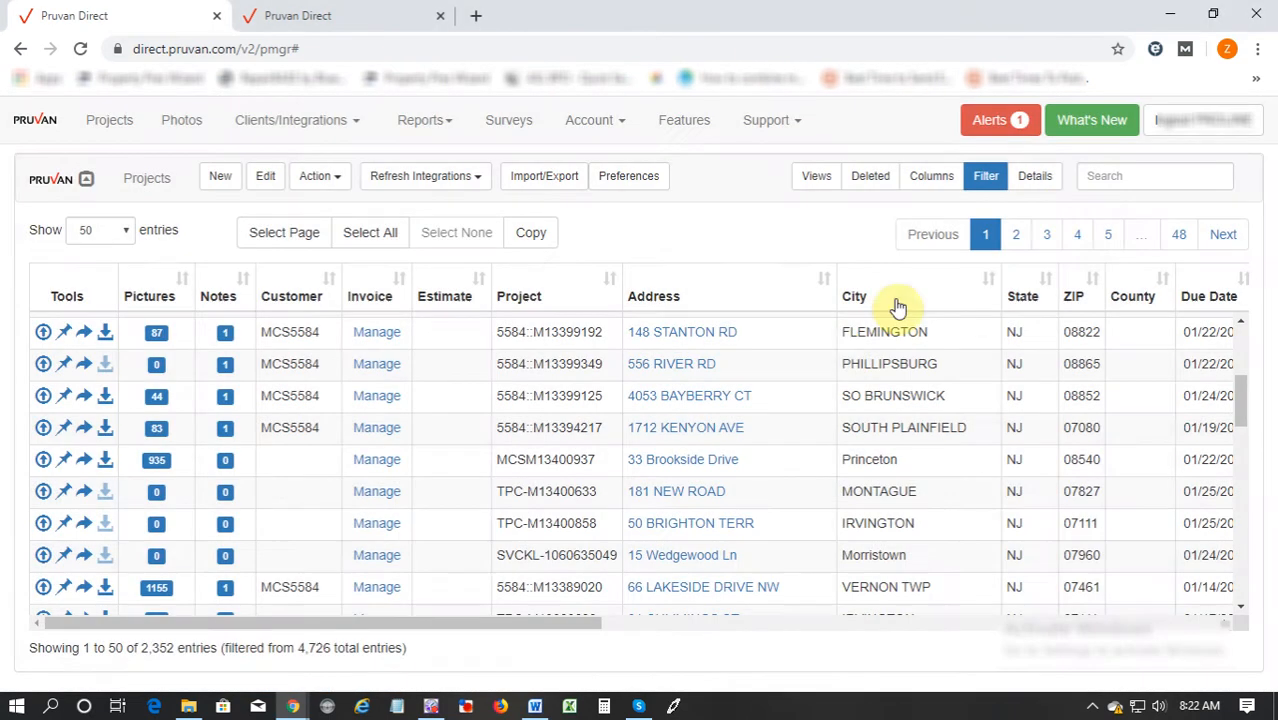
pyautogui.moveTo(844, 356)
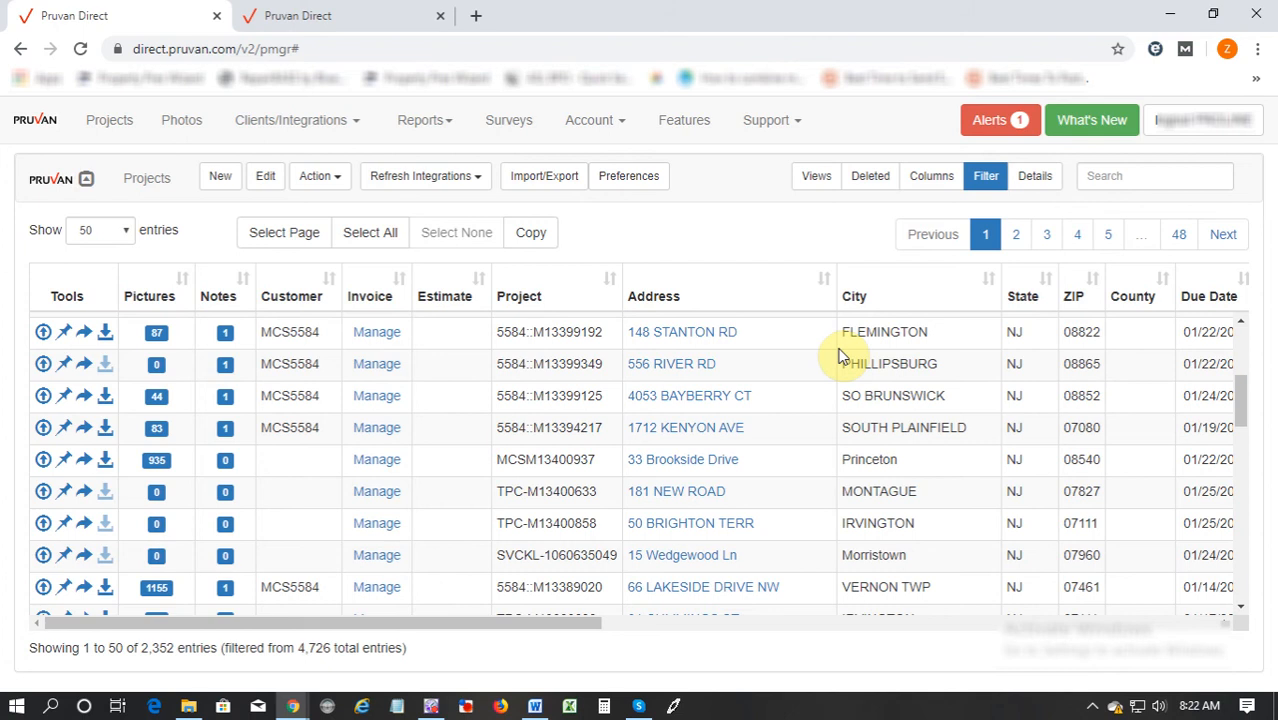
pyautogui.moveTo(764, 360)
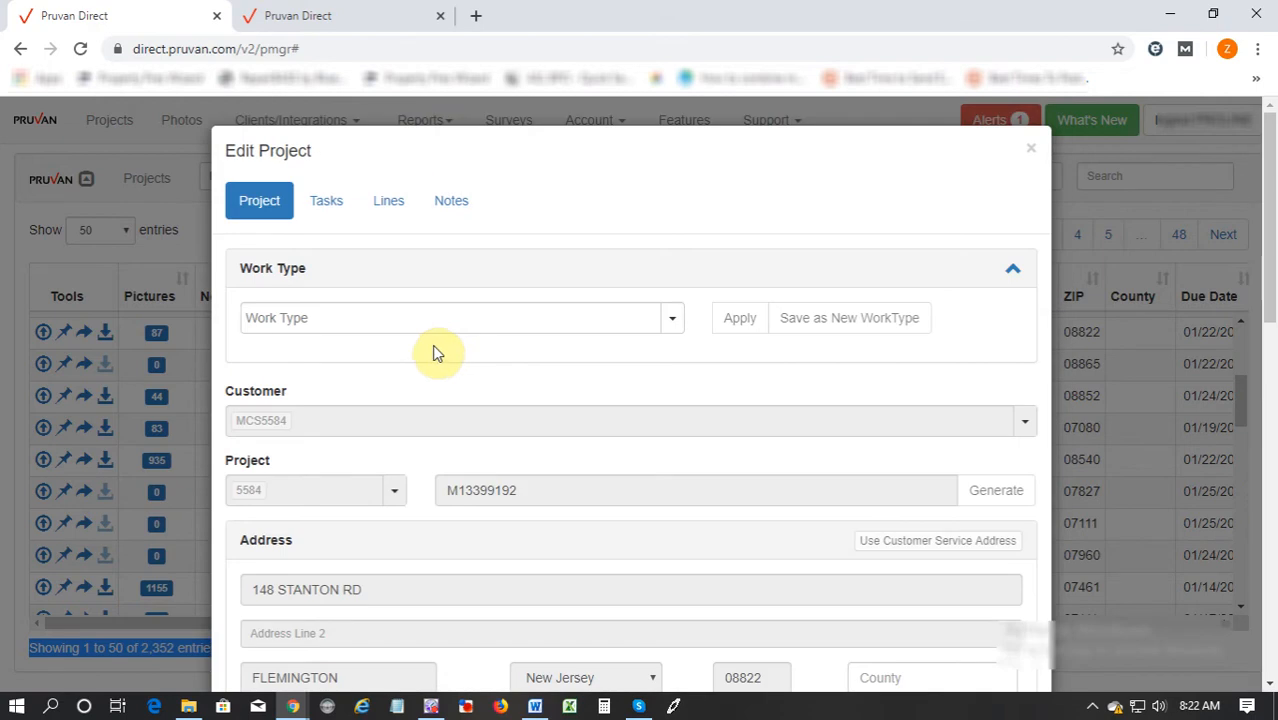
# Step: Show the Lines section of the 148 STANTON RD project, currently empty with a $0.00 total
pyautogui.click(388, 200)
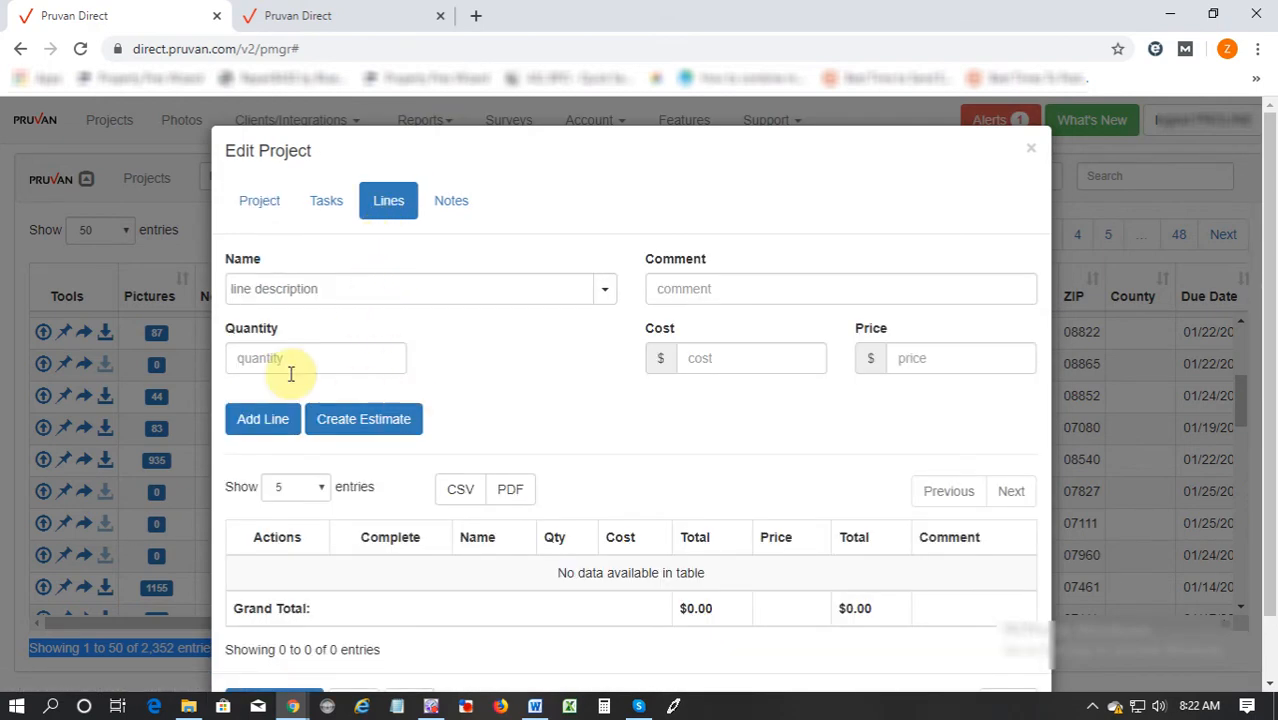
pyautogui.moveTo(448, 430)
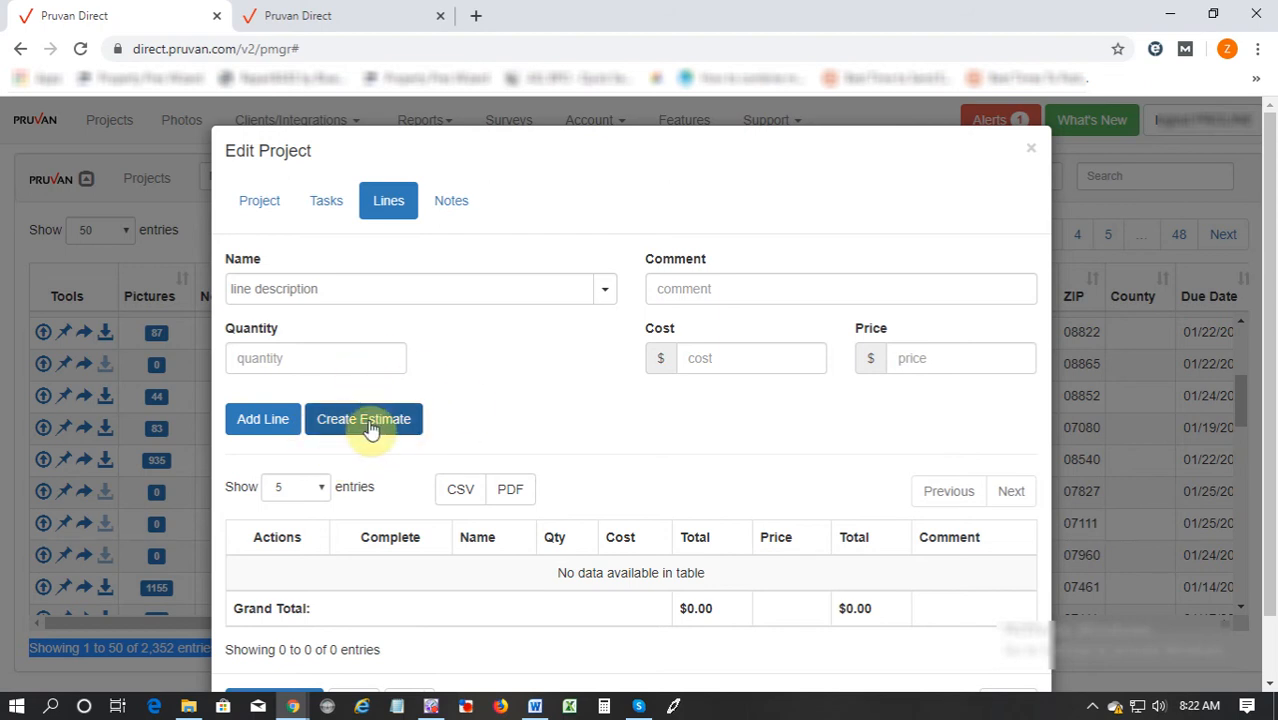
pyautogui.moveTo(378, 424)
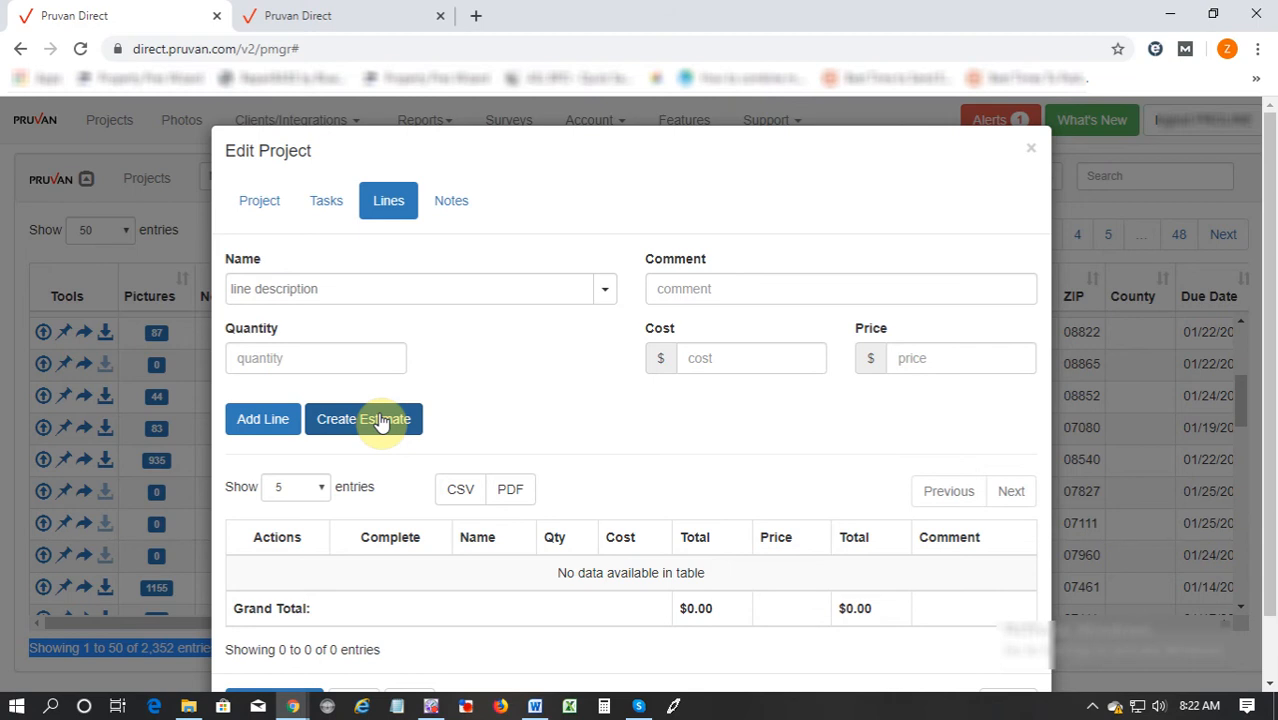
pyautogui.moveTo(458, 472)
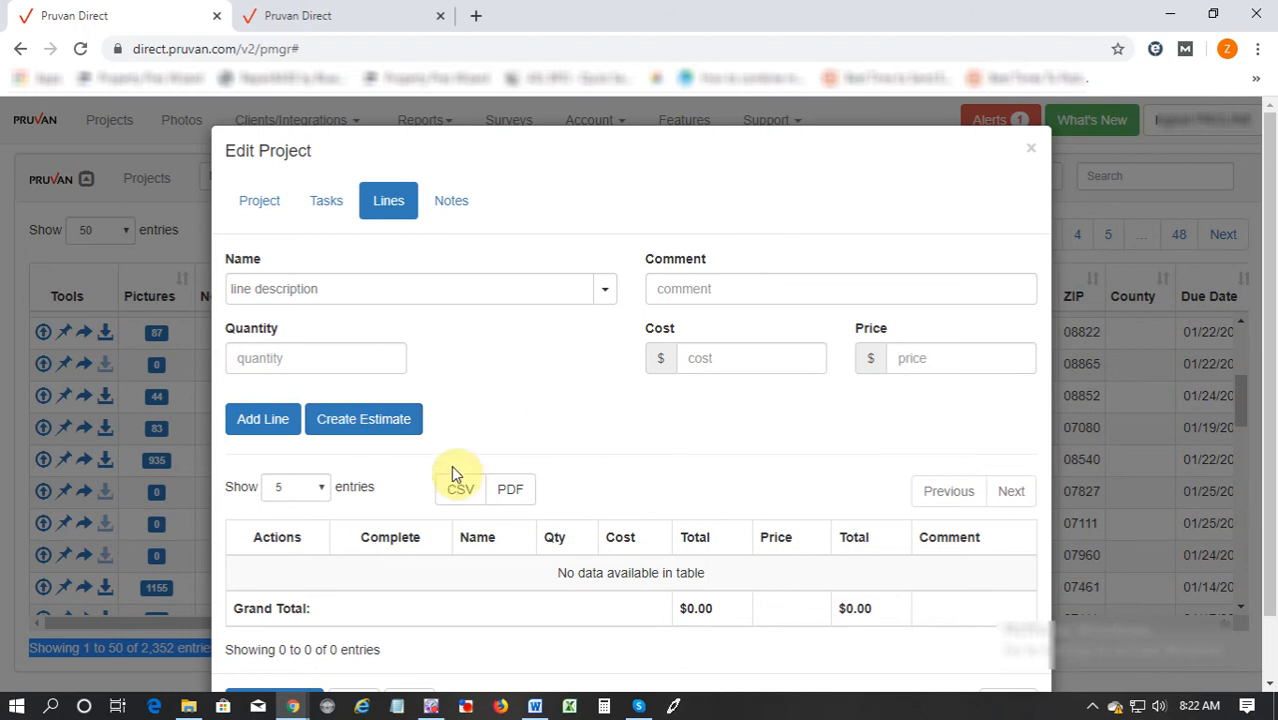
pyautogui.moveTo(614, 556)
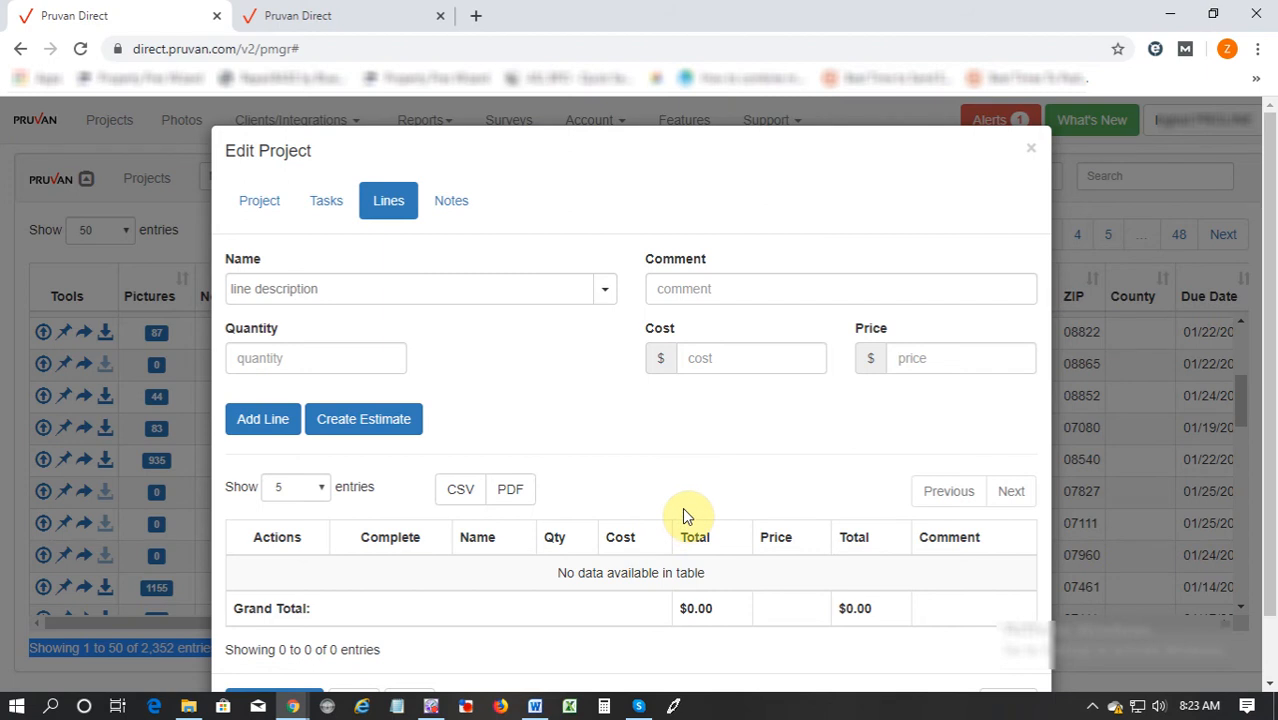
pyautogui.moveTo(600, 292)
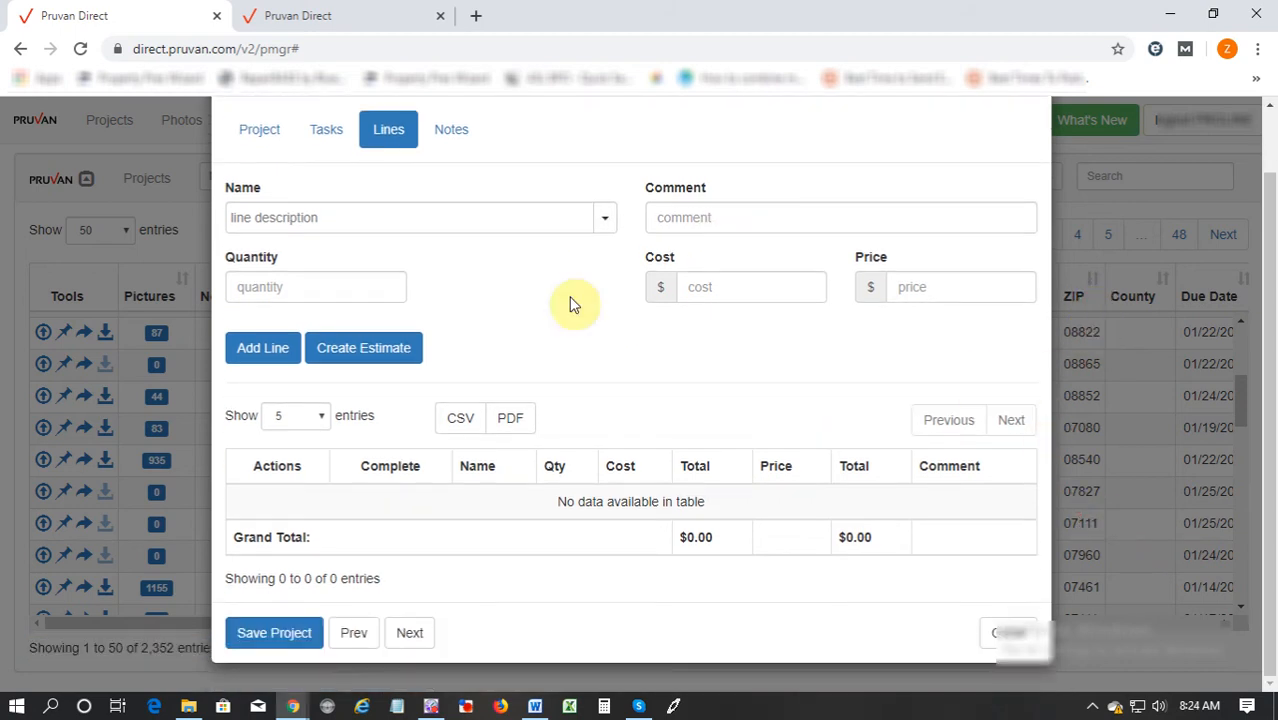
# Step: Close the Edit Project window and return to the full projects list
pyautogui.click(1036, 160)
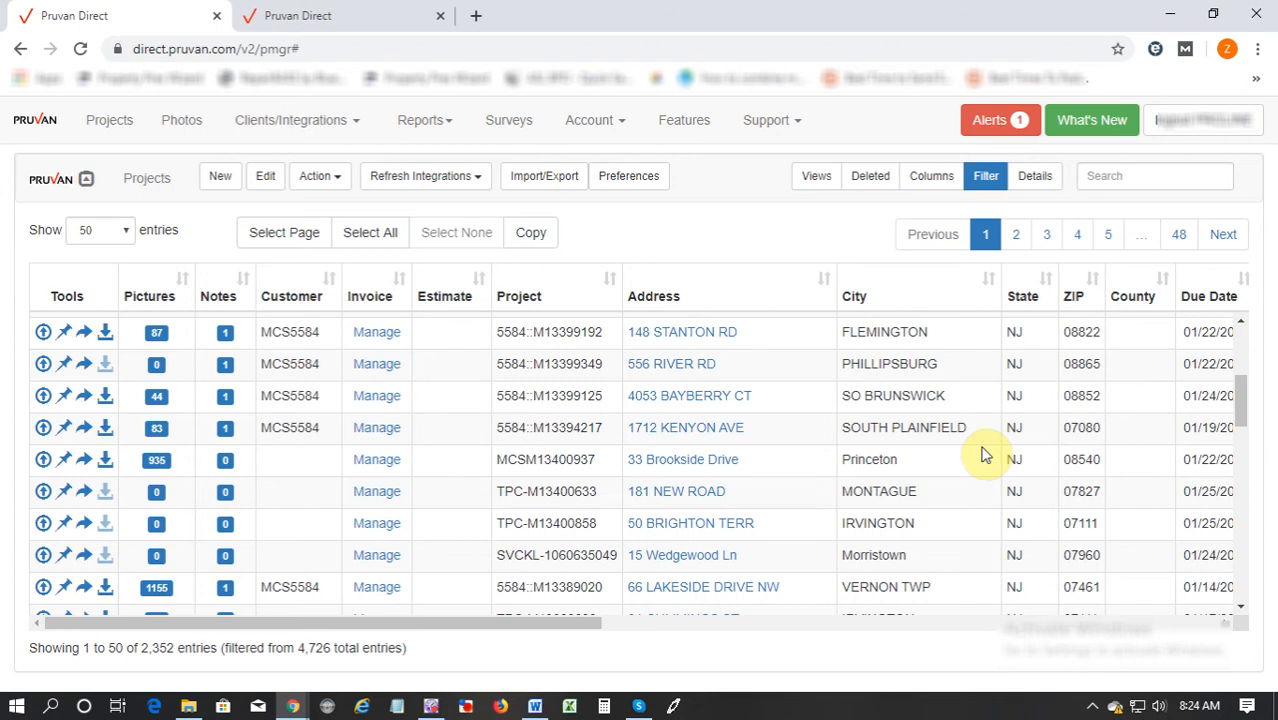
pyautogui.moveTo(980, 478)
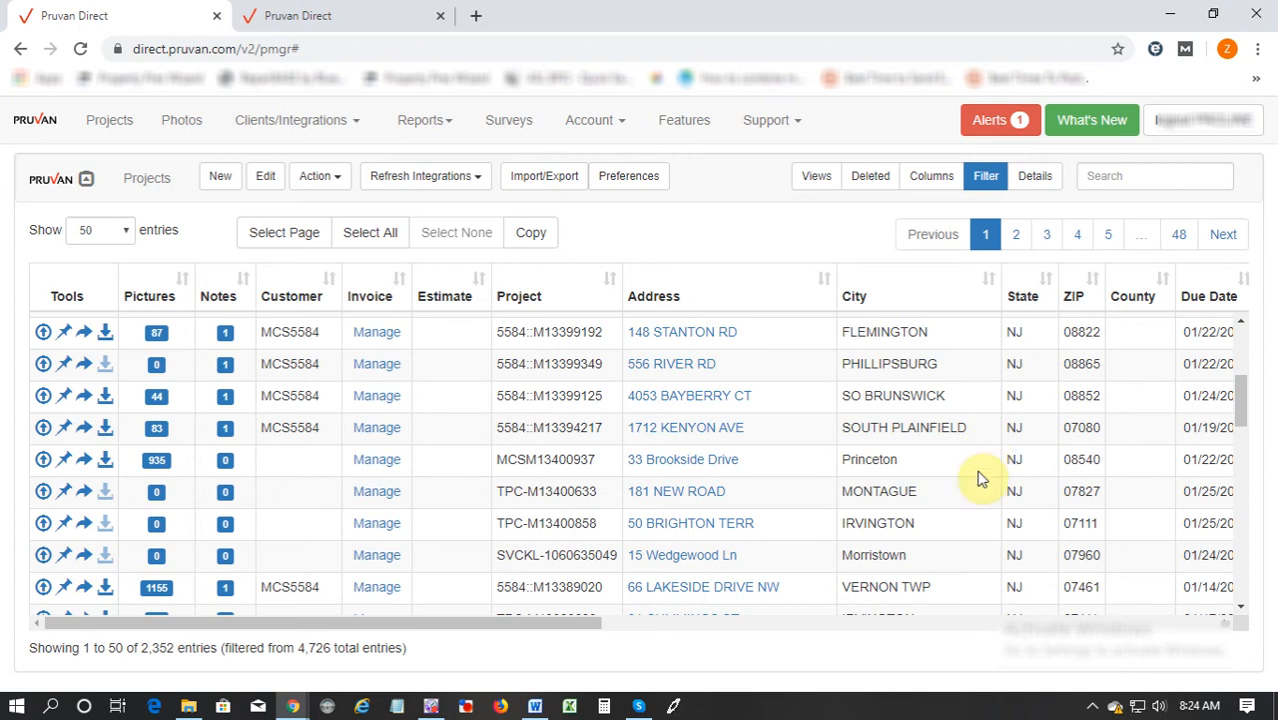
pyautogui.moveTo(996, 470)
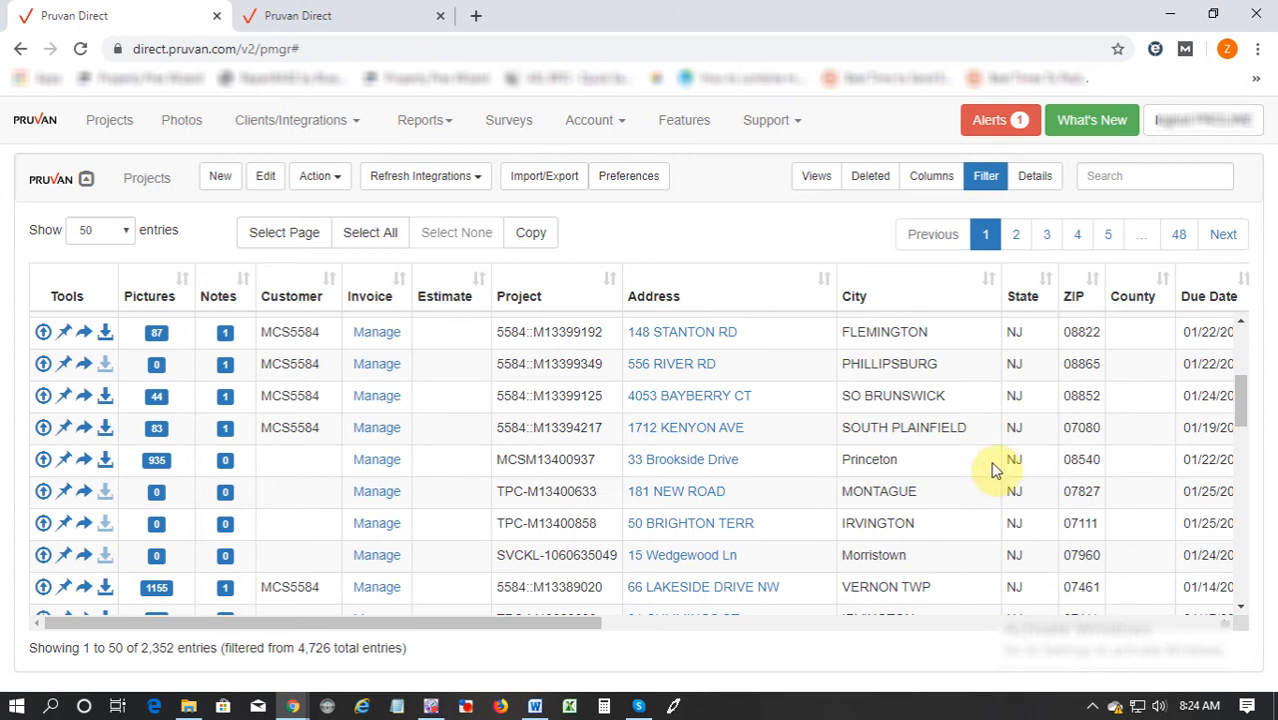
pyautogui.moveTo(990, 480)
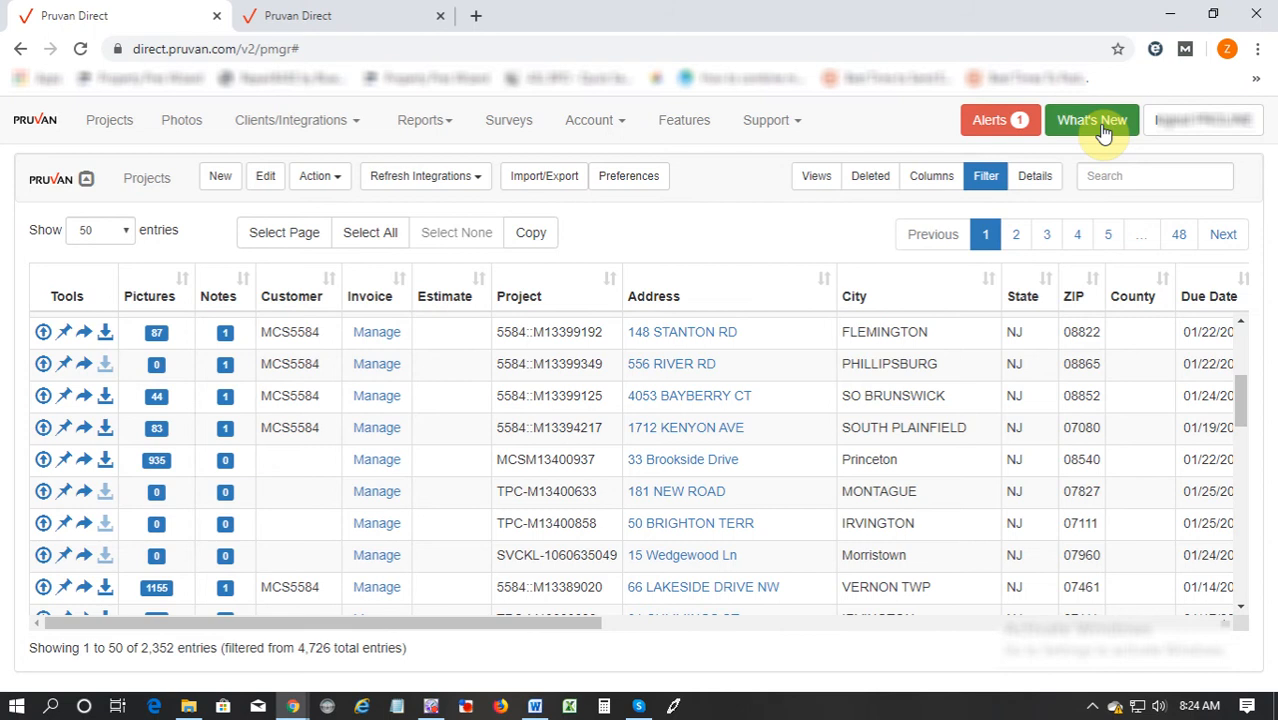
pyautogui.click(1092, 120)
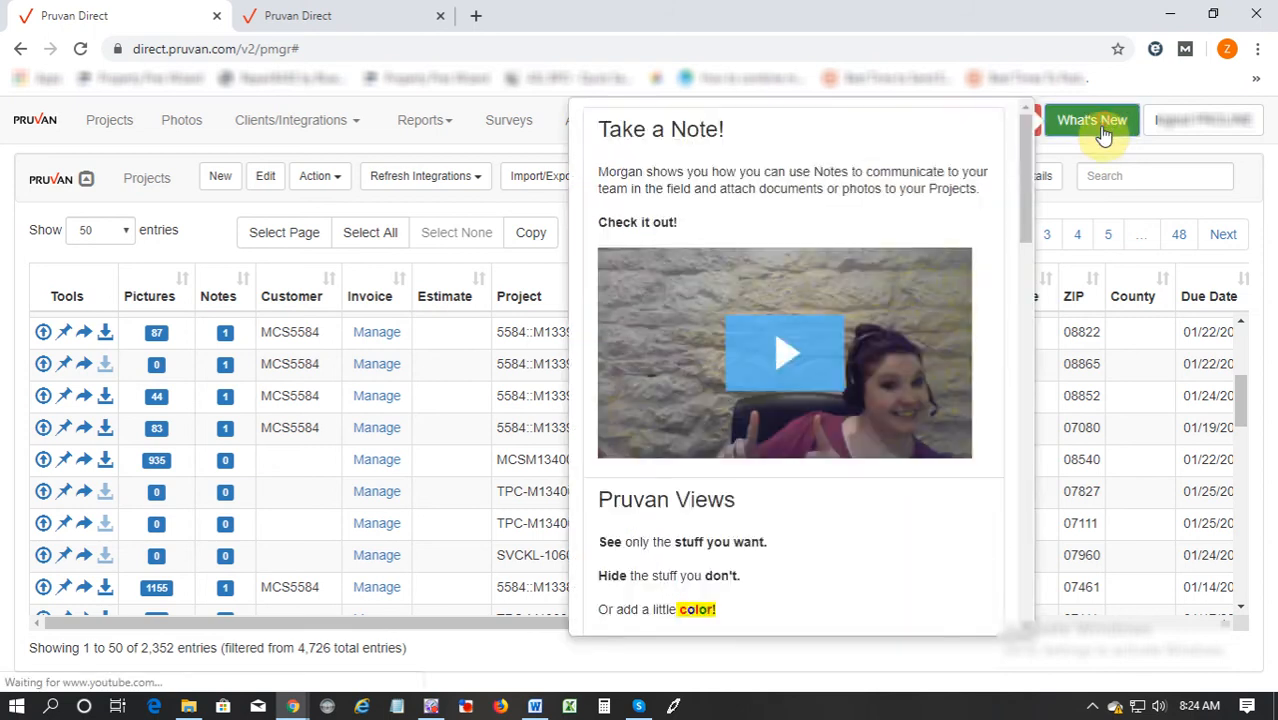
pyautogui.moveTo(676, 280)
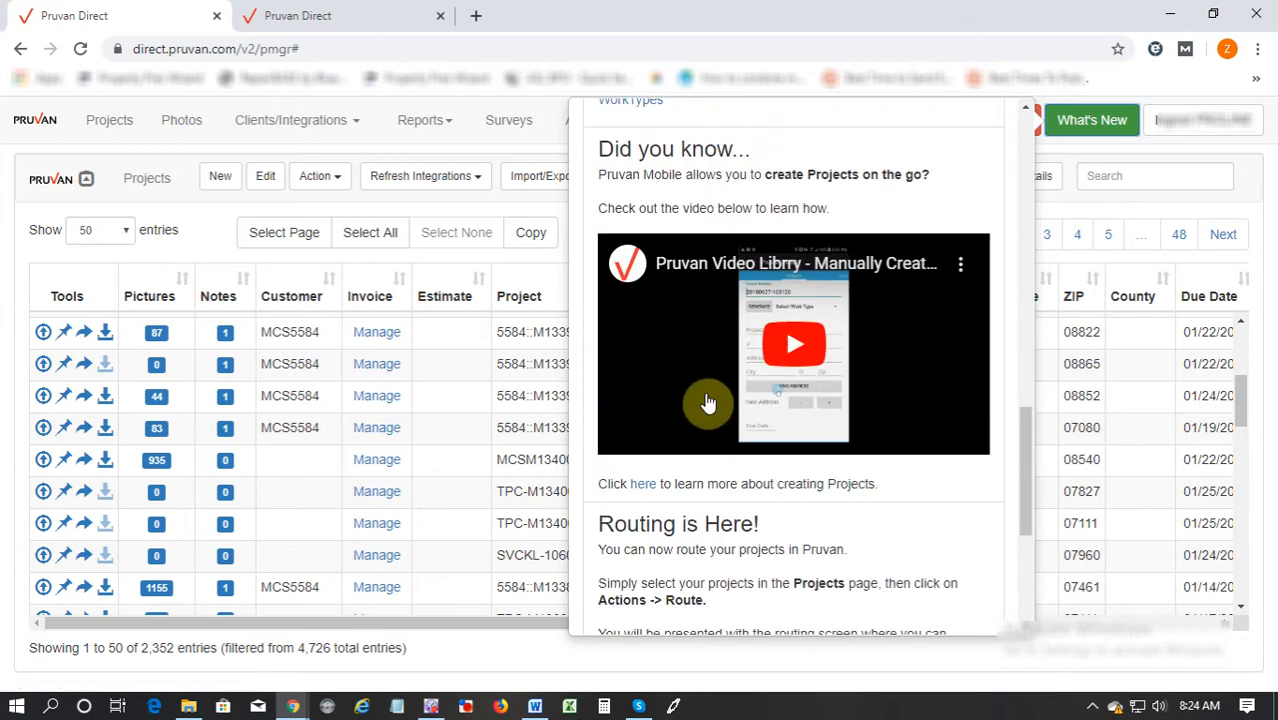
pyautogui.moveTo(708, 398)
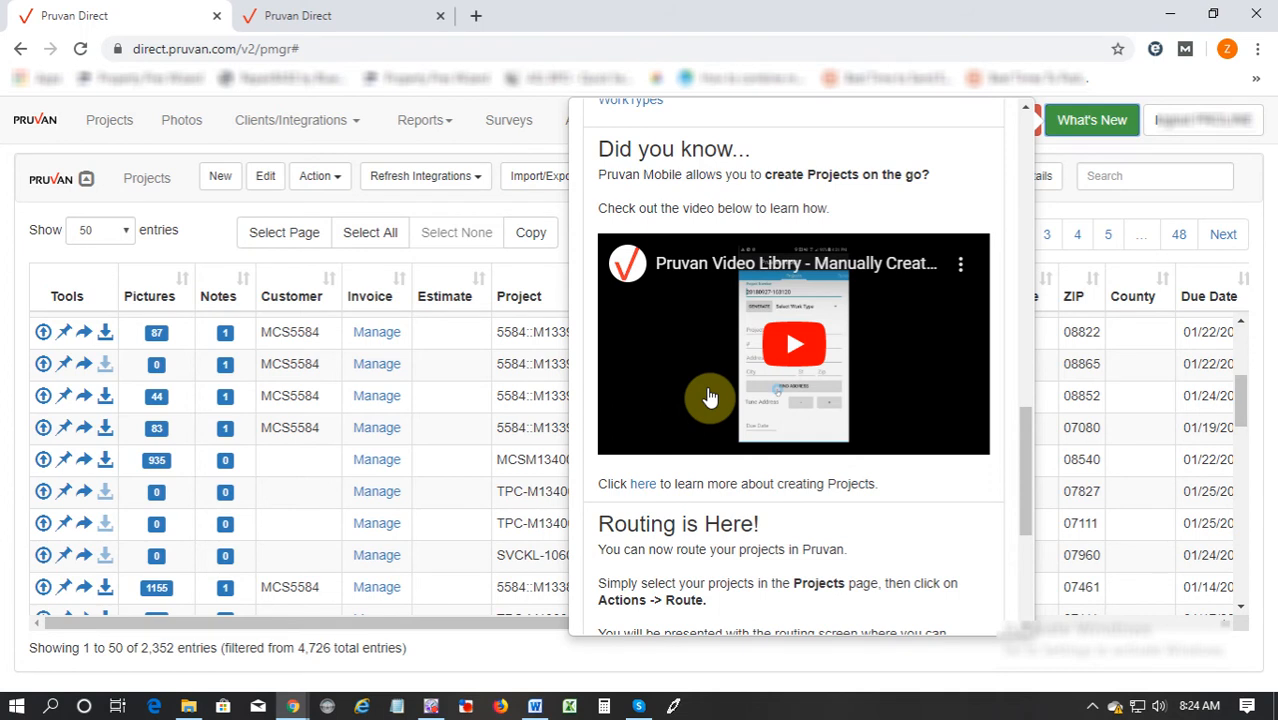
pyautogui.scroll(-3)
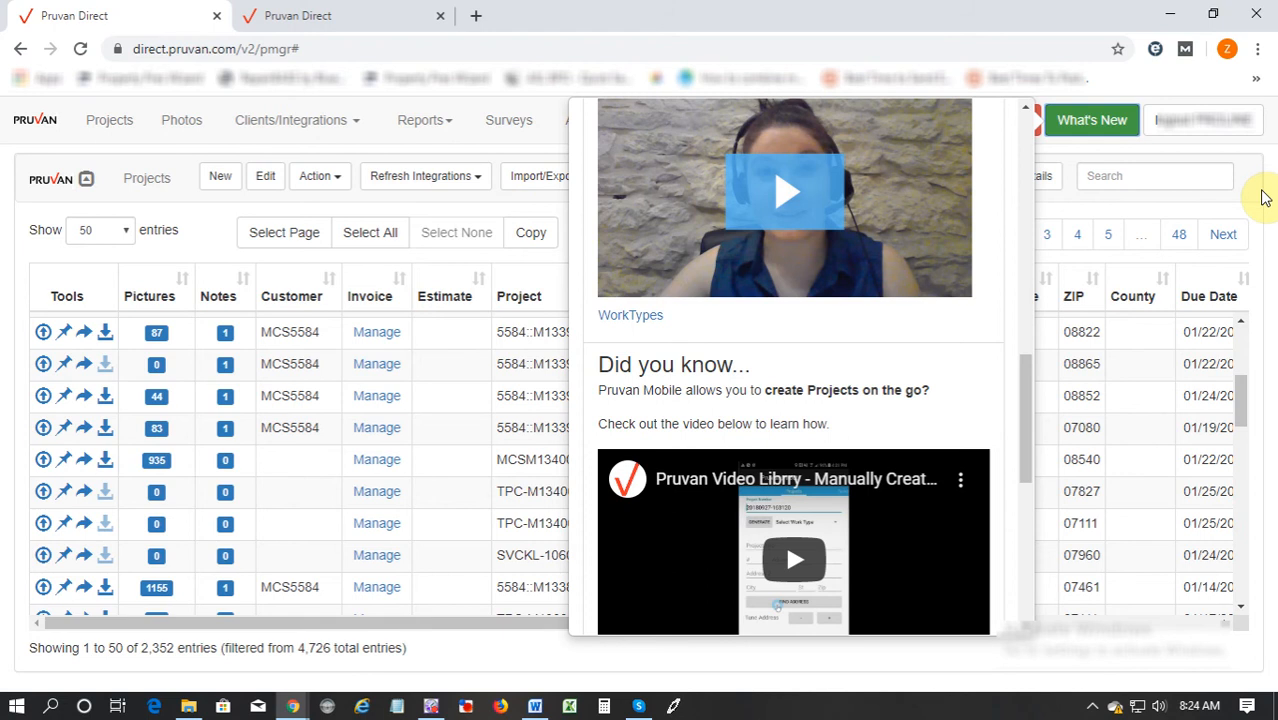
pyautogui.moveTo(1268, 208)
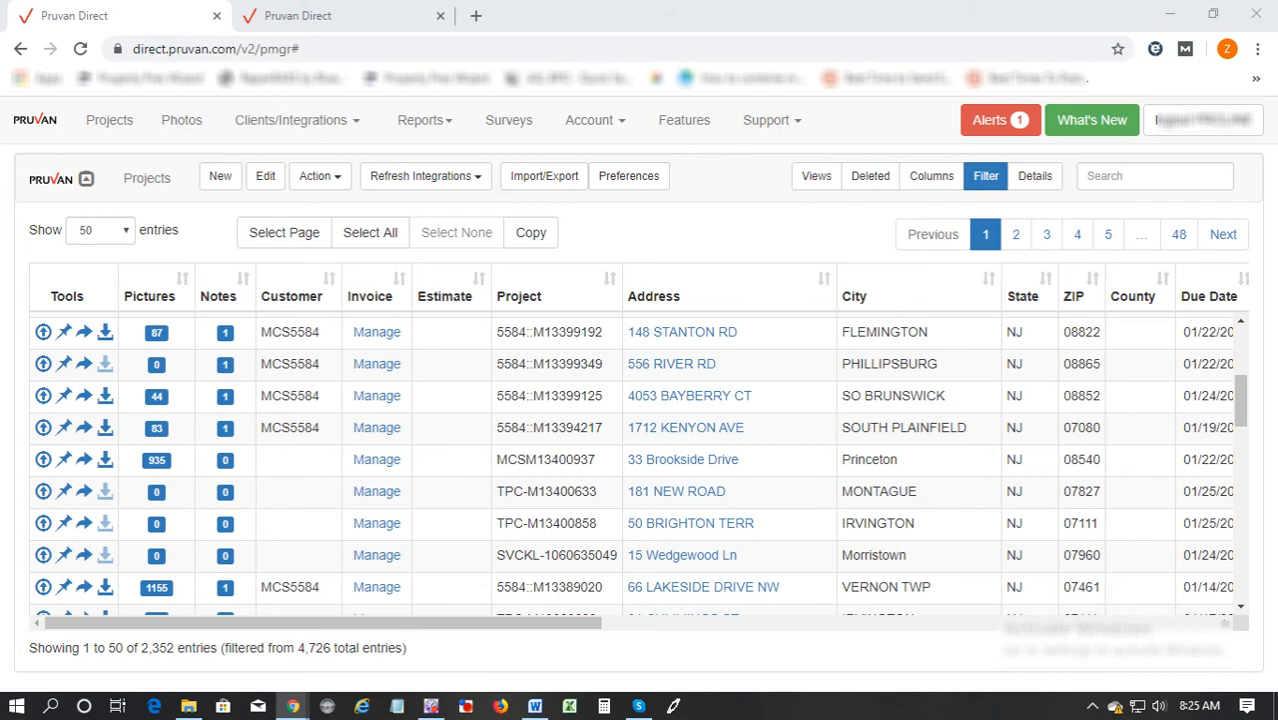
pyautogui.moveTo(444, 344)
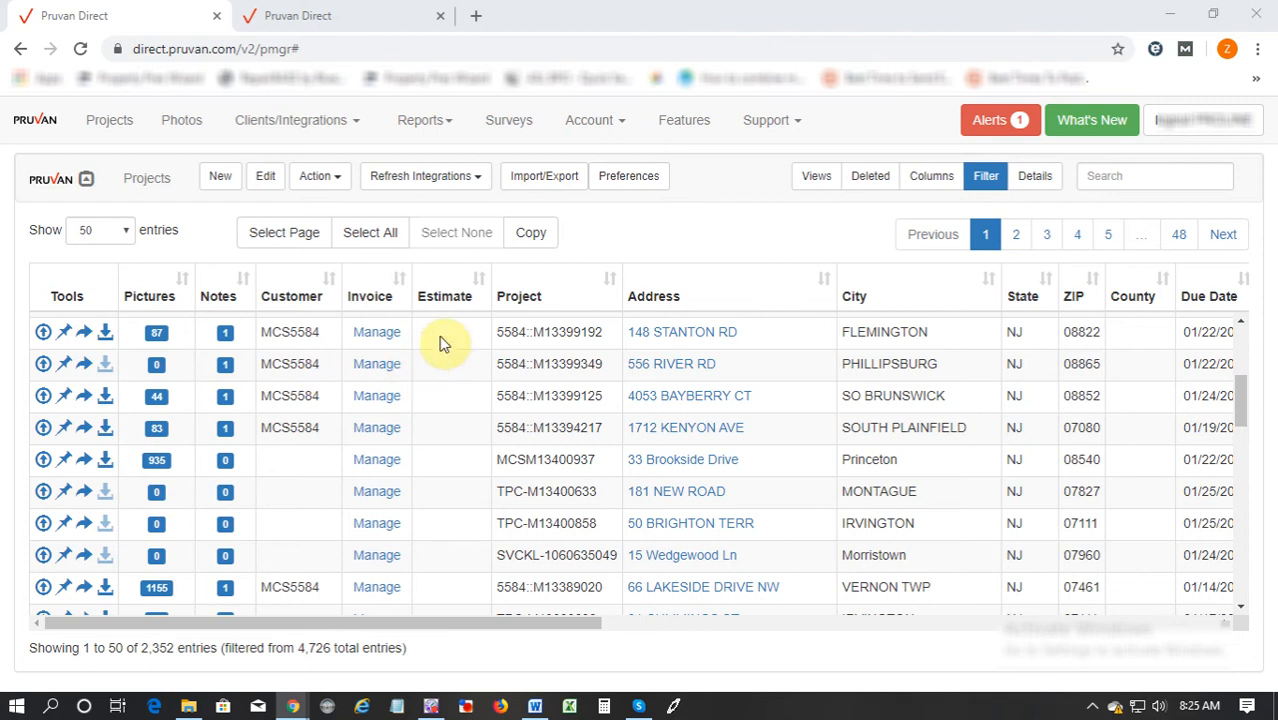
# Step: Reopen project M13399192 for editing and show its empty Lines section
pyautogui.click(376, 332)
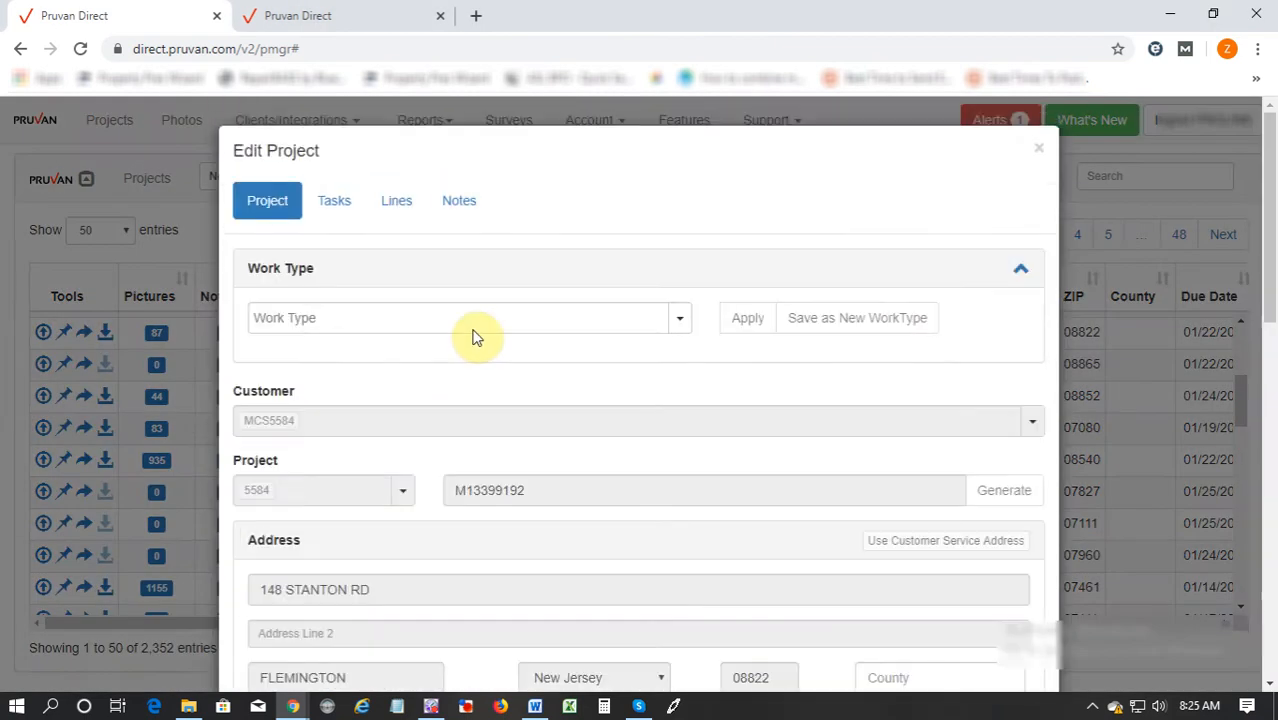
pyautogui.click(396, 200)
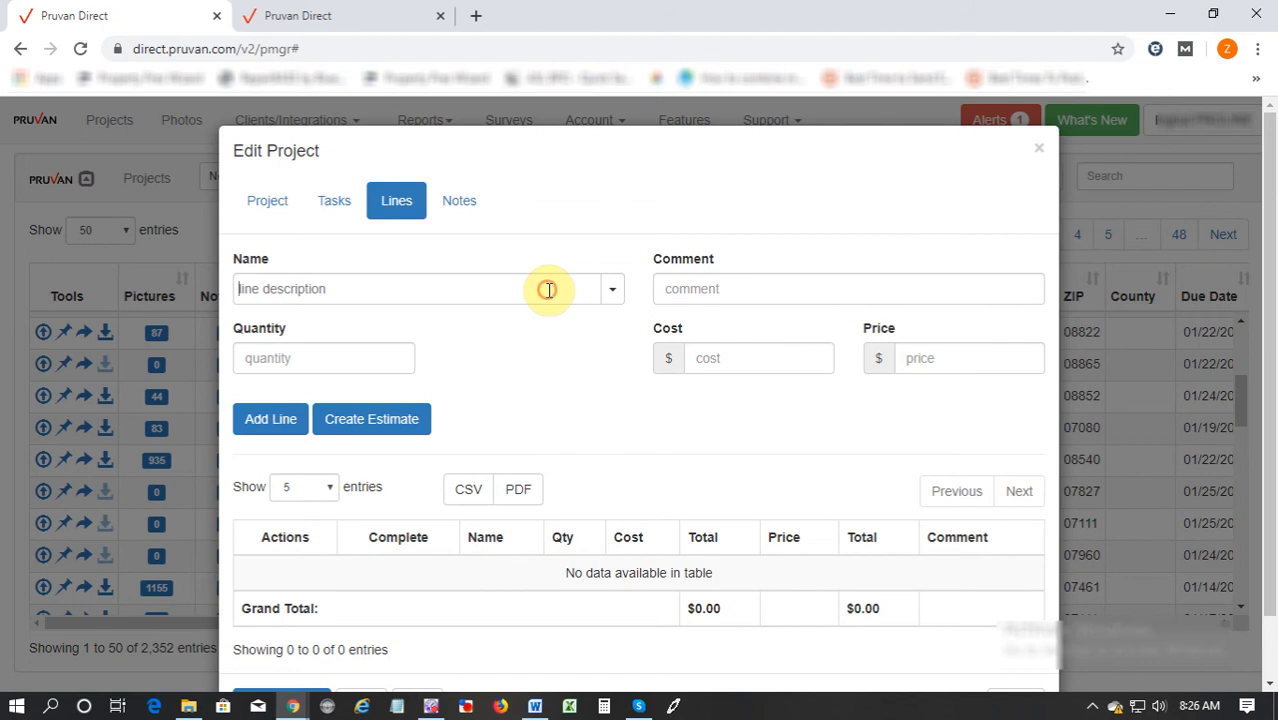
# Step: Enter a Removed Snow line item with the comment 'Removed Snow from Driveway 6 inch'
pyautogui.write('Tr')
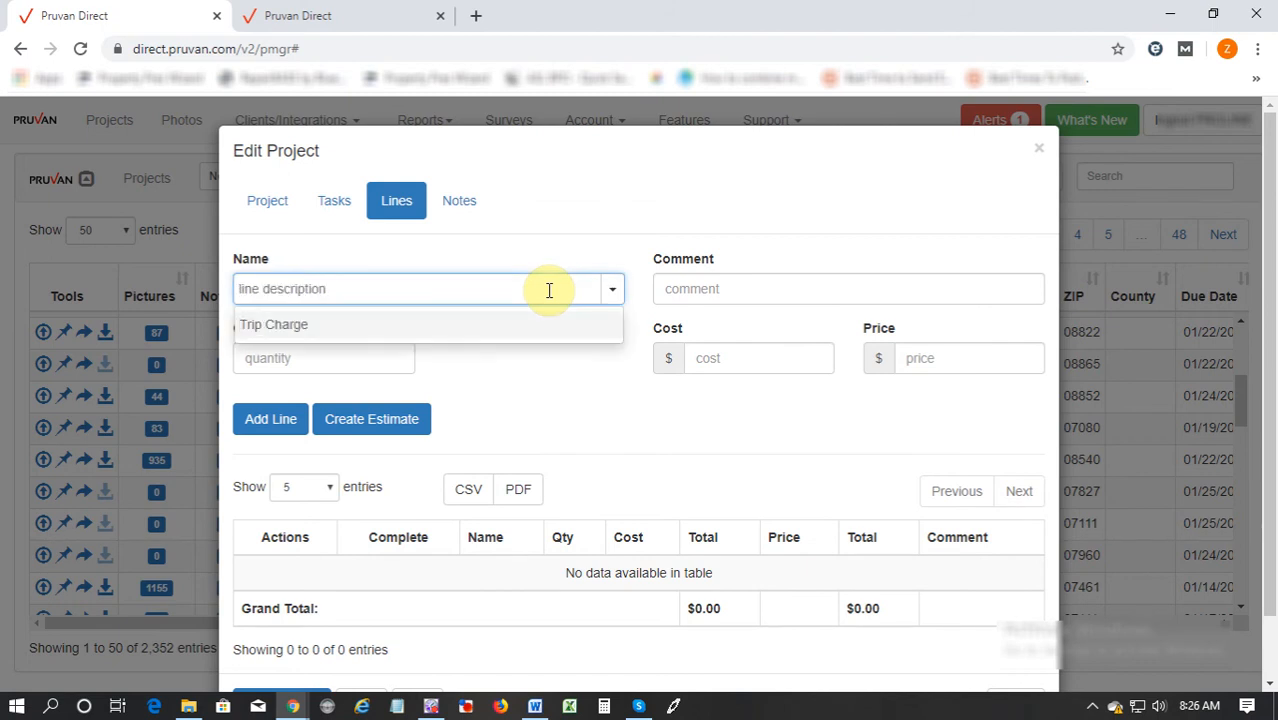
pyautogui.write('Trip')
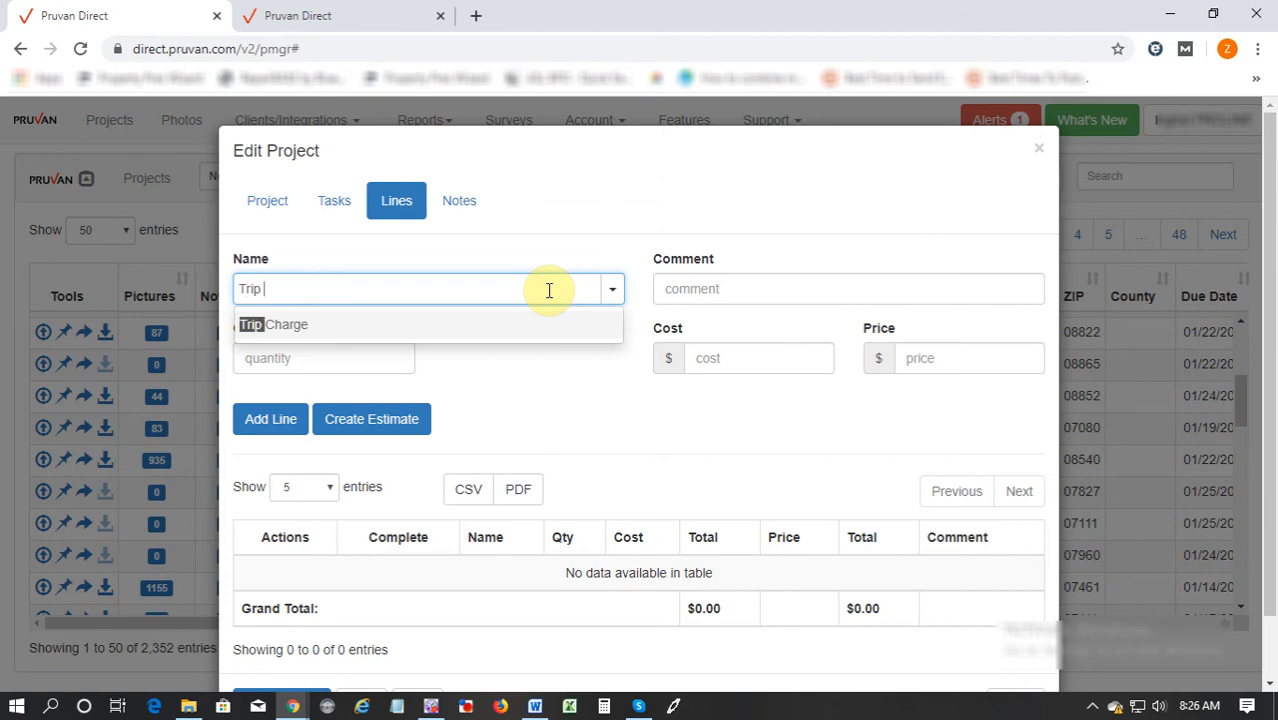
pyautogui.write('Chrage')
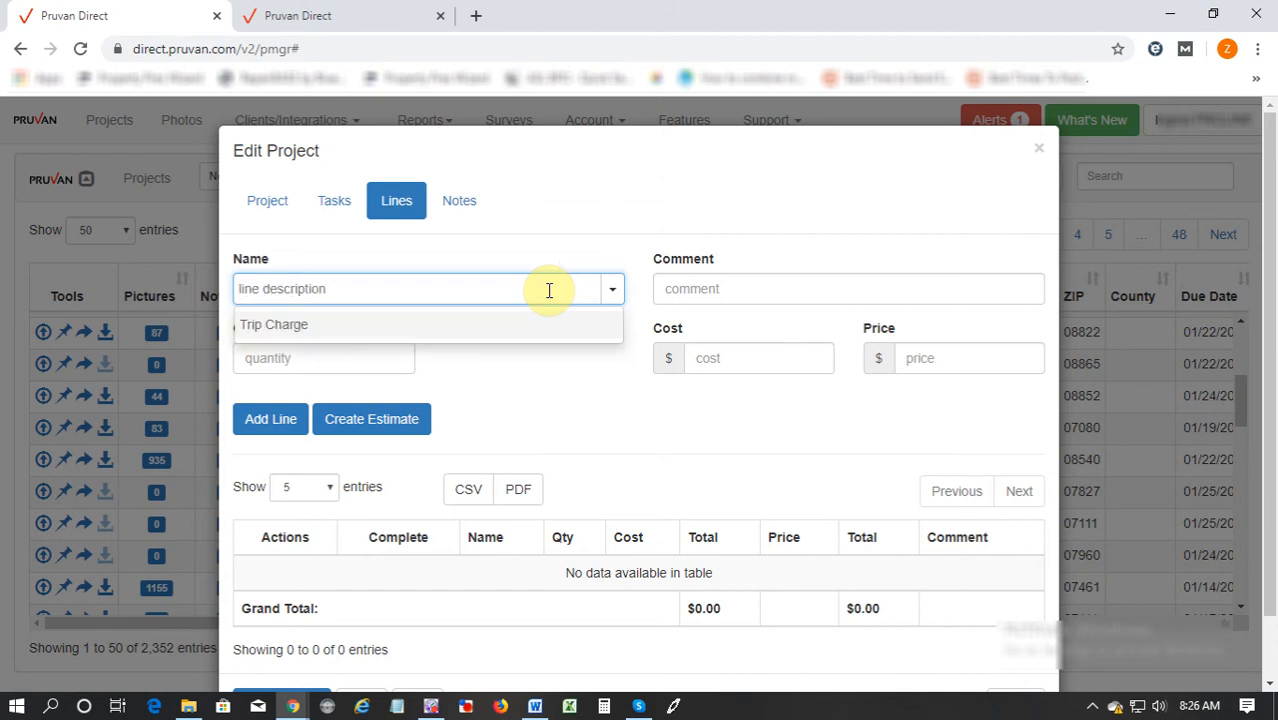
pyautogui.write('Removed Snow')
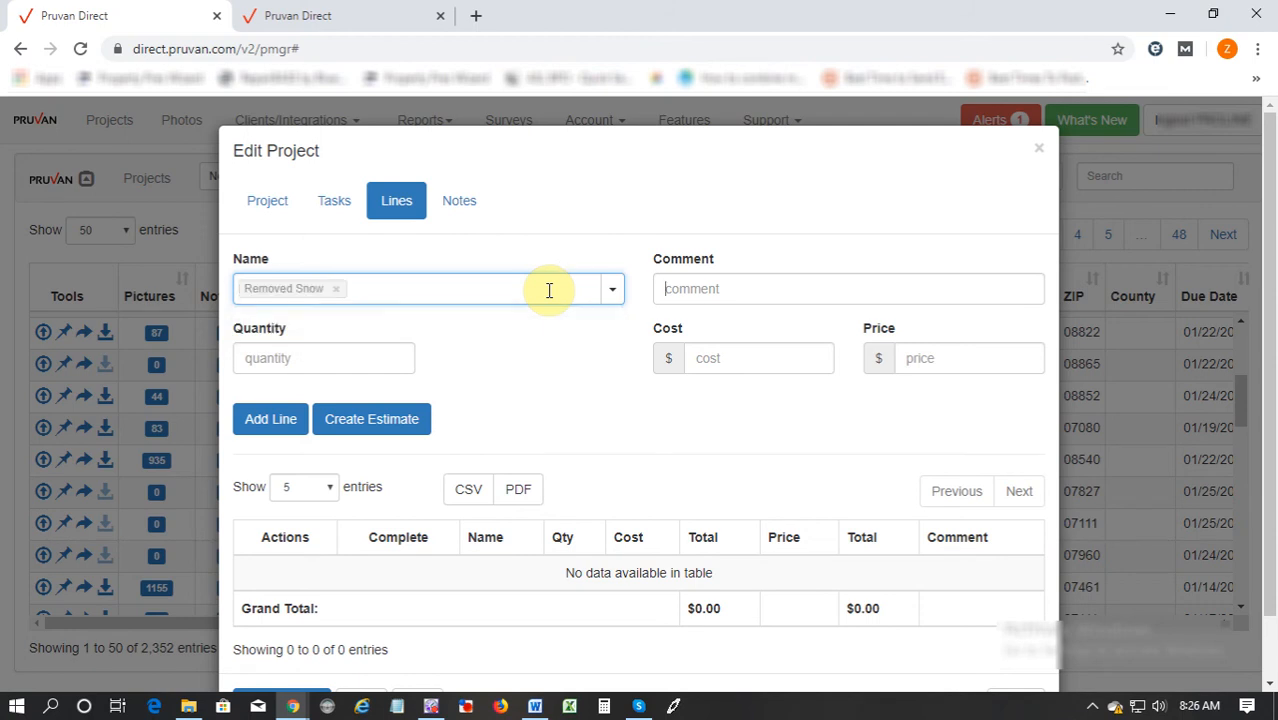
pyautogui.click(848, 288)
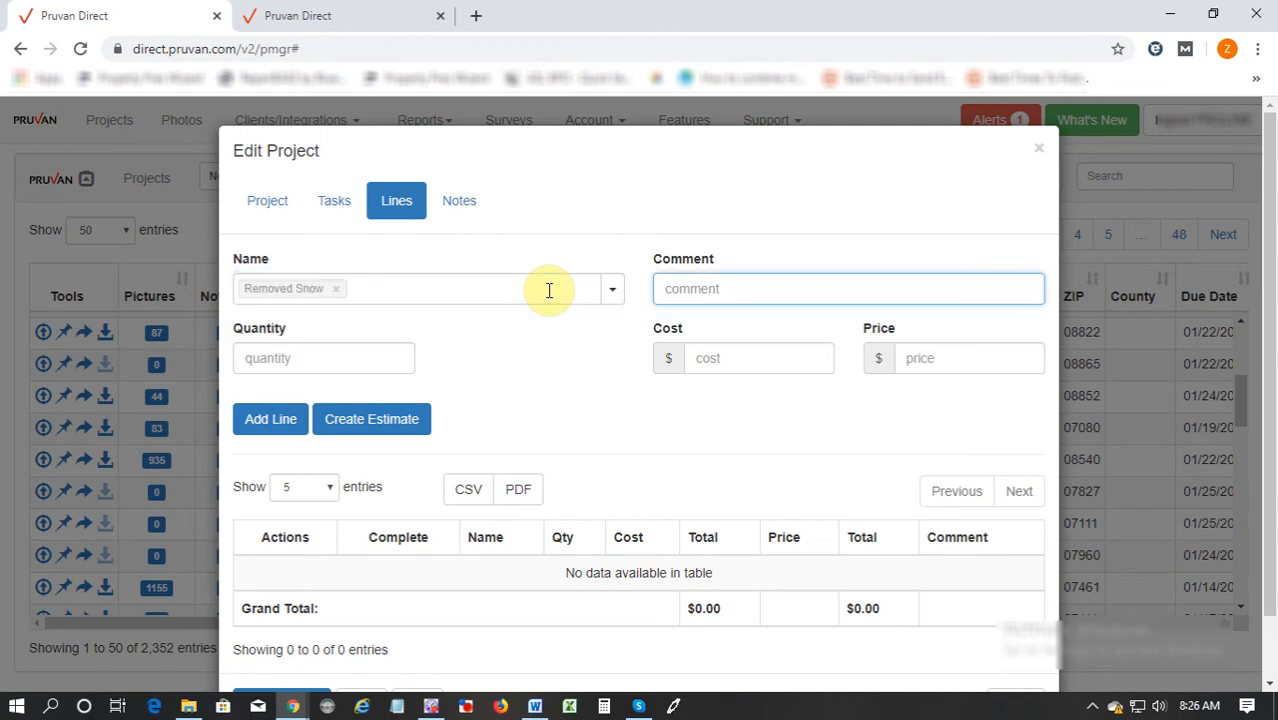
pyautogui.write('Renov')
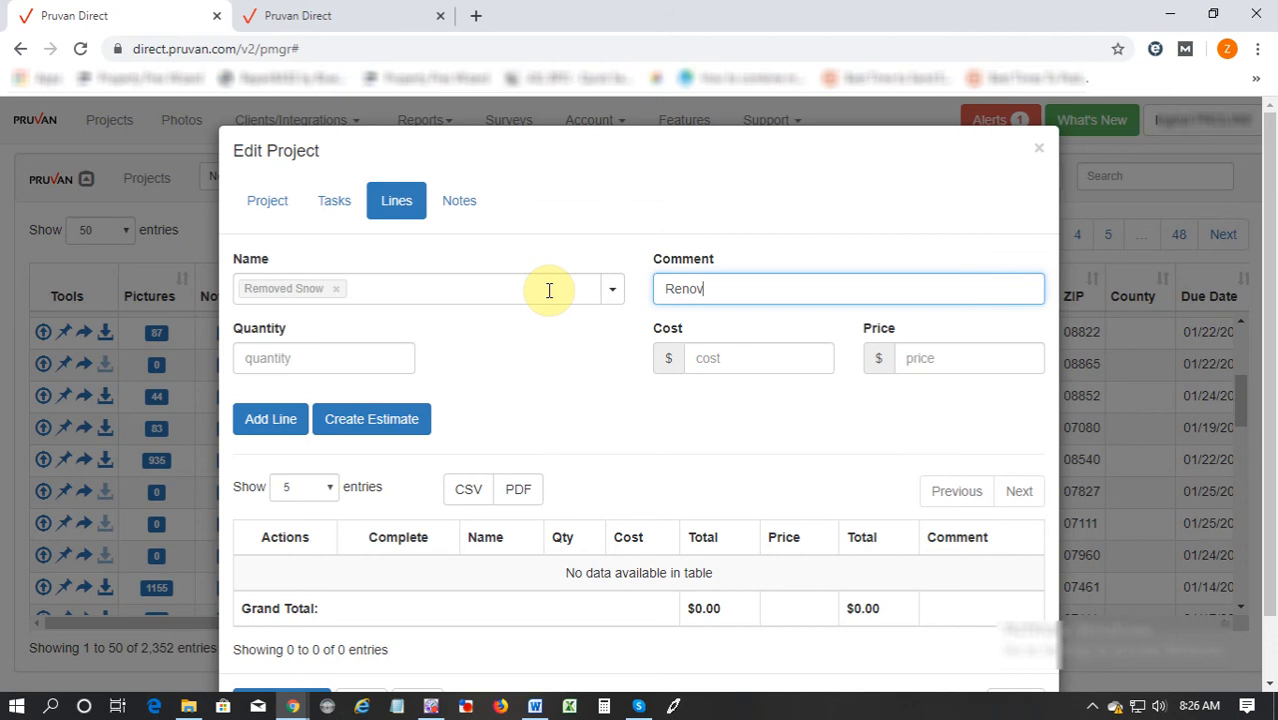
pyautogui.write('Removed Snow from D')
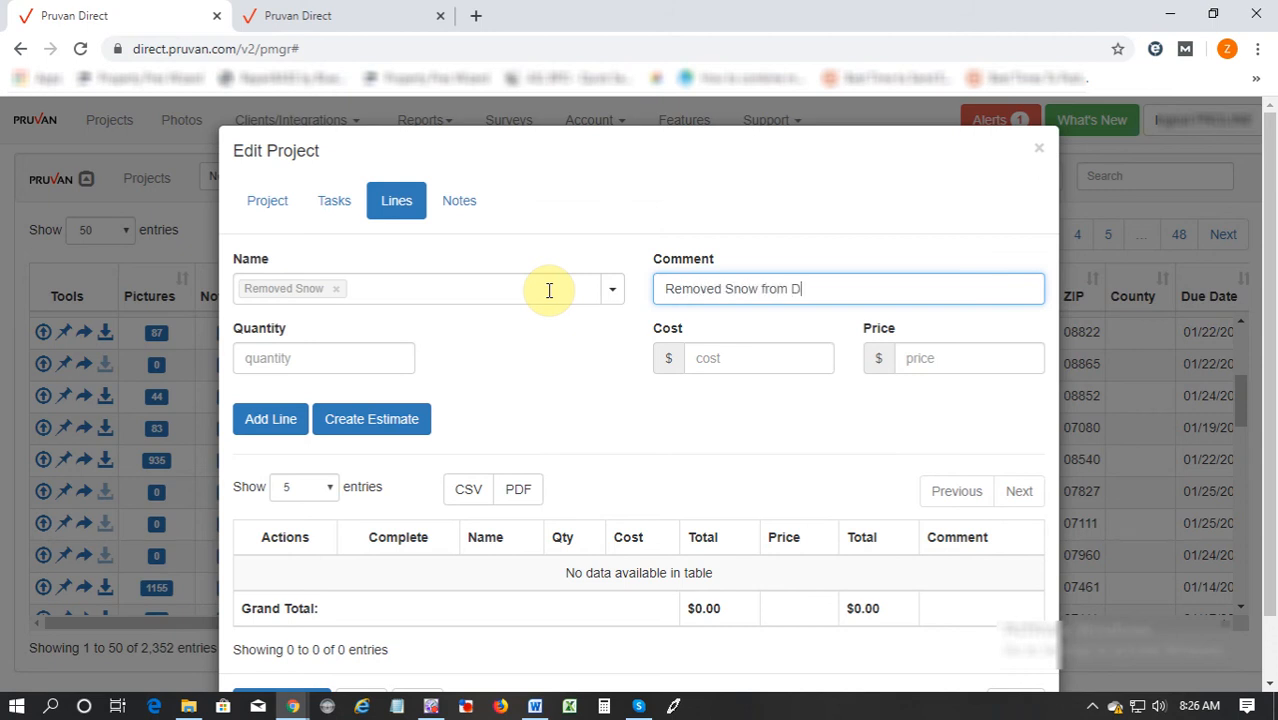
pyautogui.write('riveway 6')
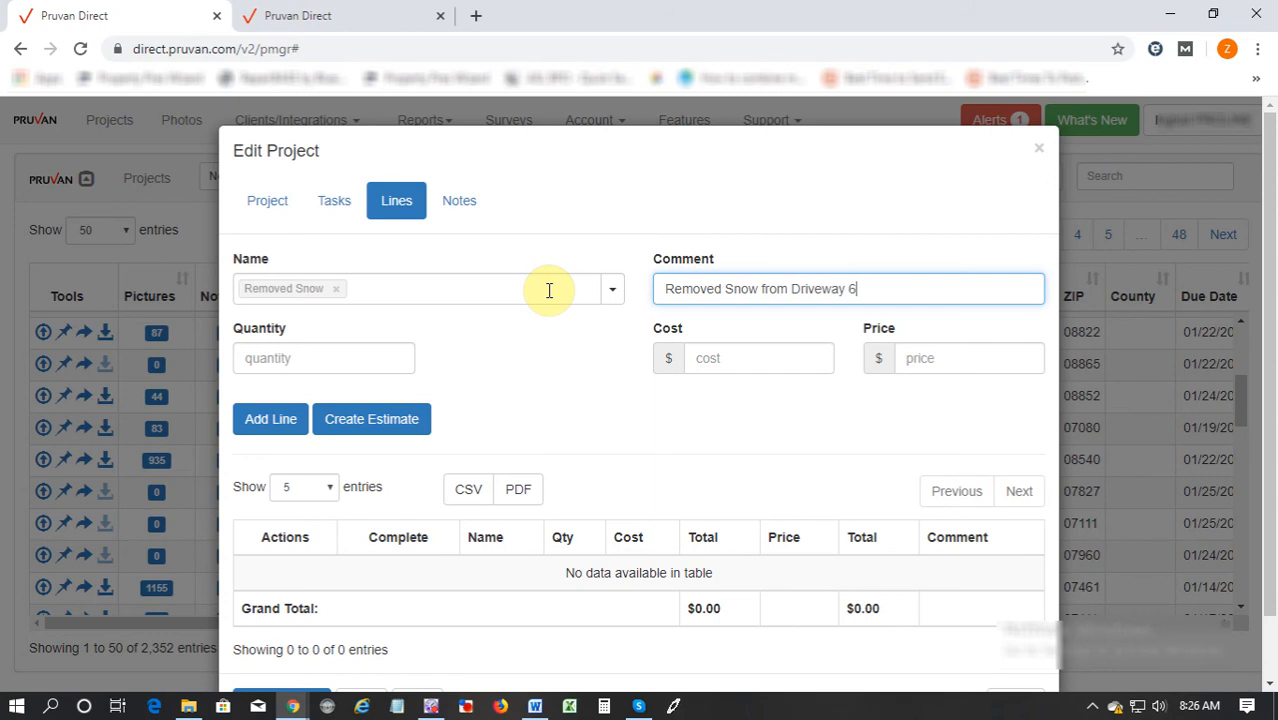
pyautogui.write('inch')
pyautogui.click(324, 358)
pyautogui.write('1')
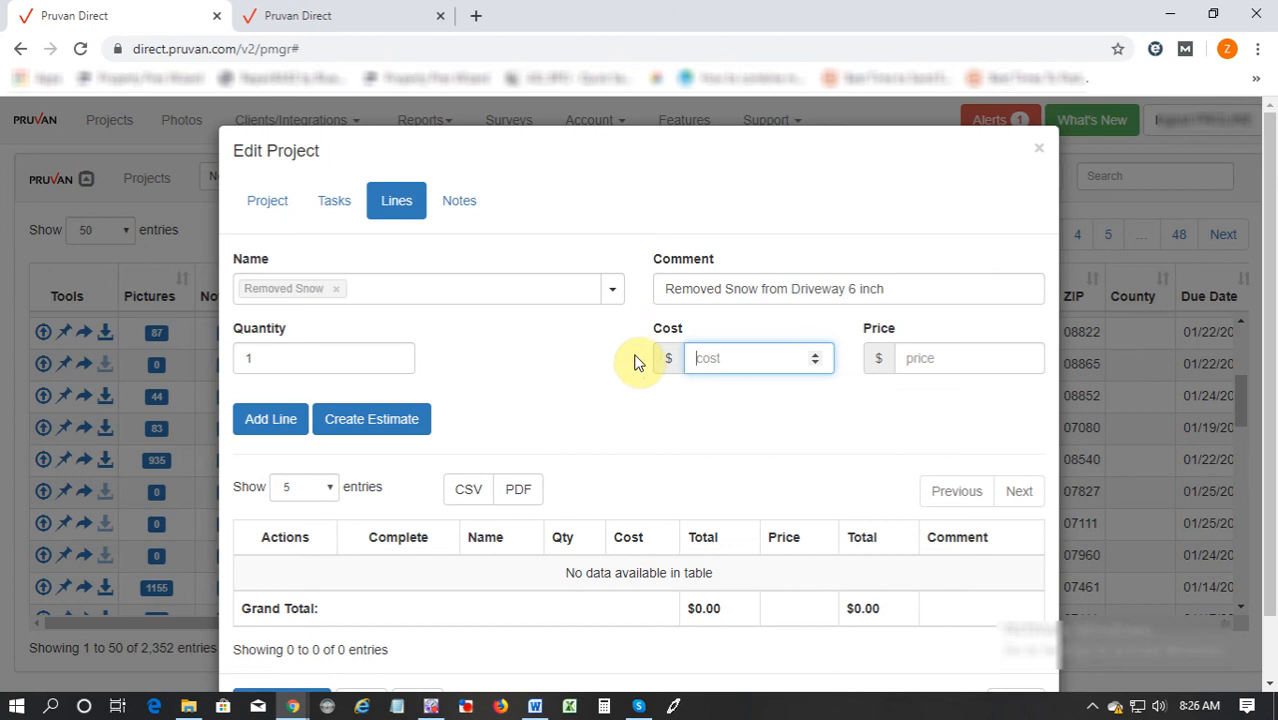
pyautogui.moveTo(744, 390)
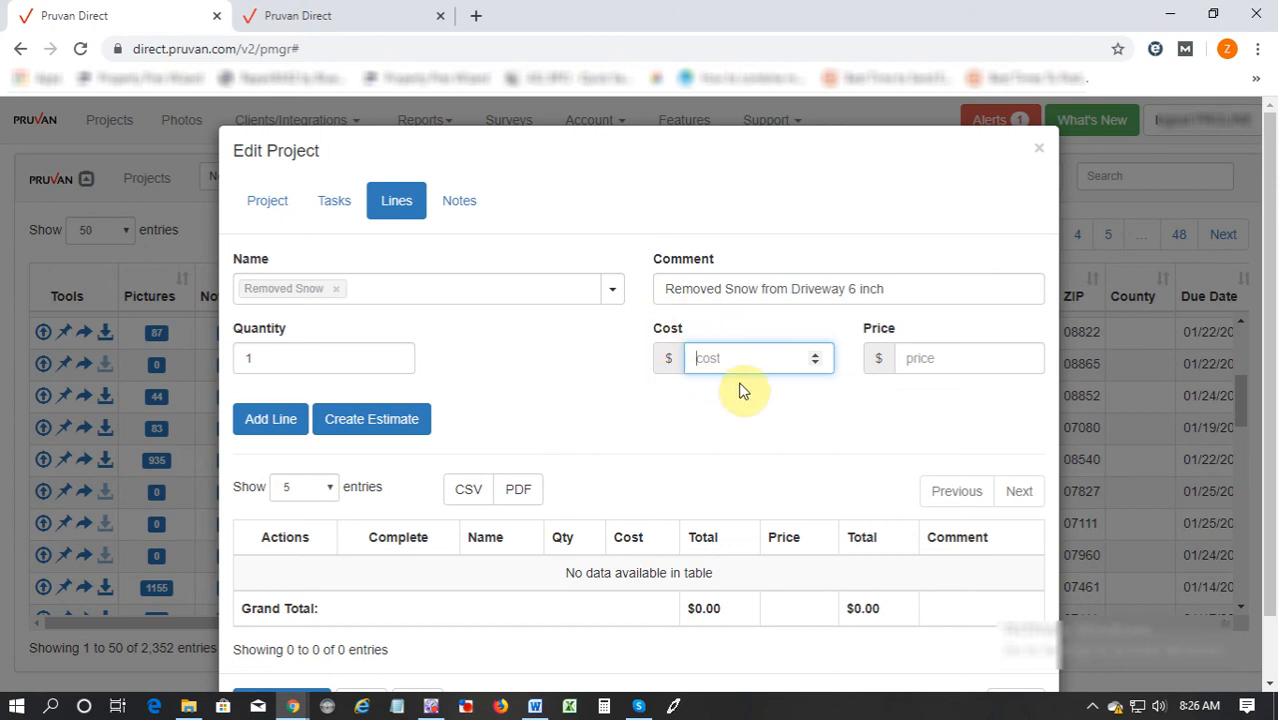
# Step: Give the line quantity 1, cost $20, price $50 and add it to the project
pyautogui.write('20')
pyautogui.click(970, 358)
pyautogui.write('50')
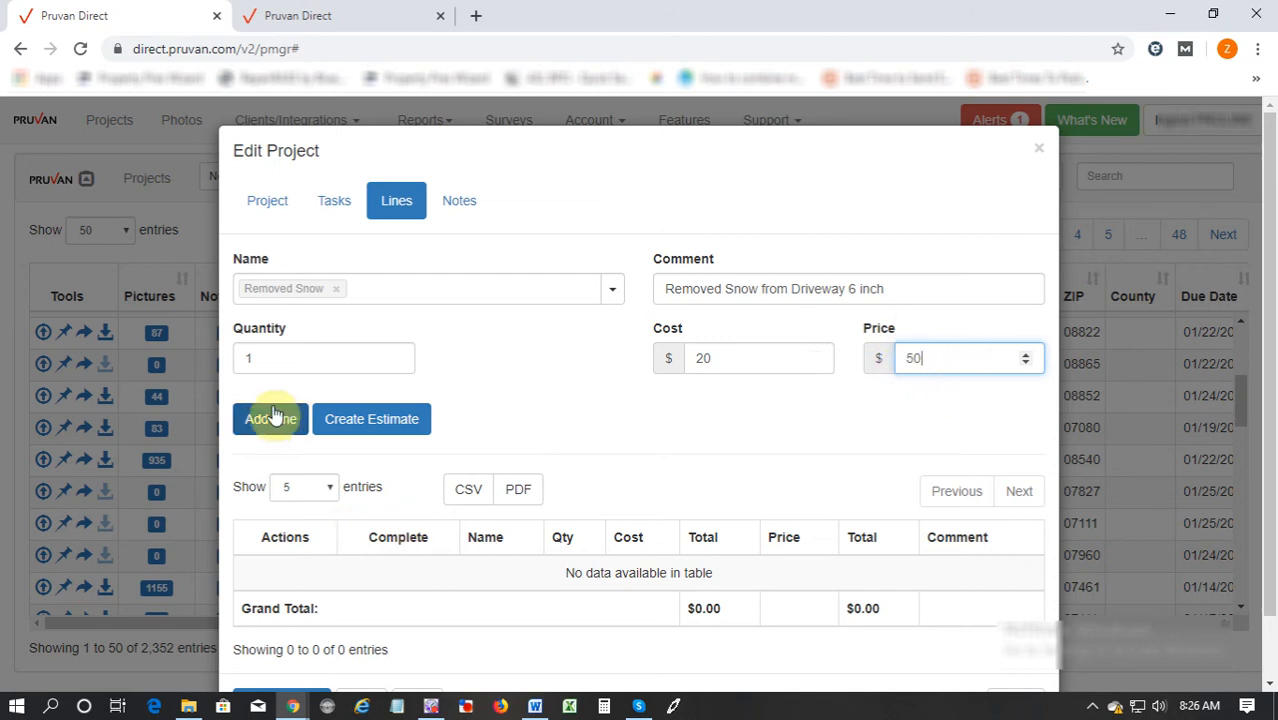
pyautogui.click(270, 418)
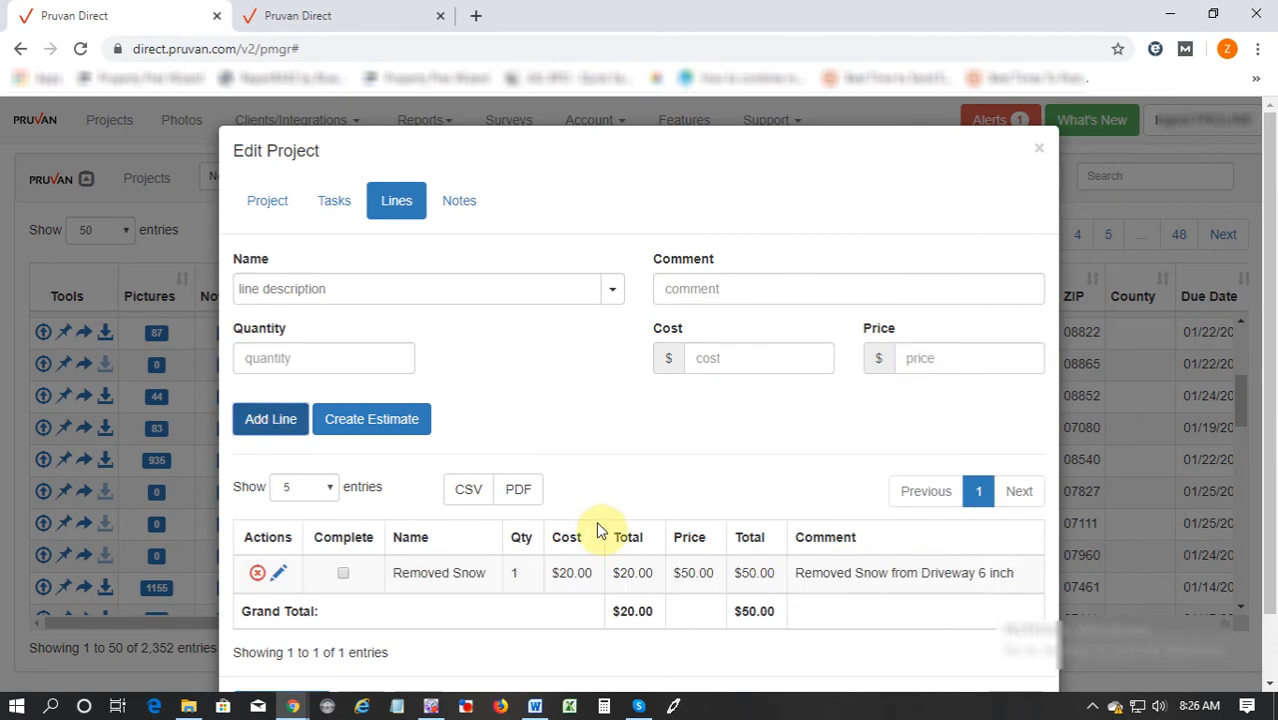
pyautogui.moveTo(868, 468)
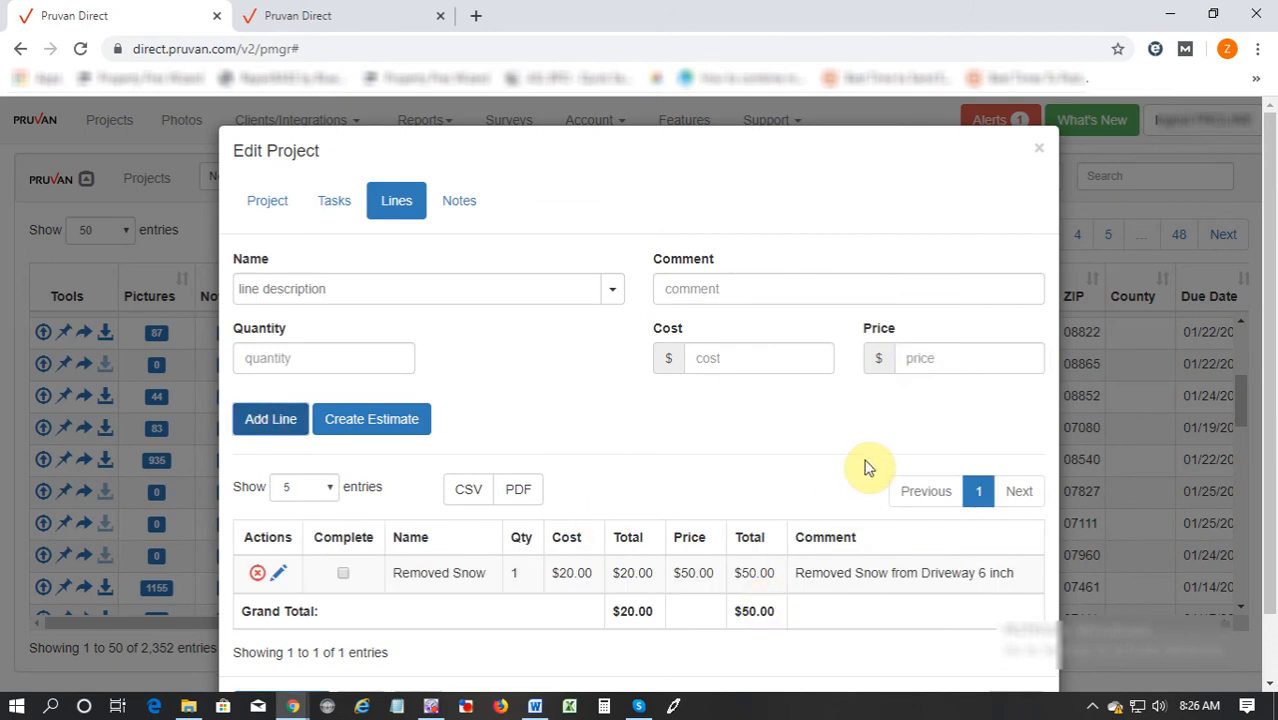
pyautogui.moveTo(1022, 180)
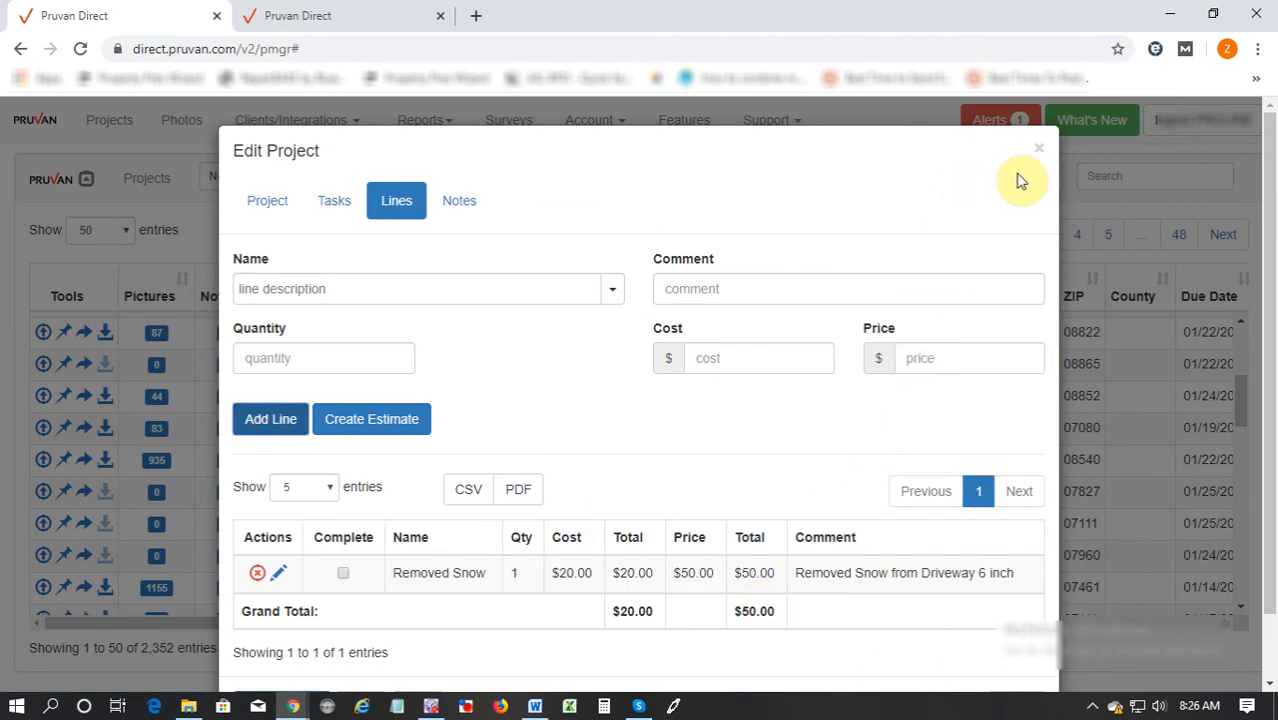
pyautogui.moveTo(1040, 148)
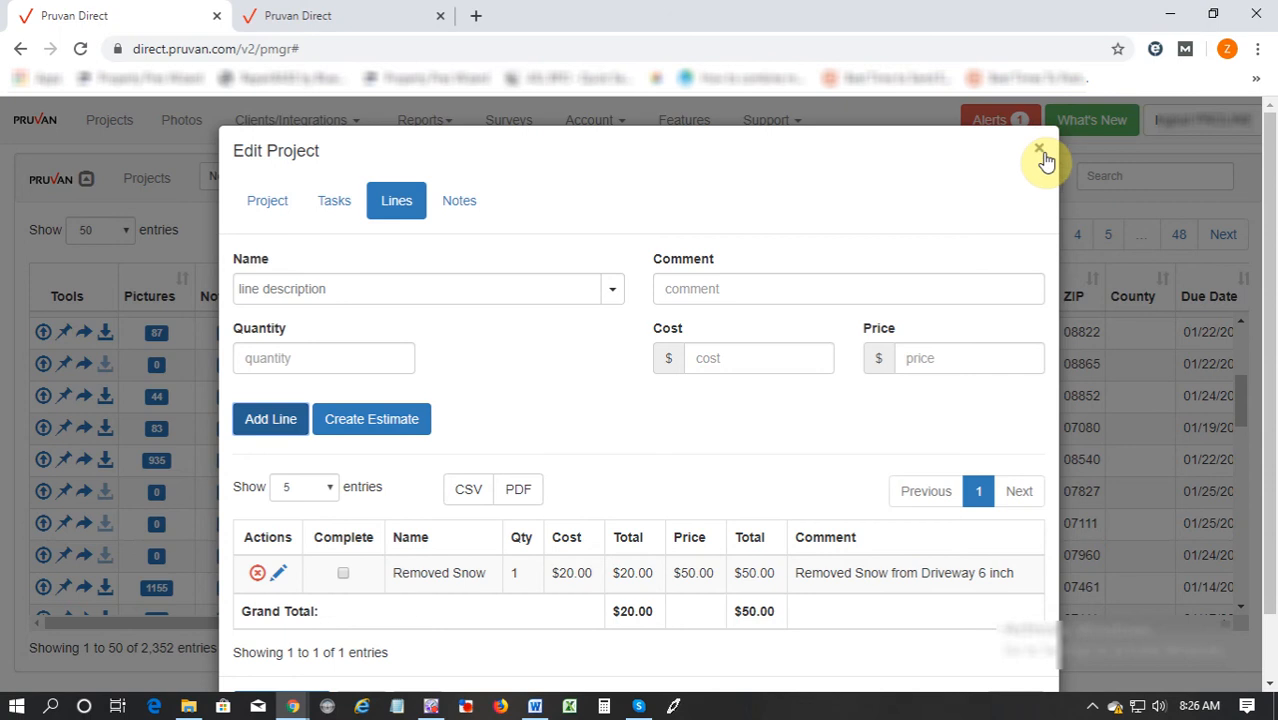
# Step: Close the project editor and scroll the projects list to its Cost Total and Price Total columns
pyautogui.click(1044, 158)
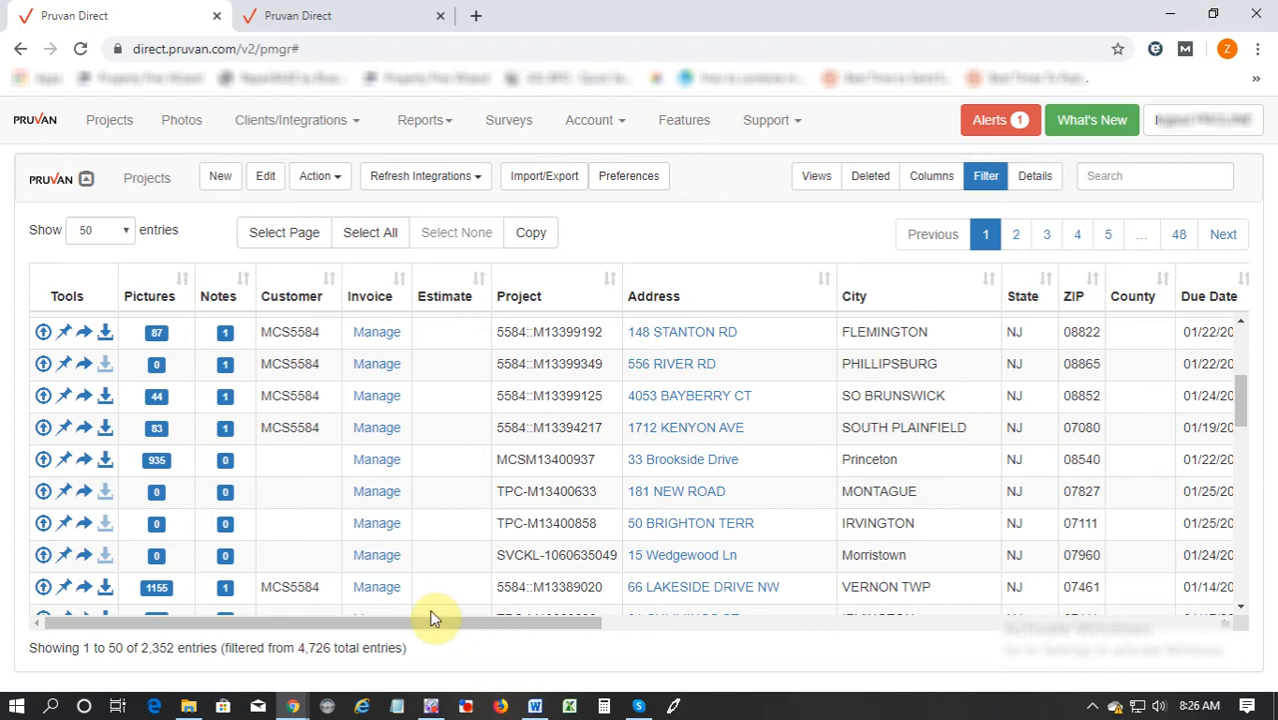
pyautogui.moveTo(436, 624); pyautogui.dragTo(1000, 624)
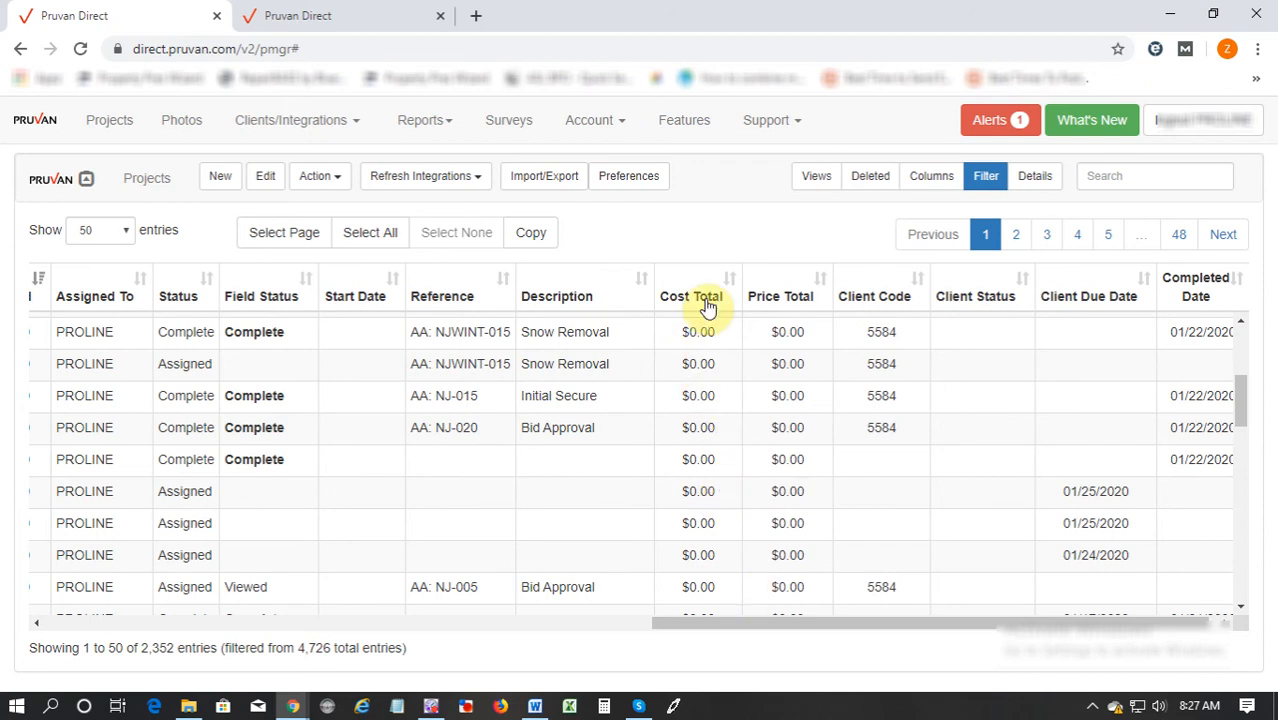
pyautogui.moveTo(710, 304)
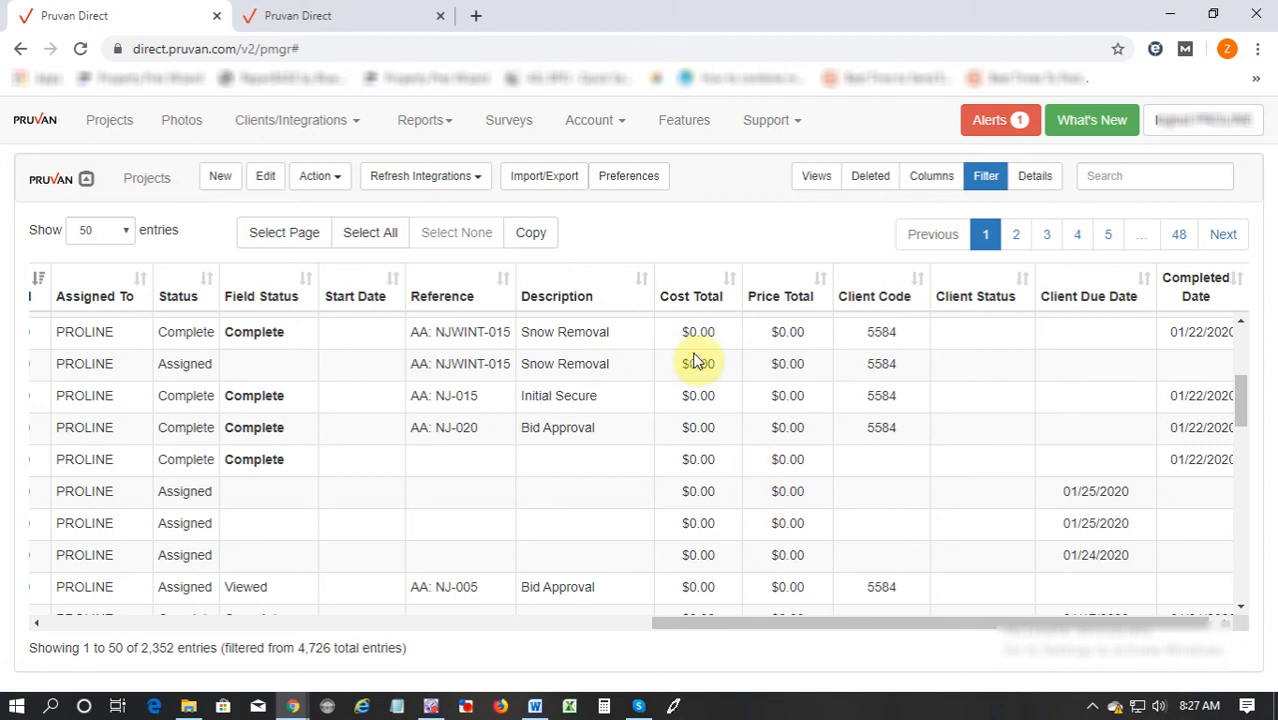
pyautogui.moveTo(728, 312)
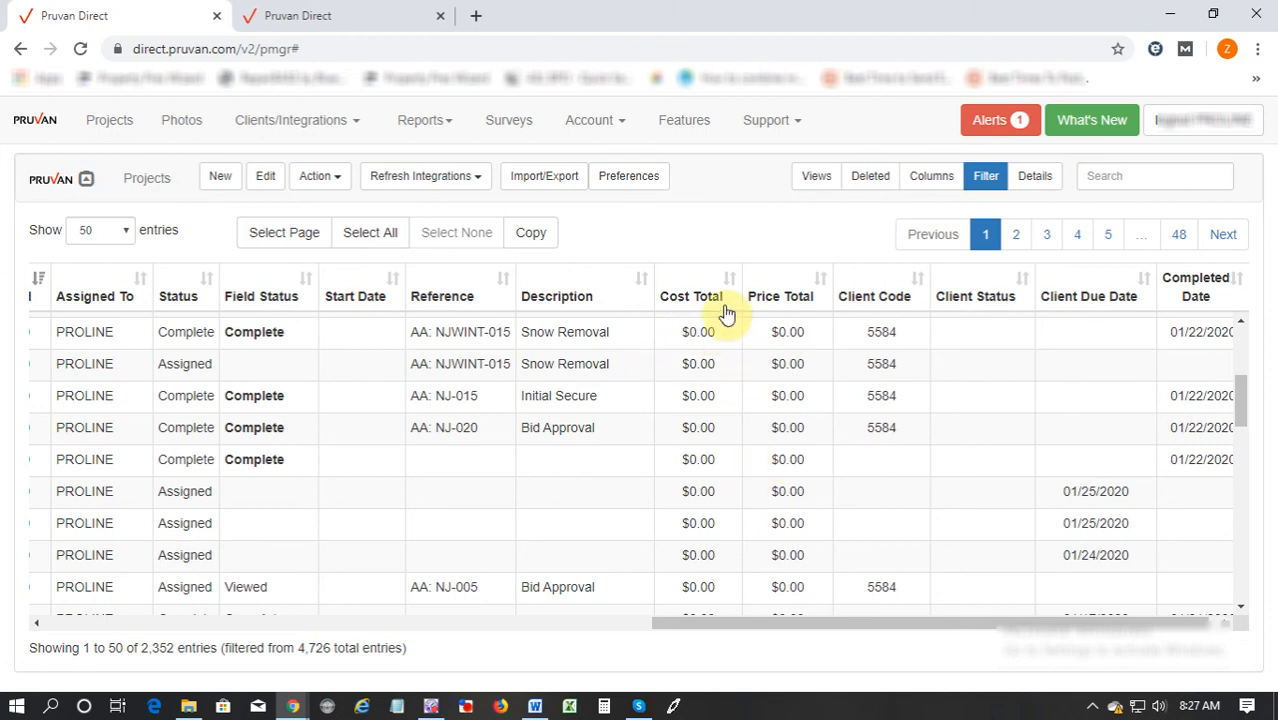
pyautogui.moveTo(678, 332)
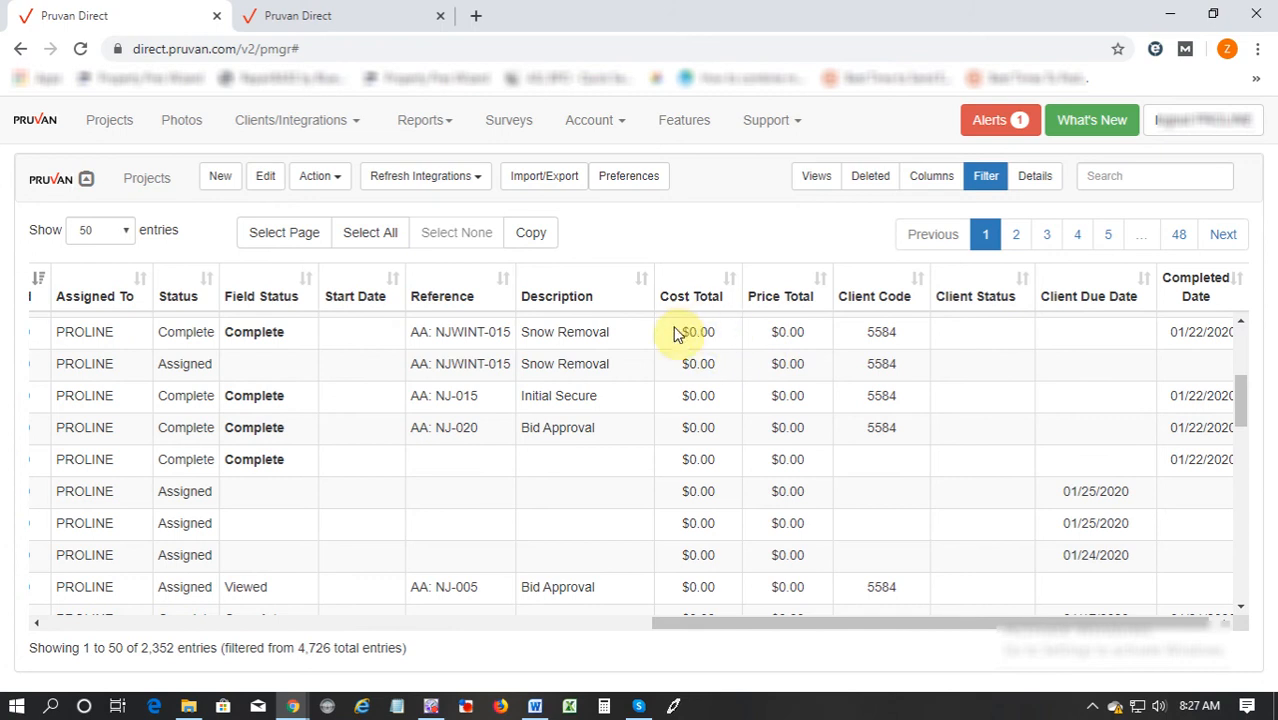
pyautogui.moveTo(300, 322)
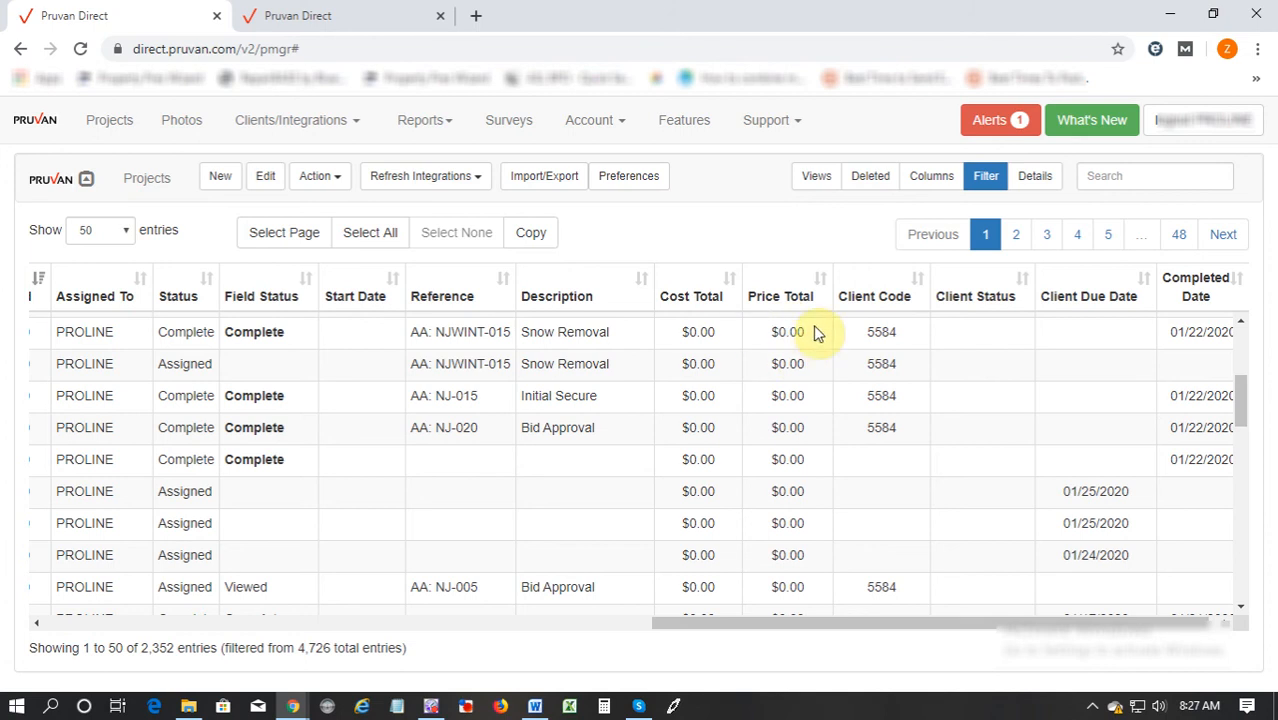
pyautogui.moveTo(828, 354)
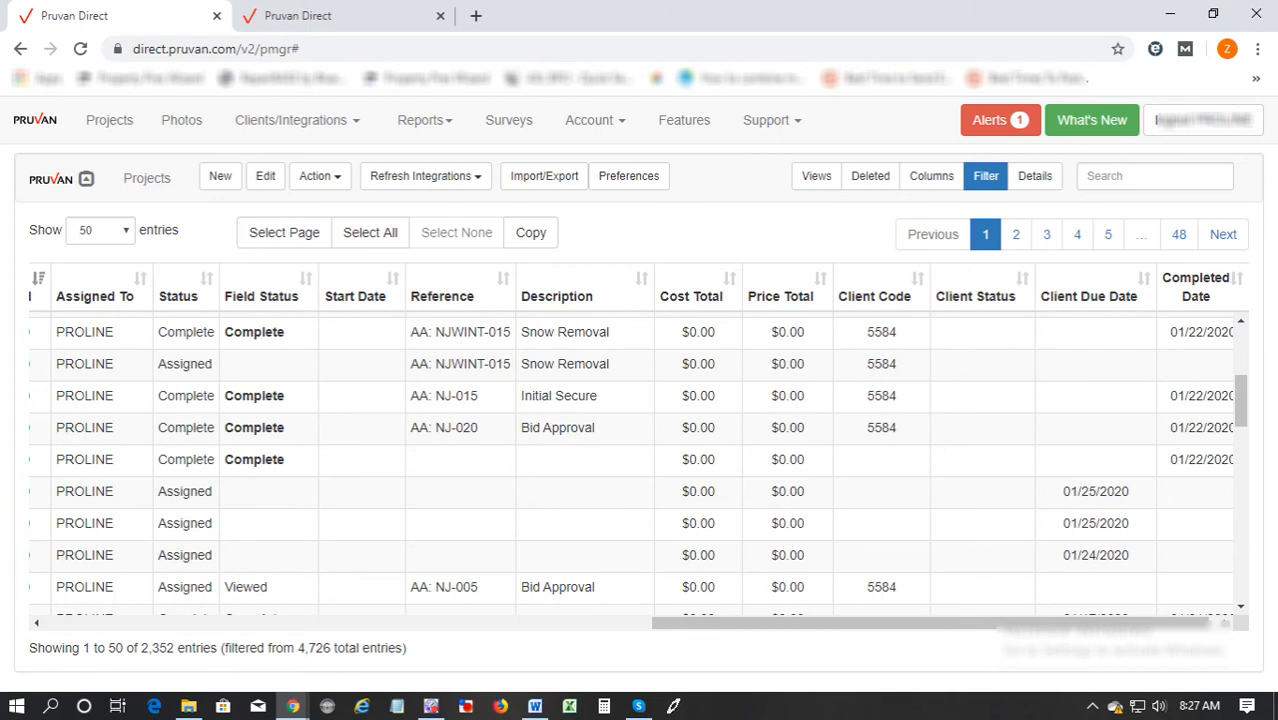
pyautogui.moveTo(352, 132)
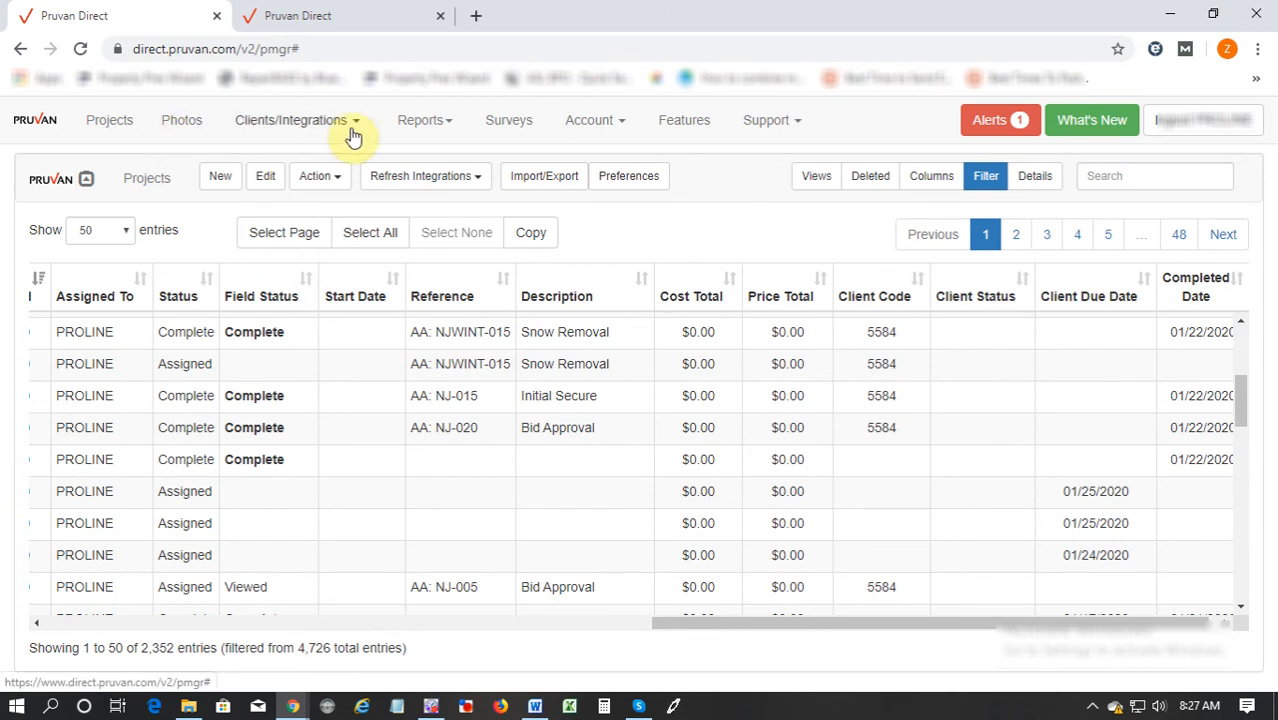
# Step: Launch the Report Launcher page from the Reports menu in a new tab
pyautogui.click(420, 120)
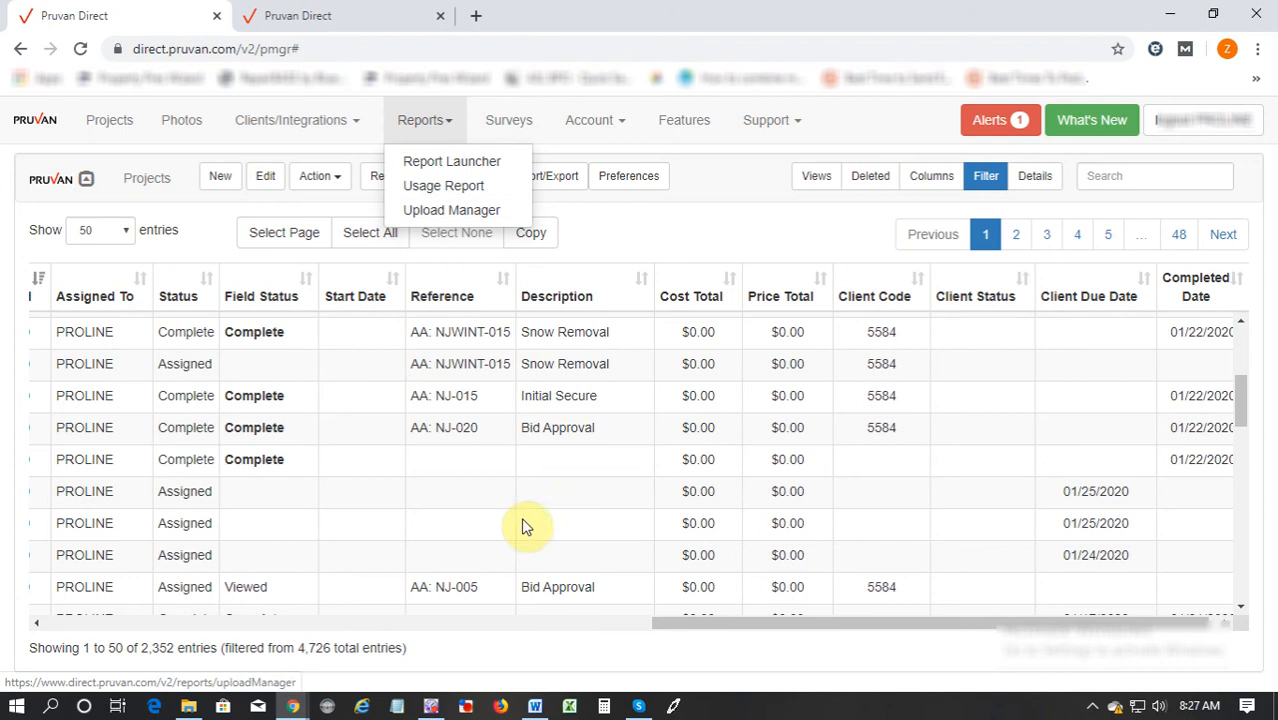
pyautogui.click(696, 238)
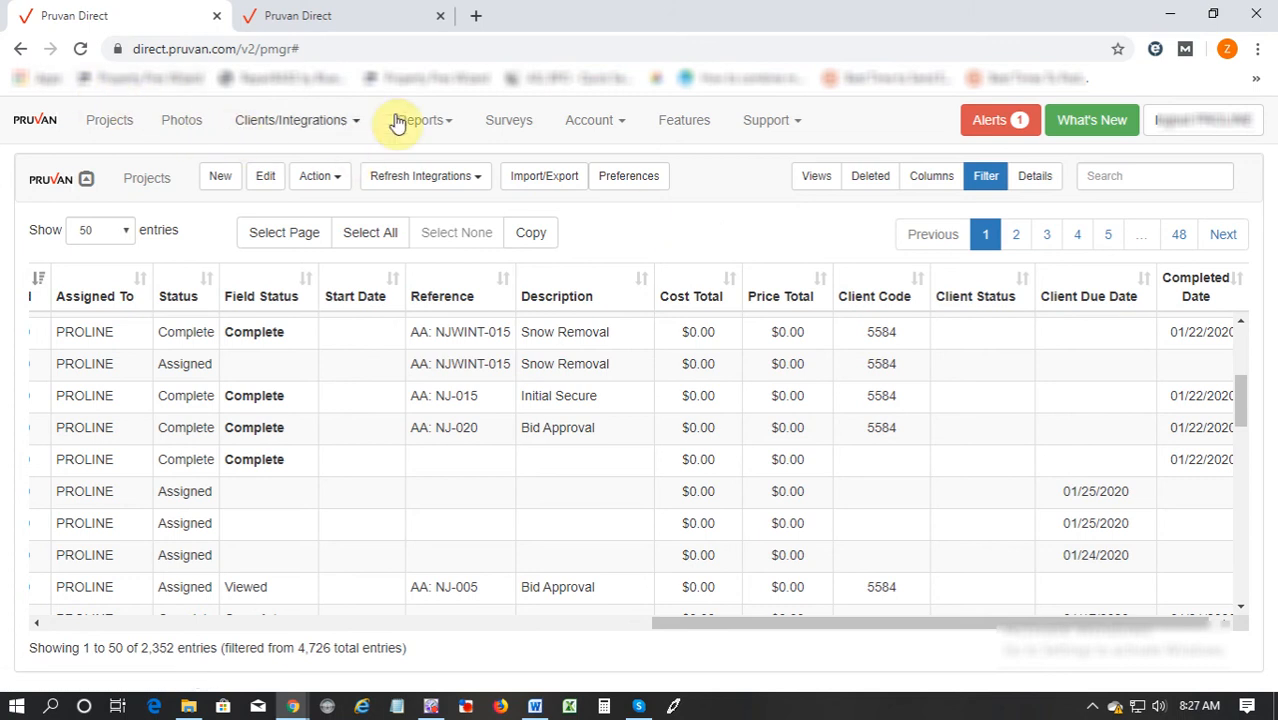
pyautogui.click(420, 120)
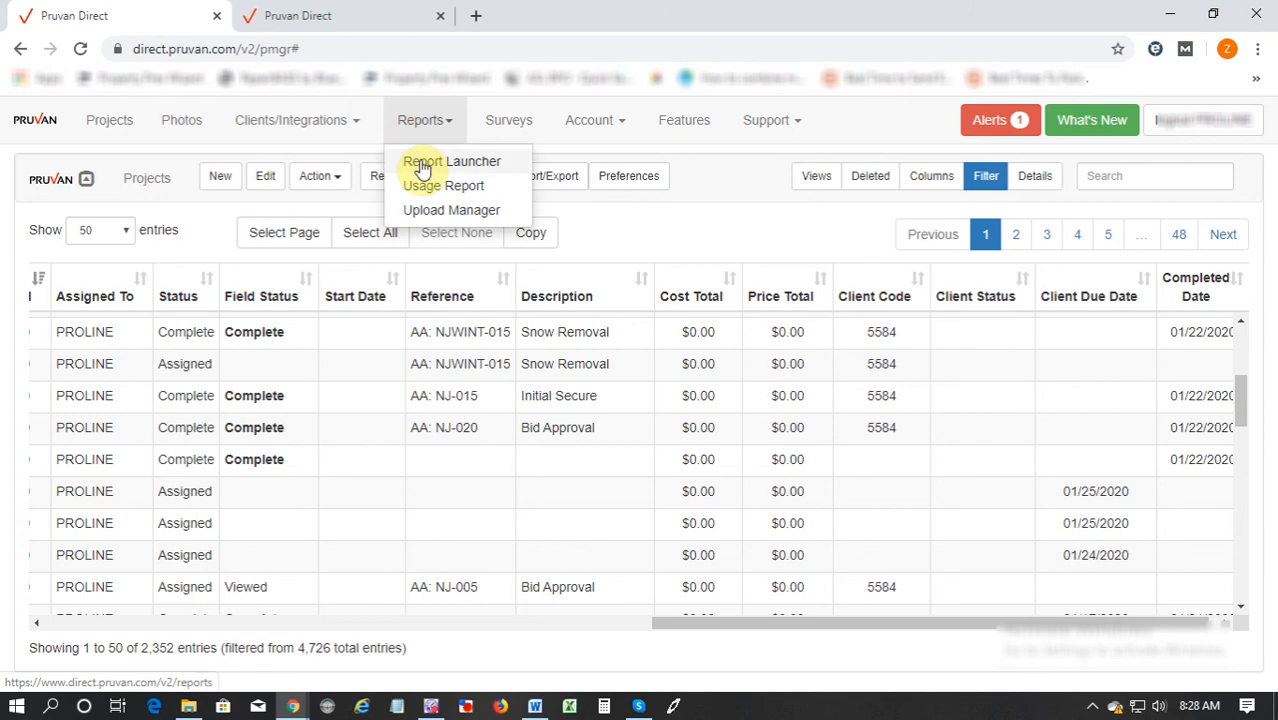
pyautogui.click(452, 160)
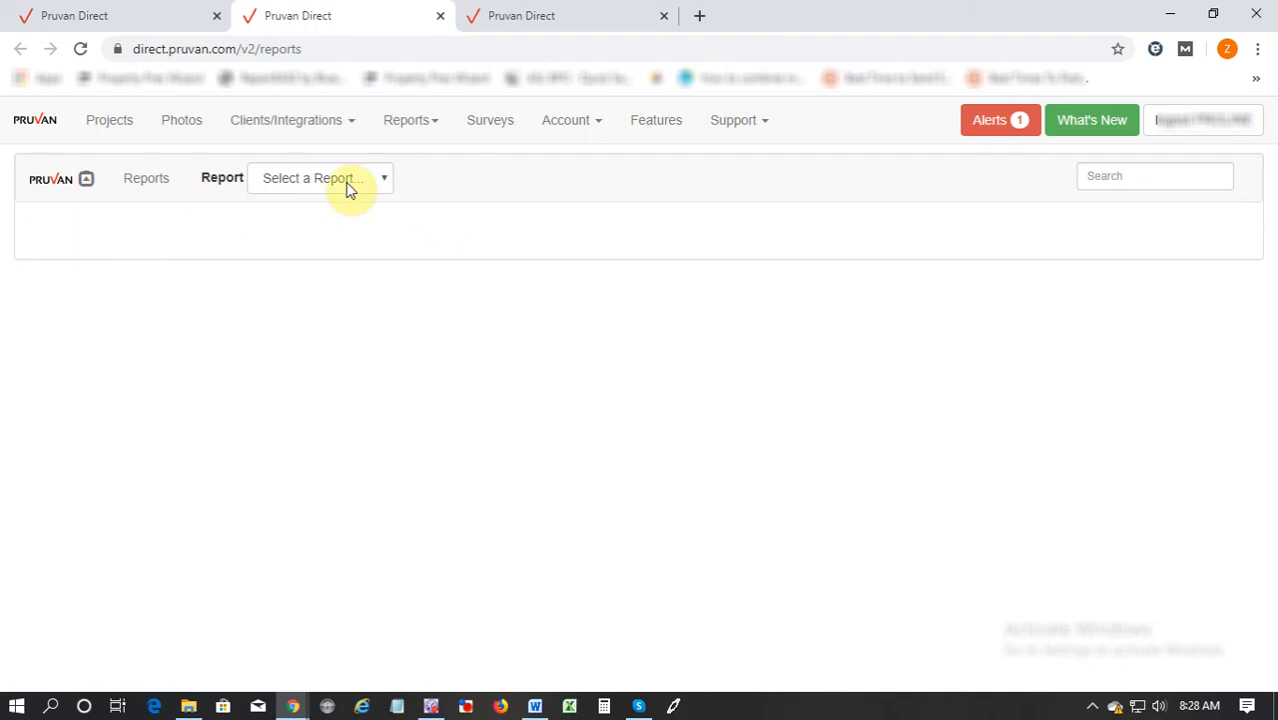
# Step: Select the Project Billing report, showing Summary type for 01/01/2020–01/24/2020
pyautogui.click(320, 176)
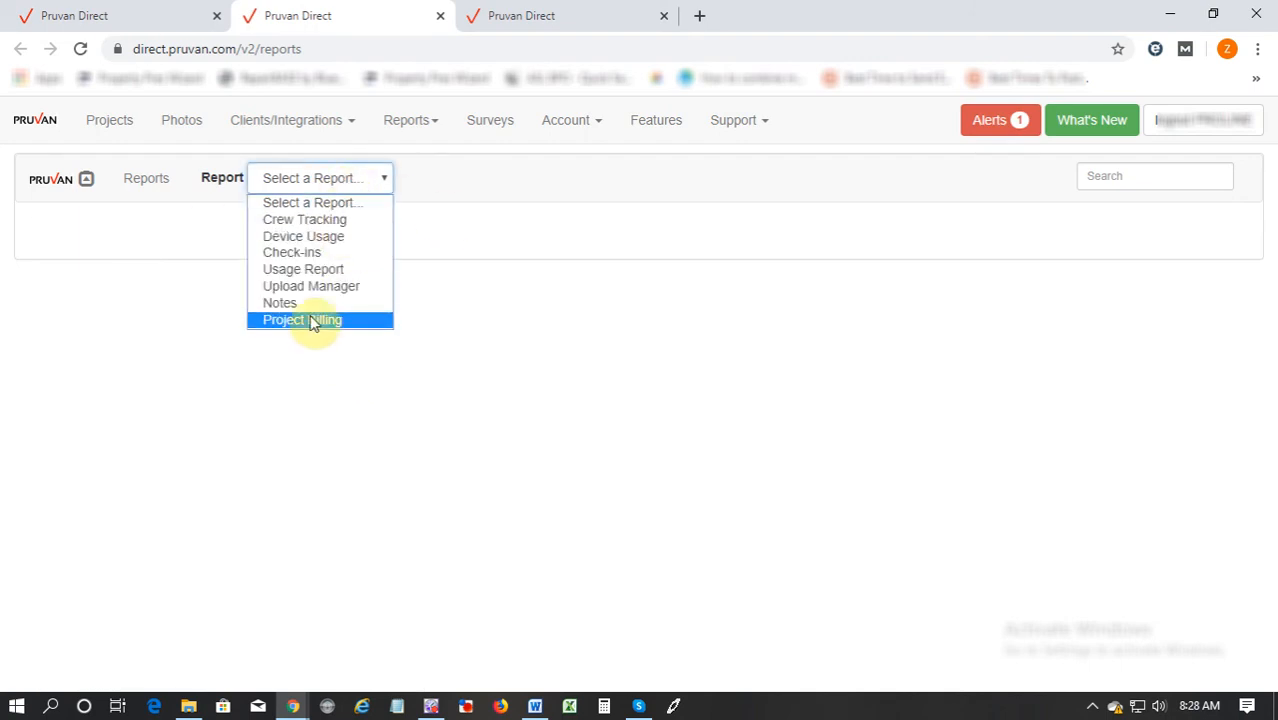
pyautogui.click(300, 320)
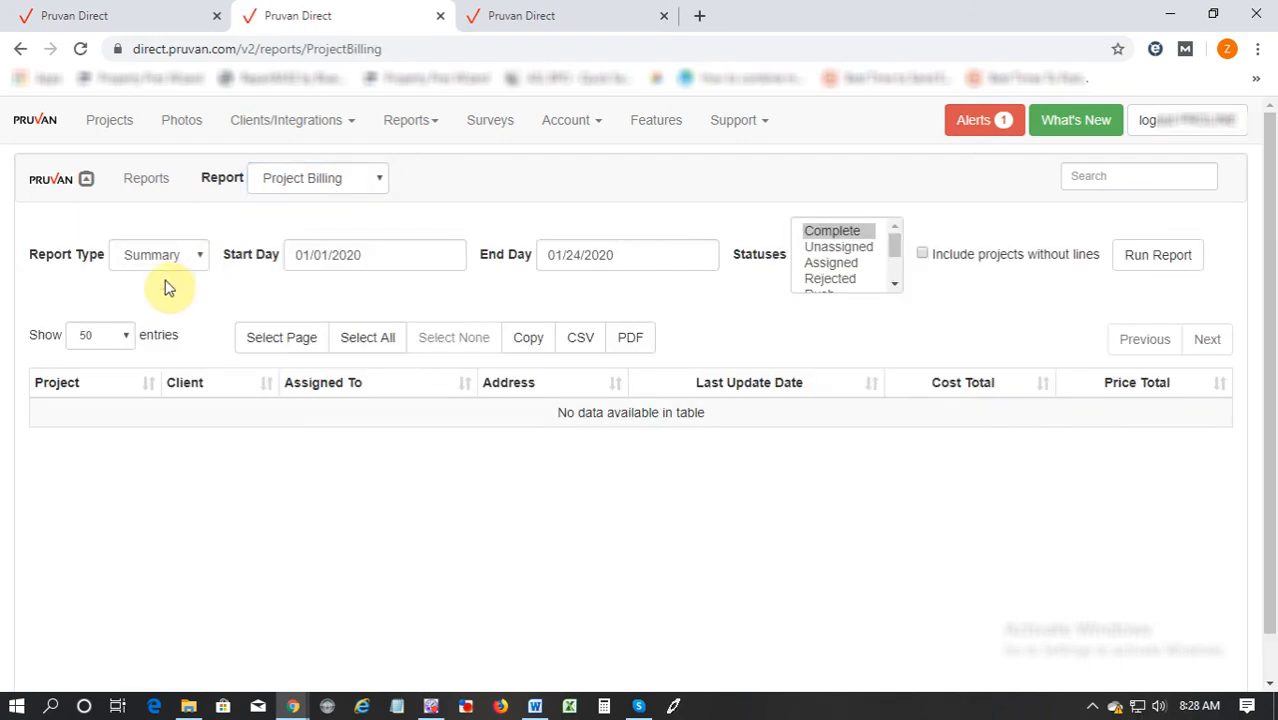
pyautogui.moveTo(390, 284)
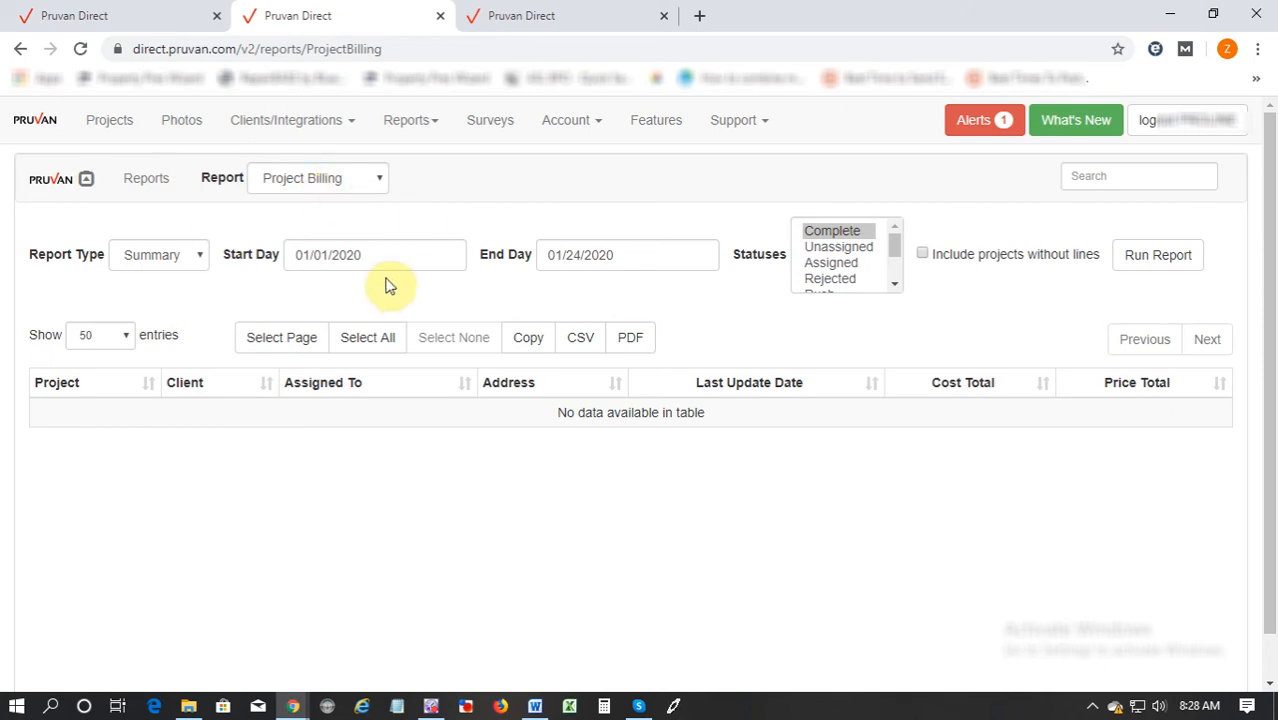
pyautogui.moveTo(260, 256)
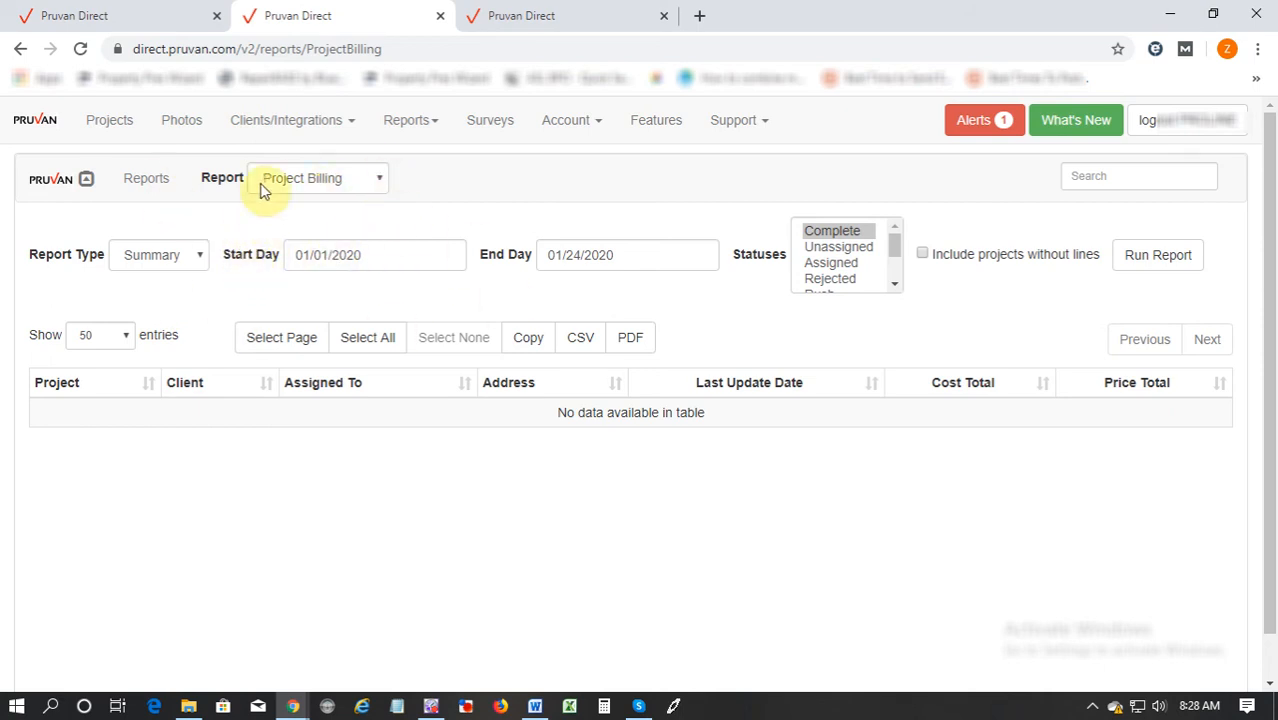
pyautogui.moveTo(206, 252)
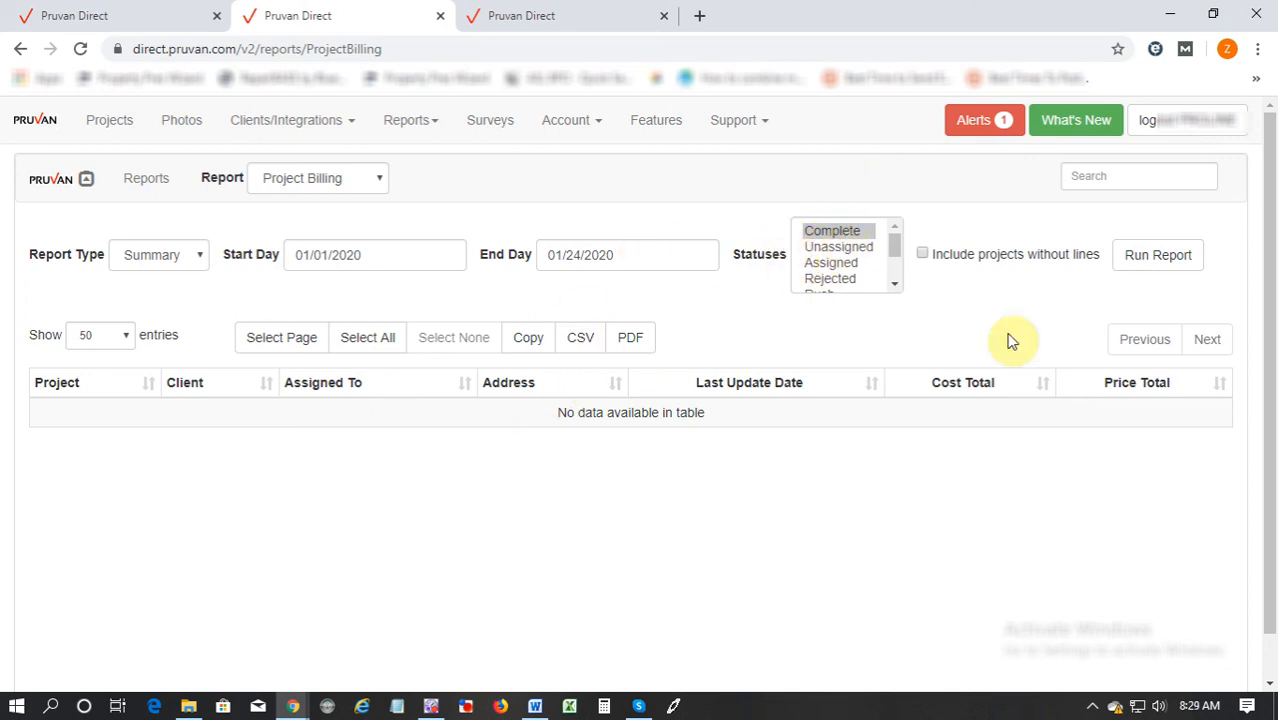
pyautogui.moveTo(1128, 468)
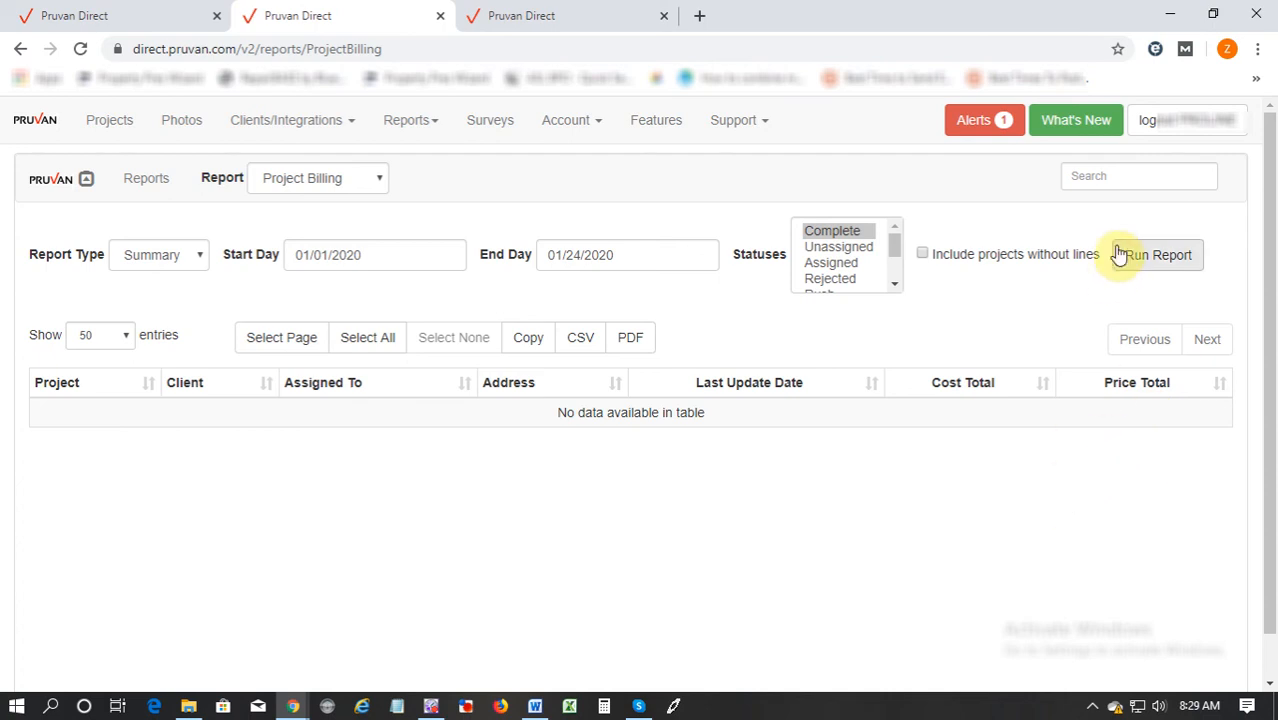
pyautogui.moveTo(778, 340)
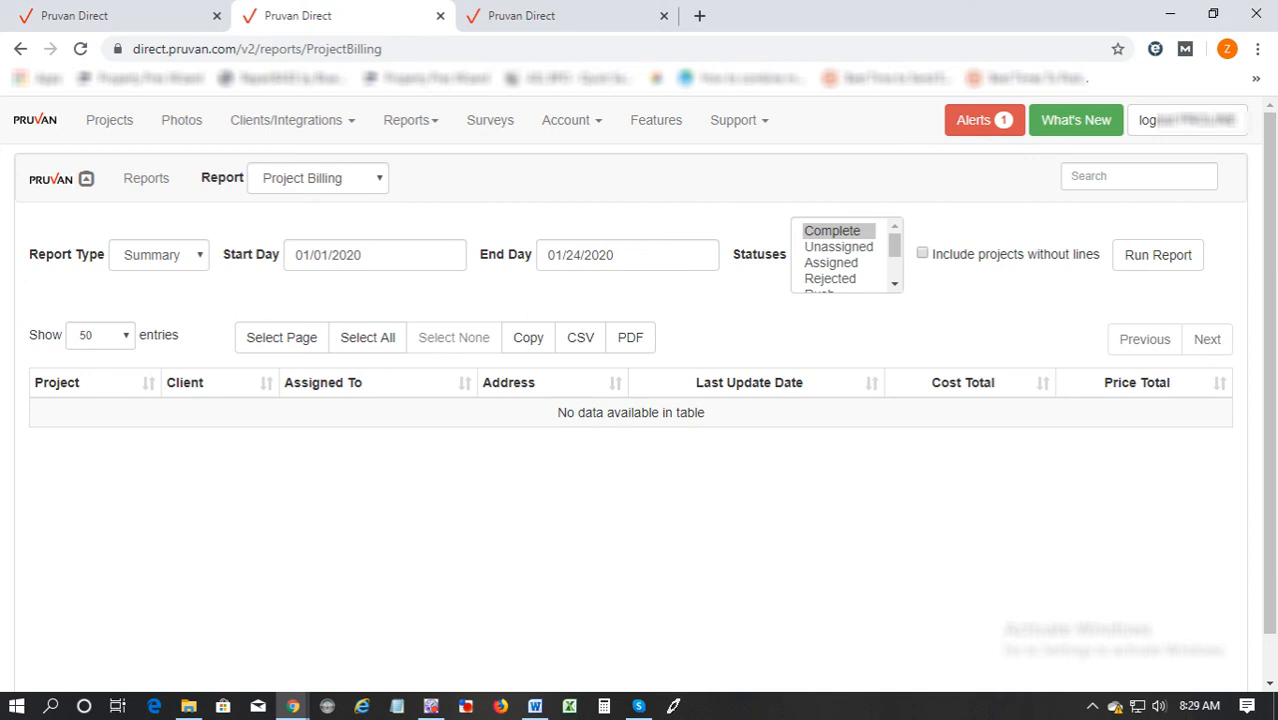
pyautogui.moveTo(592, 188)
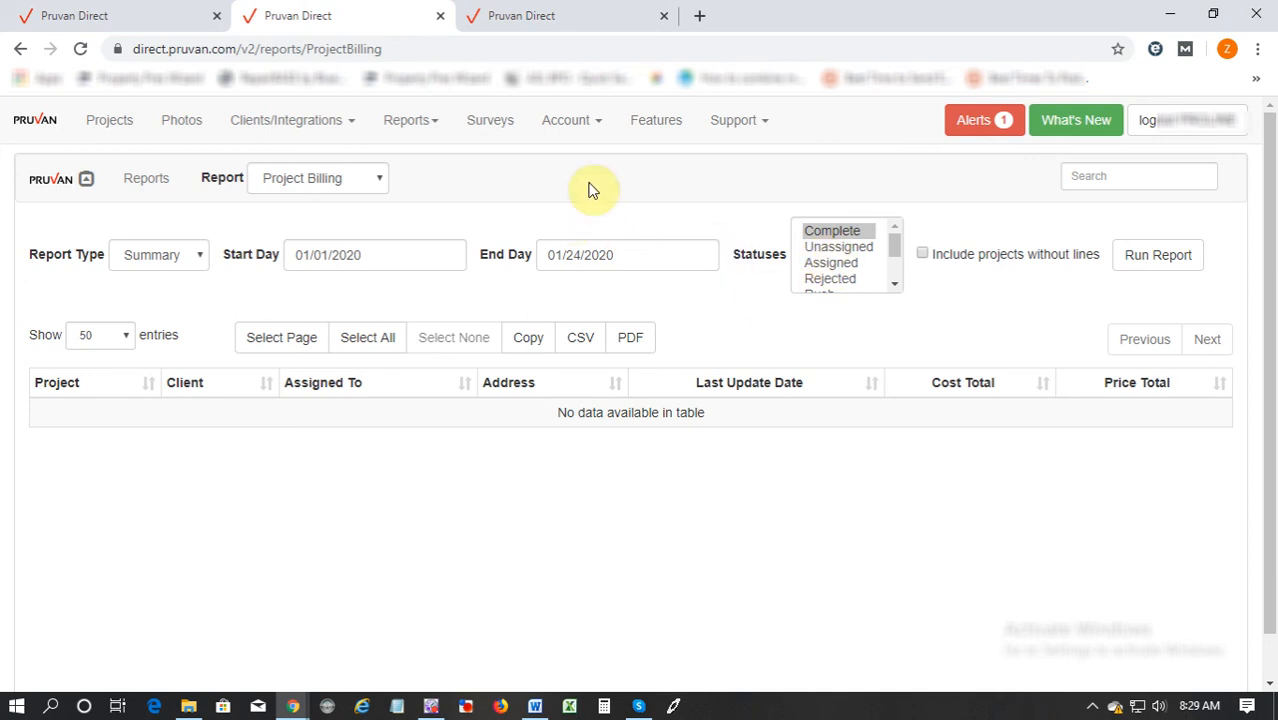
# Step: Go to Account > Invoice Items and start a new invoice item in the Create Item form
pyautogui.click(572, 120)
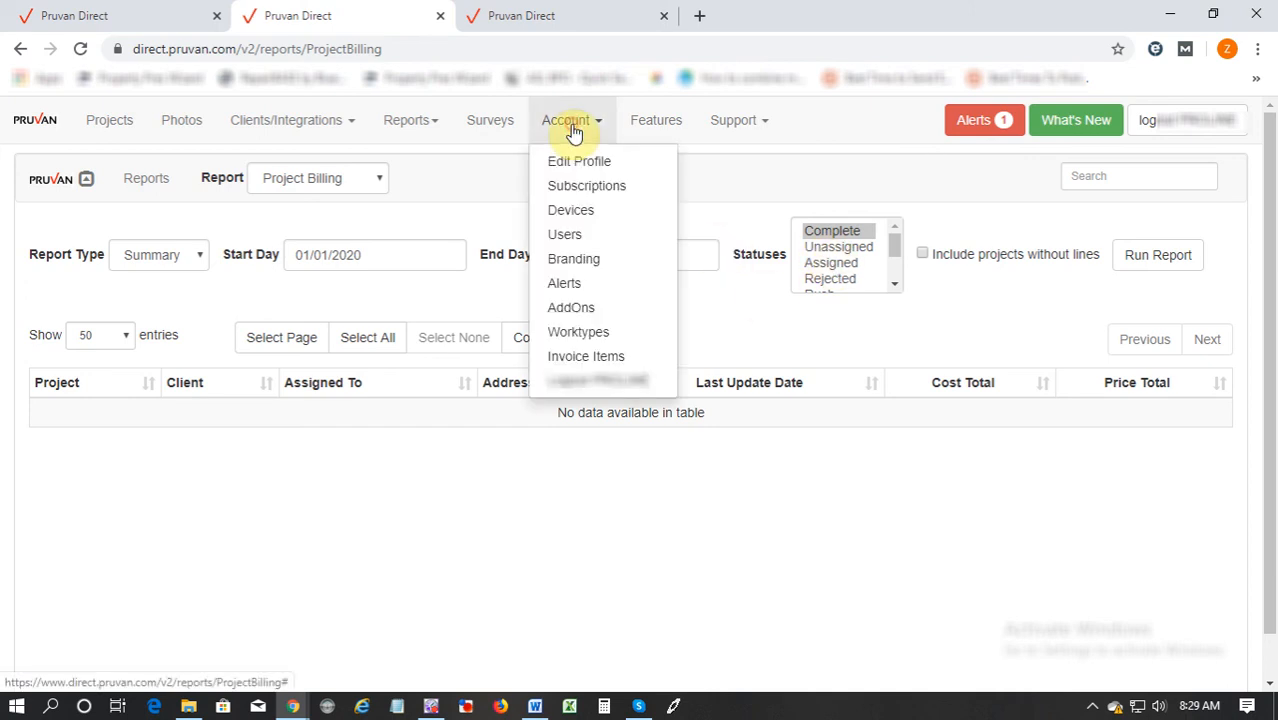
pyautogui.moveTo(570, 308)
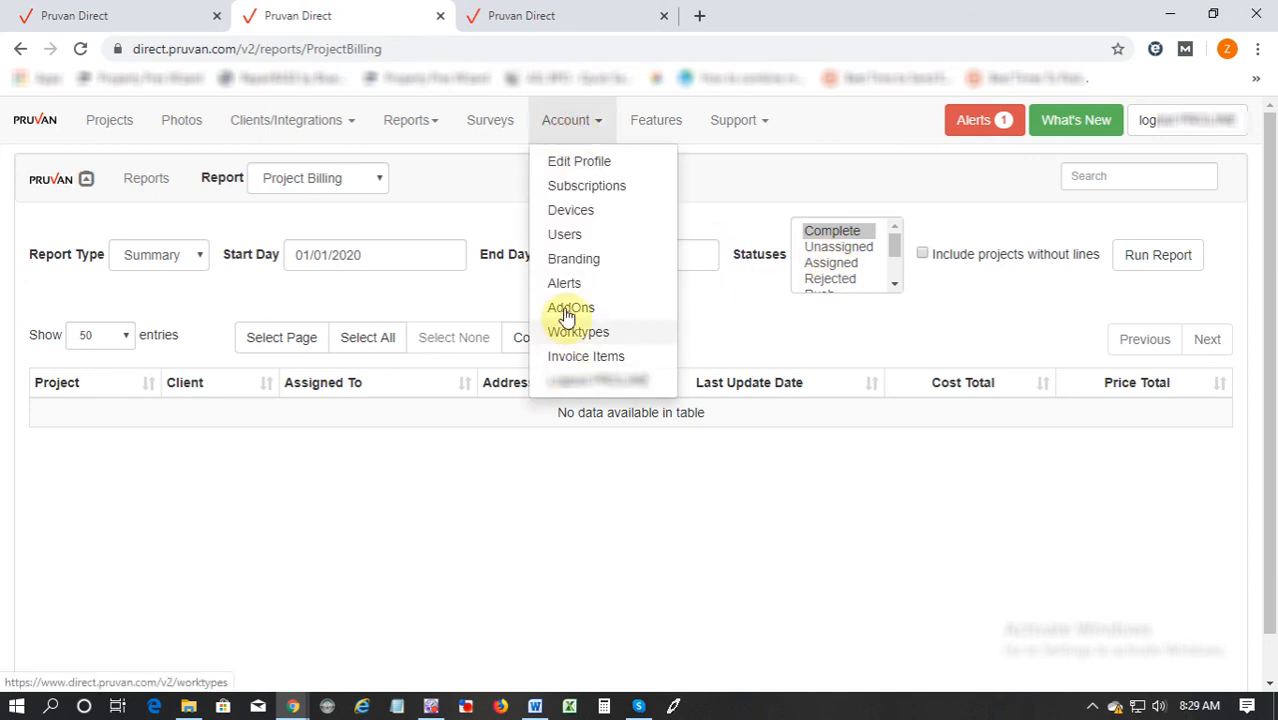
pyautogui.click(586, 356)
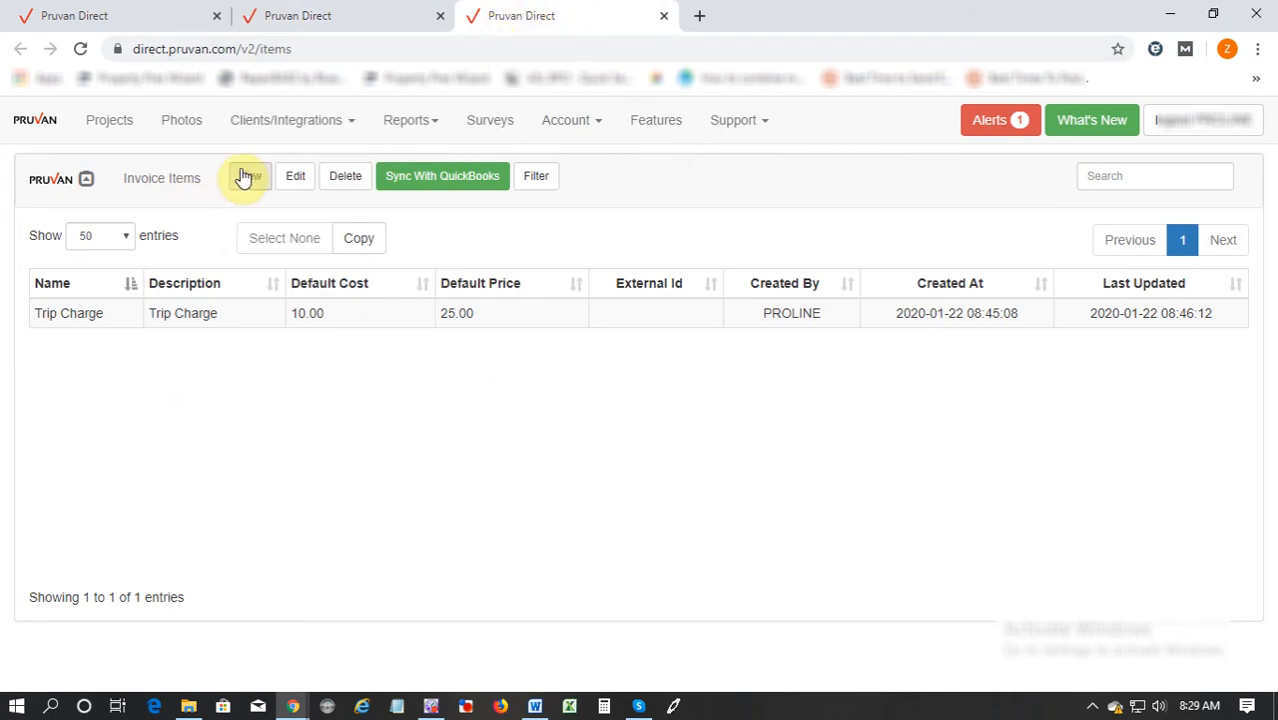
pyautogui.moveTo(188, 160)
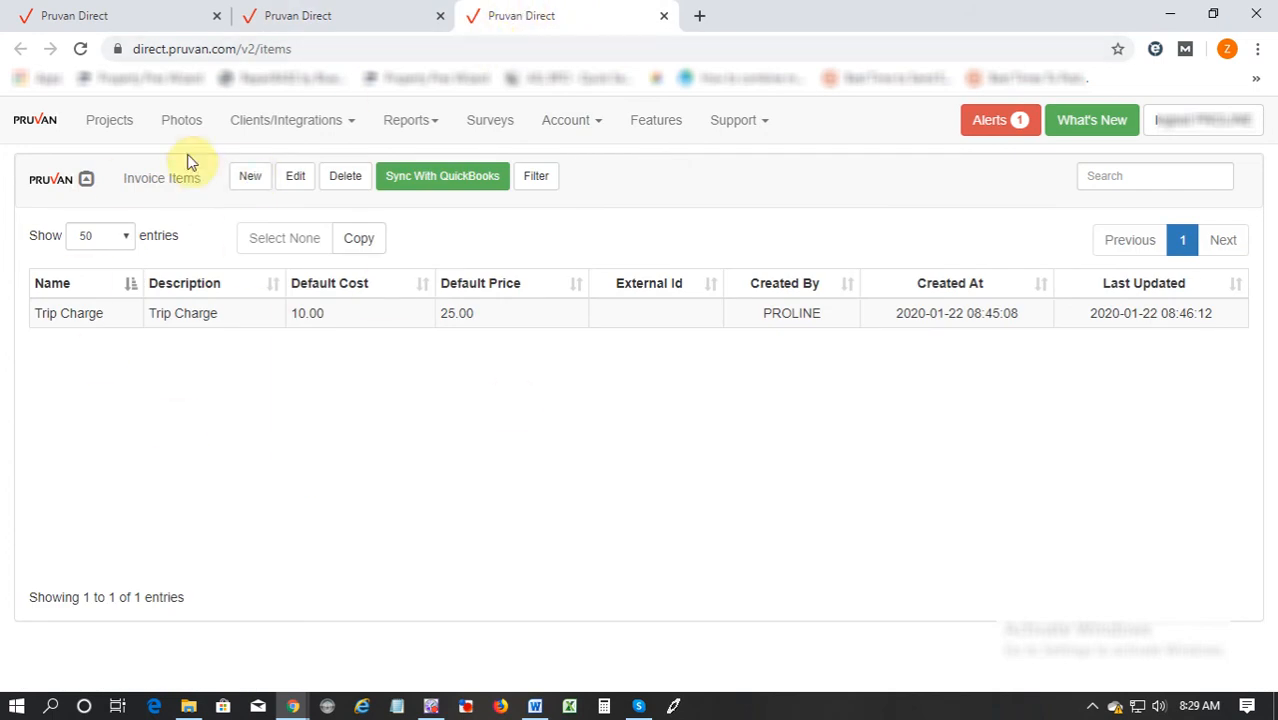
pyautogui.click(250, 176)
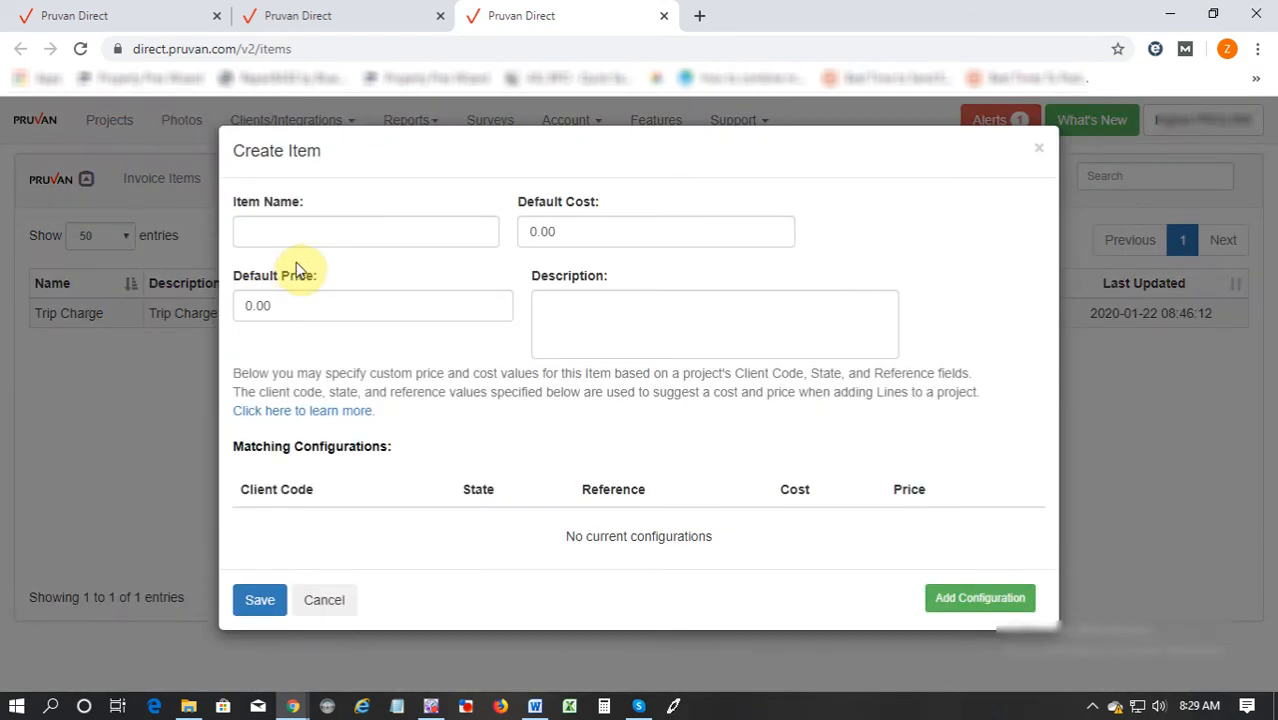
# Step: Save a Snow Removal invoice item with default cost 20.00, price 50.00 and description Snow Removal
pyautogui.click(364, 232)
pyautogui.write('Snow Remov')
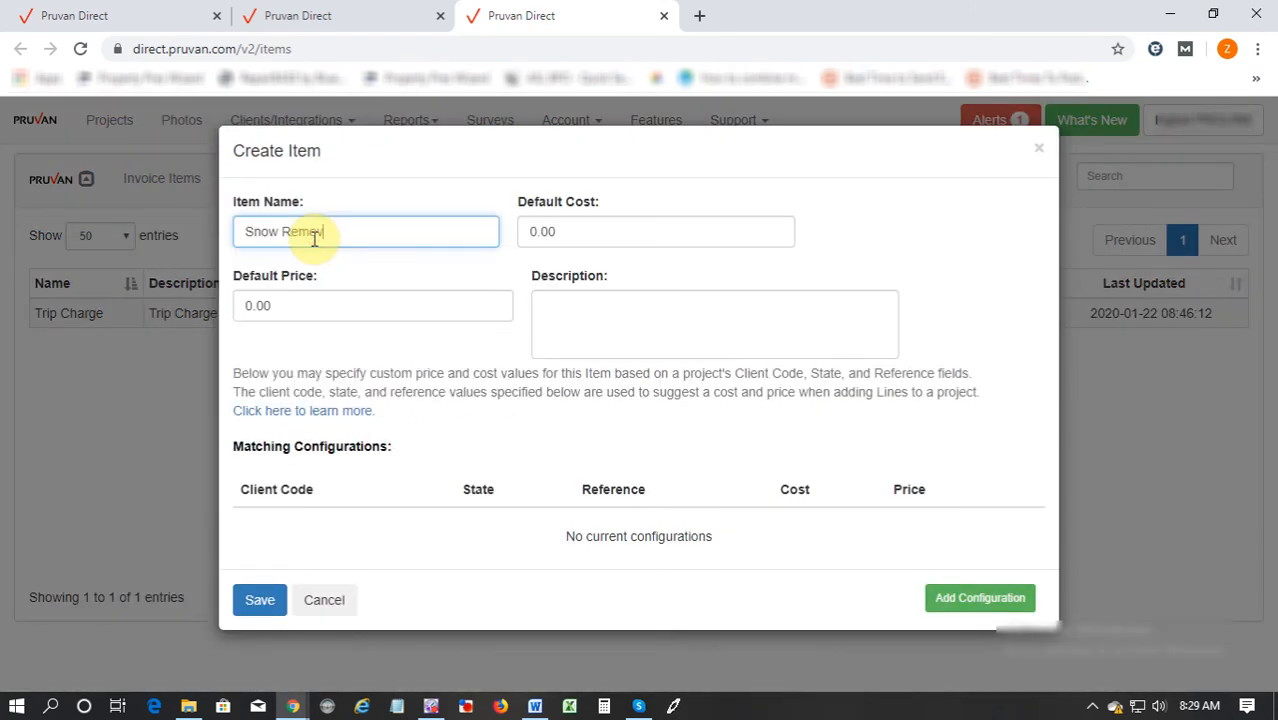
pyautogui.click(656, 232)
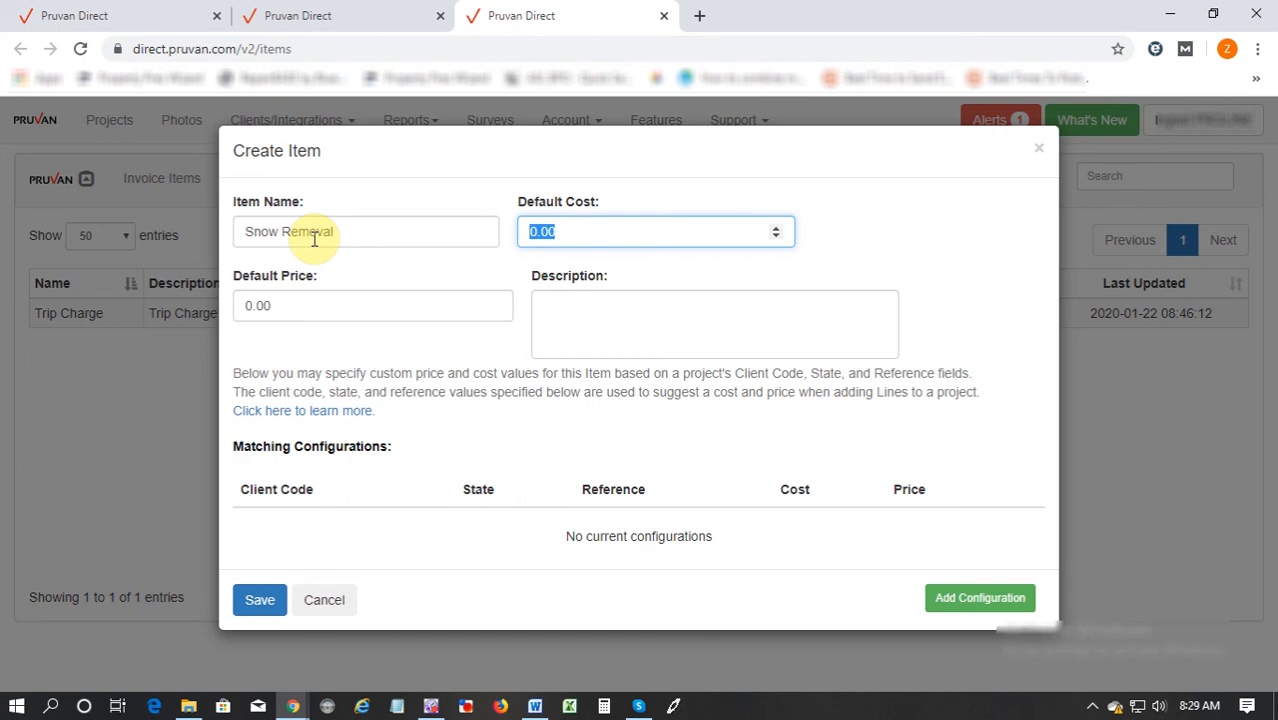
pyautogui.write('20.00')
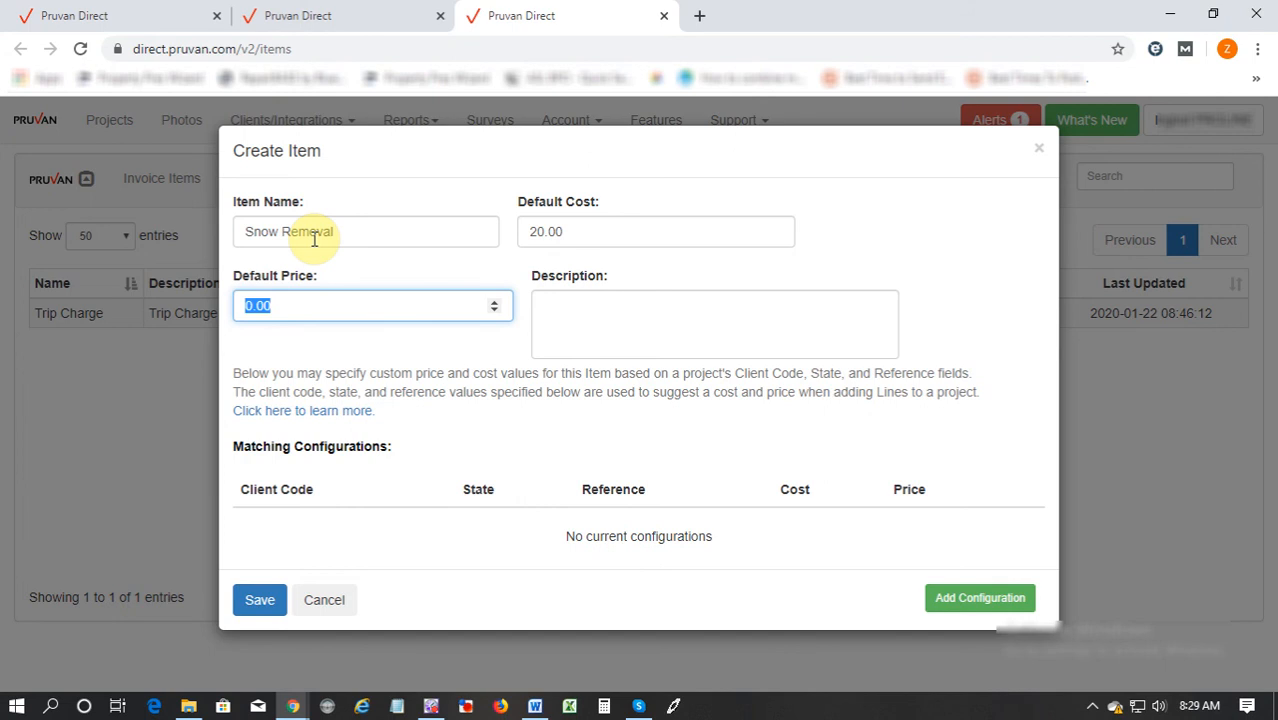
pyautogui.write('50')
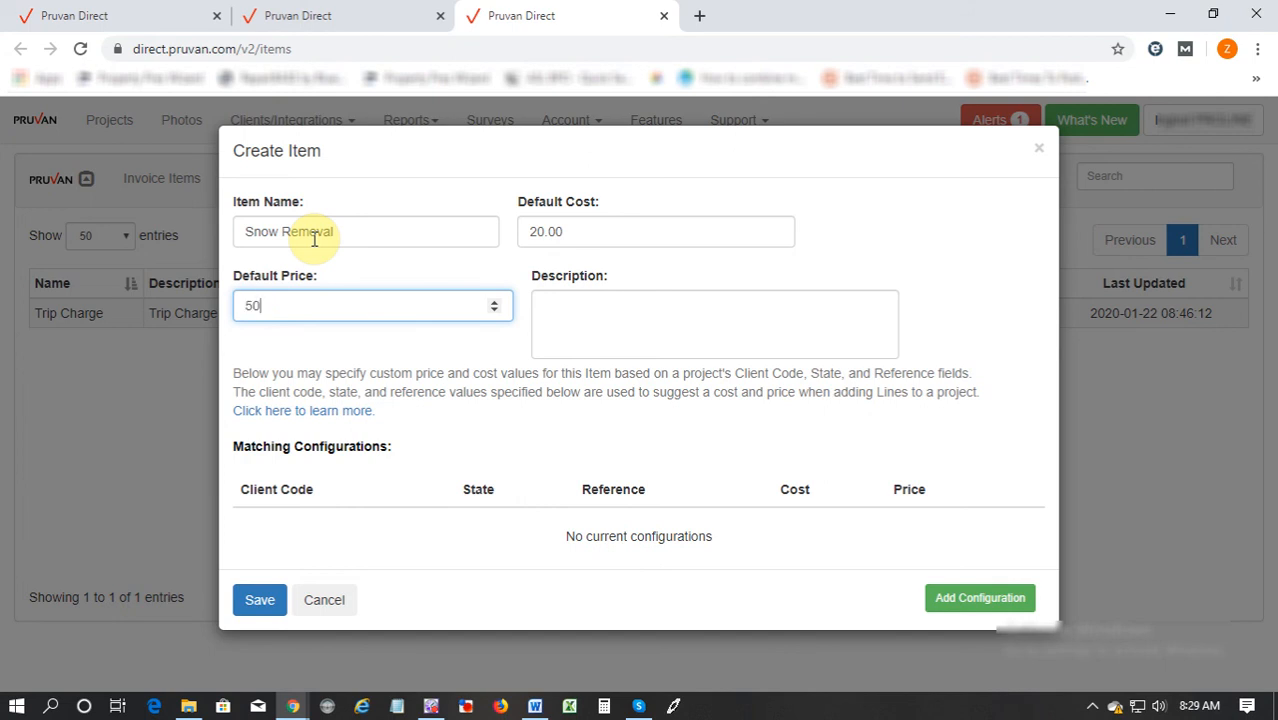
pyautogui.click(714, 324)
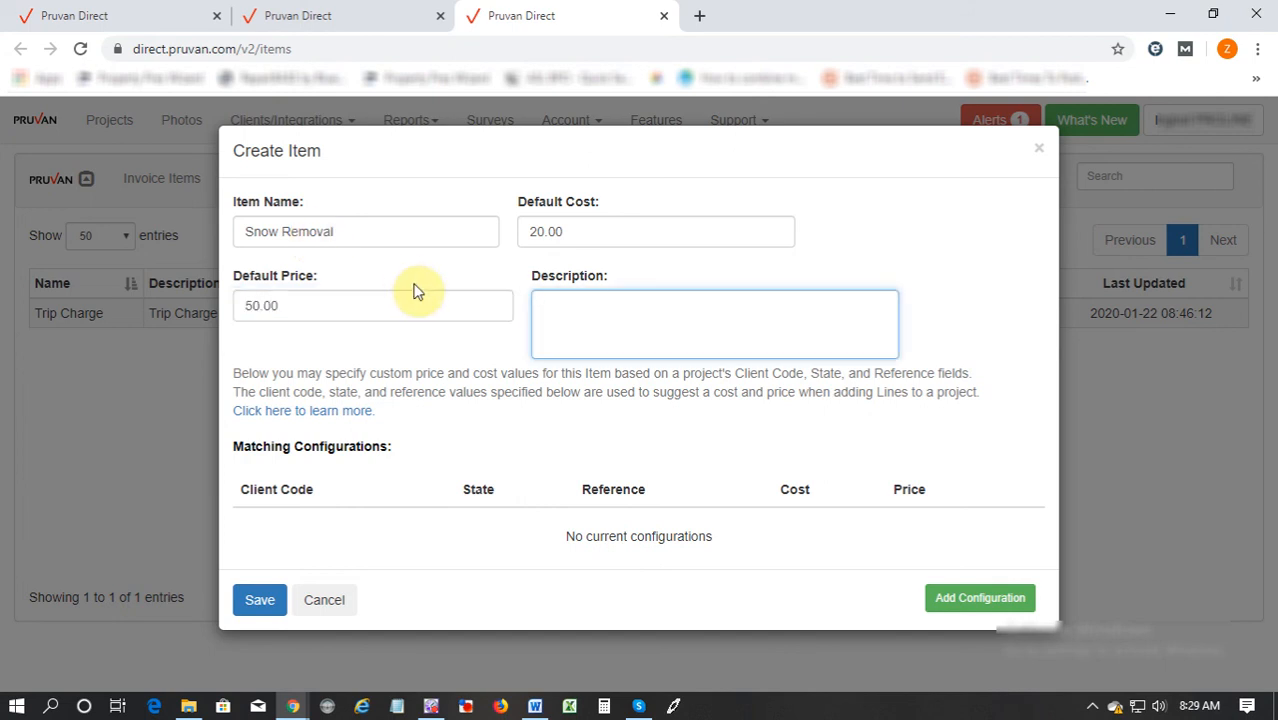
pyautogui.write('Snow Removal')
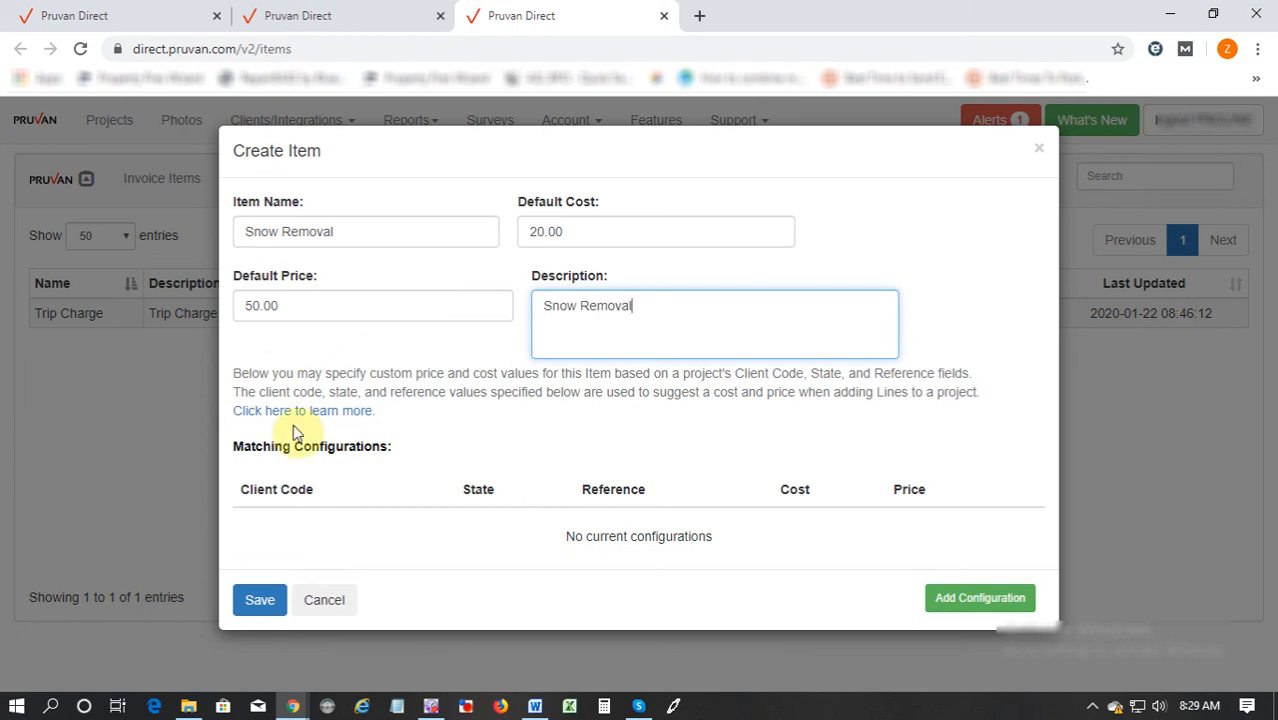
pyautogui.click(260, 600)
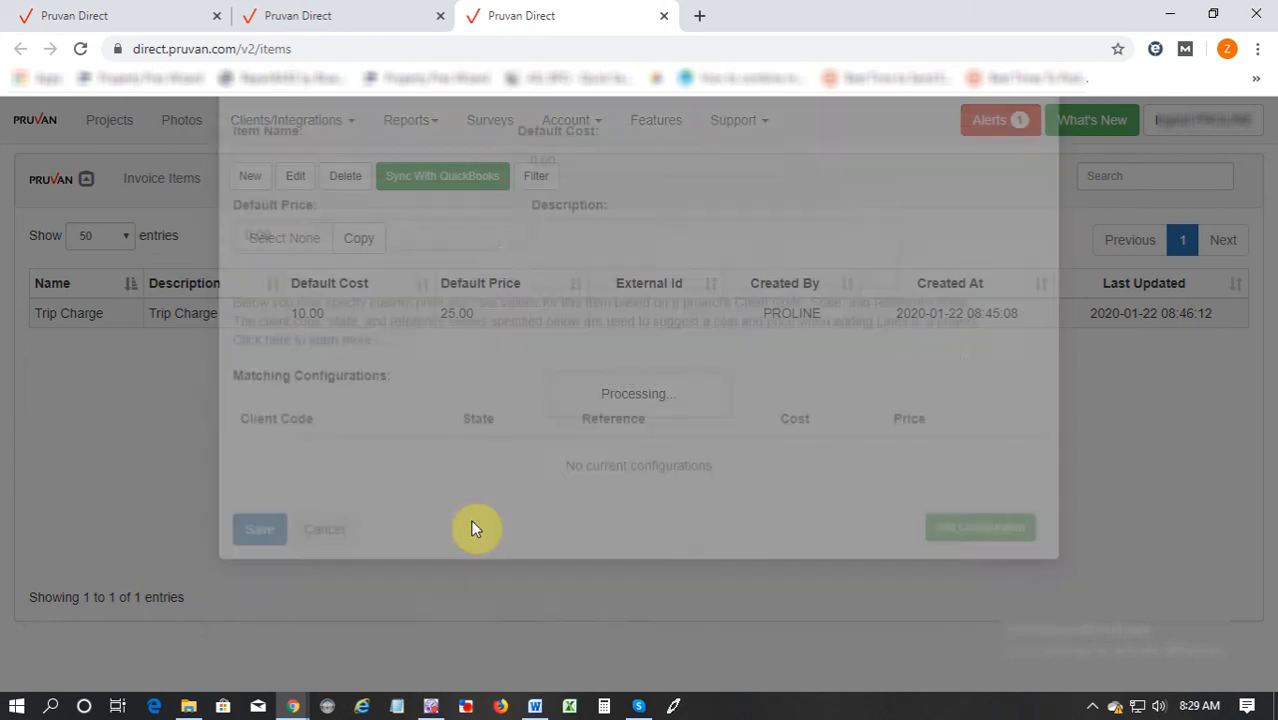
pyautogui.click(260, 528)
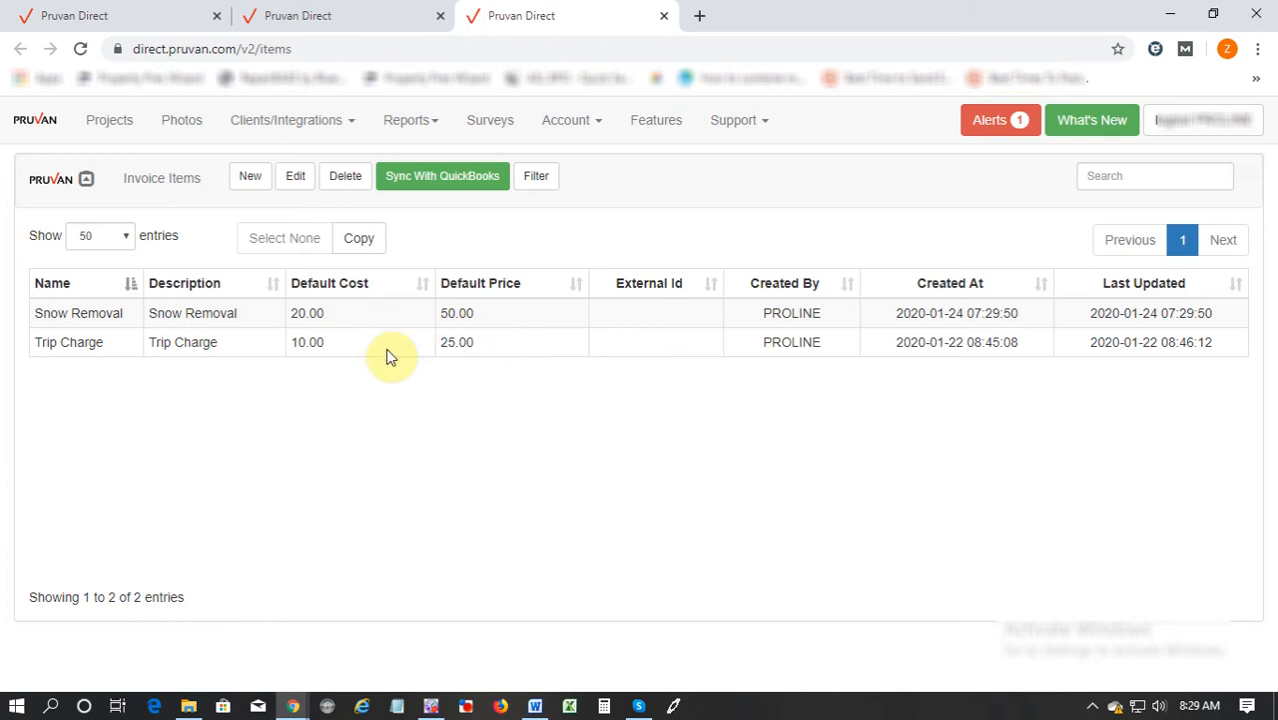
# Step: Edit the project's lines and add a Trip Charge line with quantity 1 ($10 cost, $25 price)
pyautogui.click(420, 120)
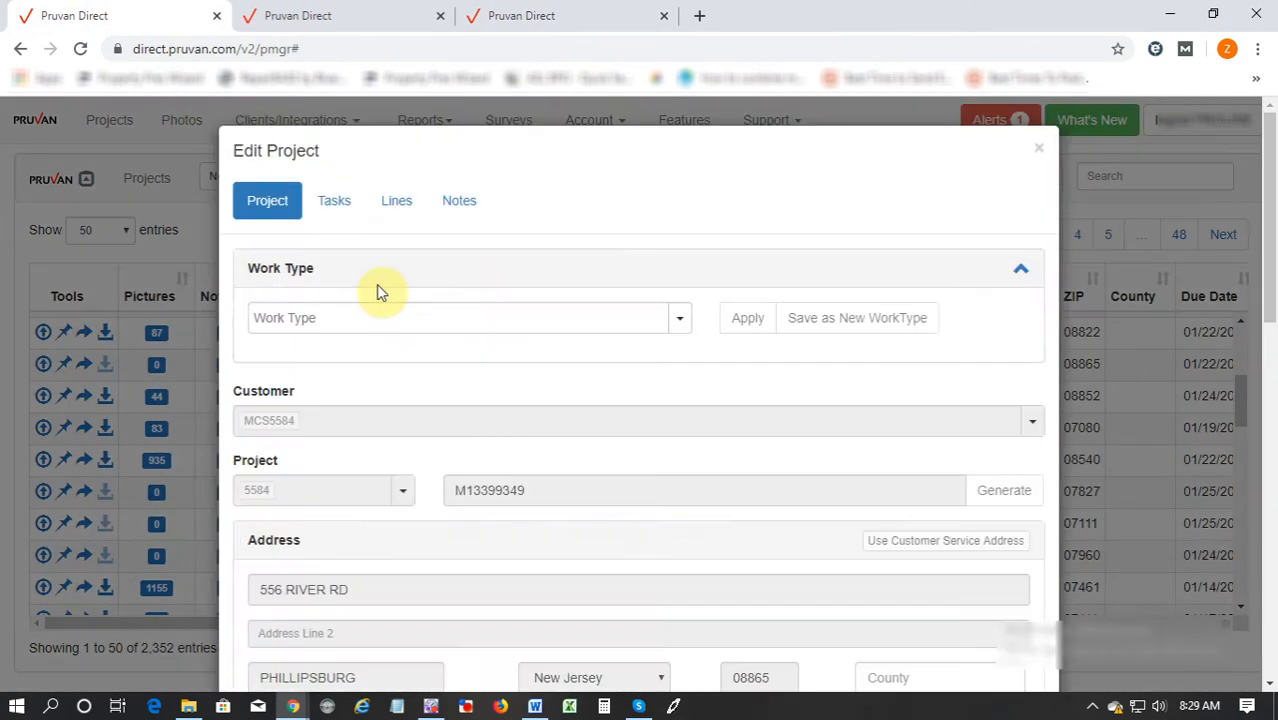
pyautogui.click(396, 200)
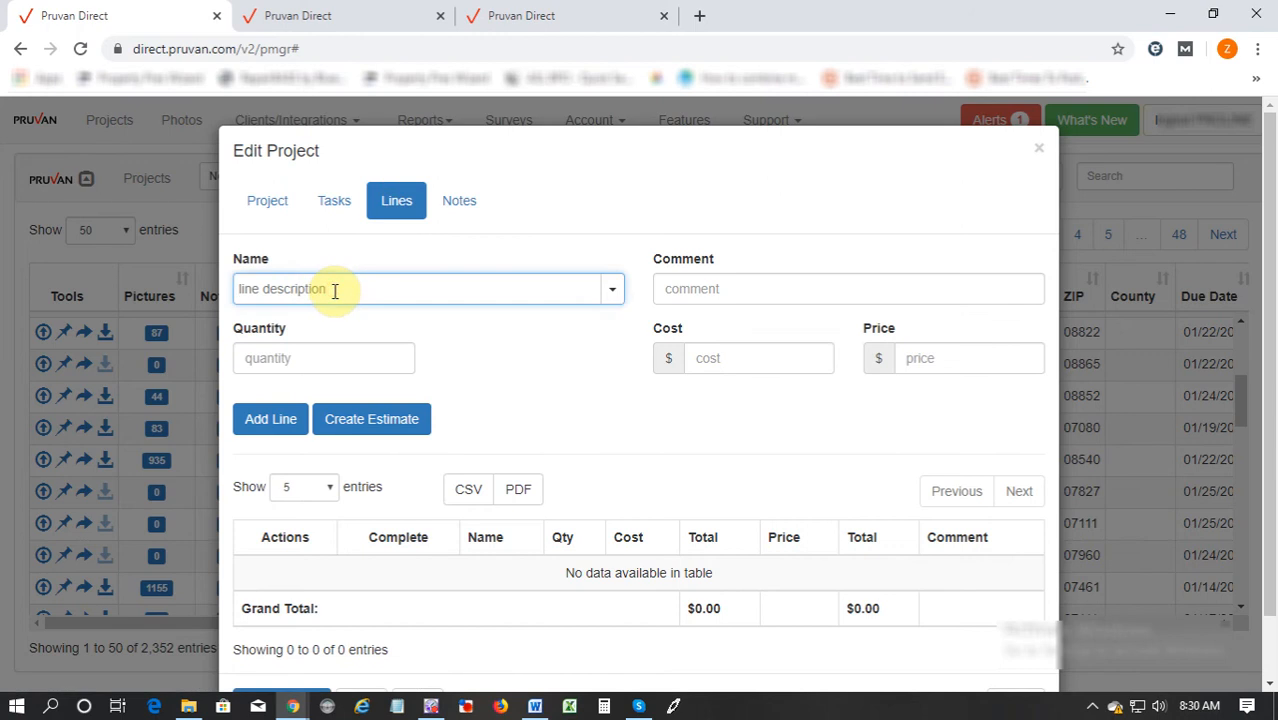
pyautogui.write('tr')
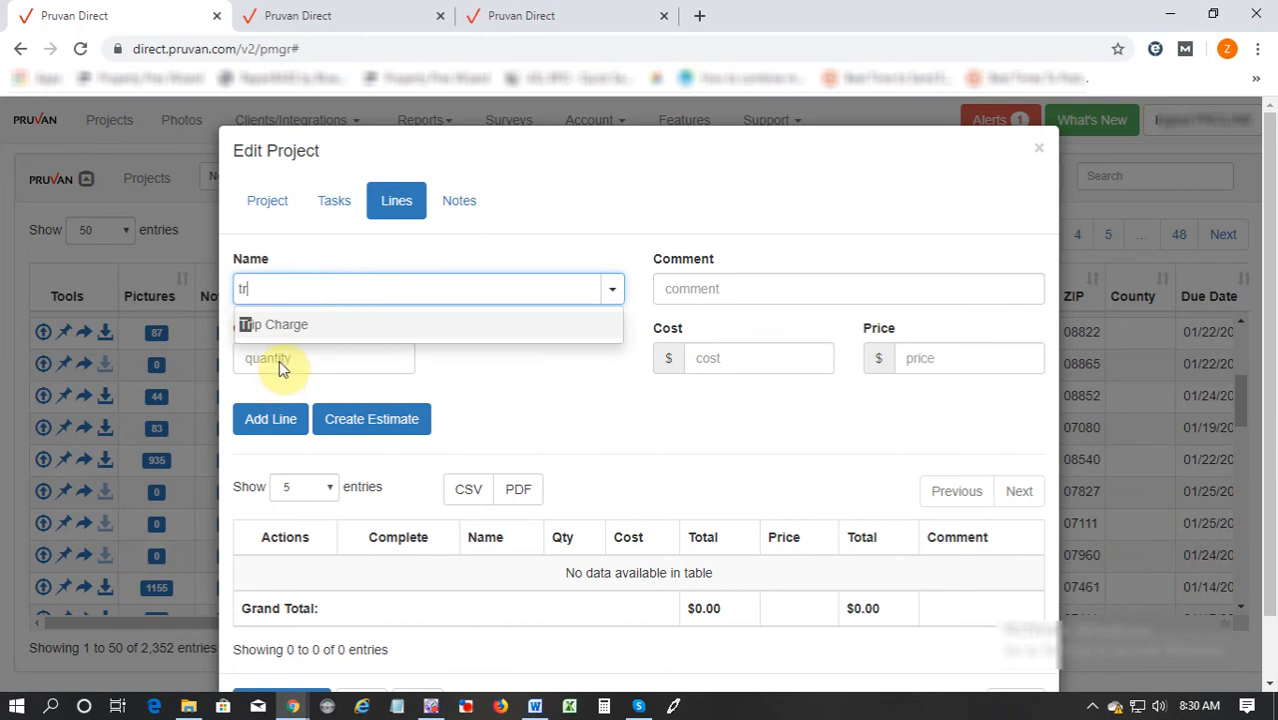
pyautogui.click(272, 324)
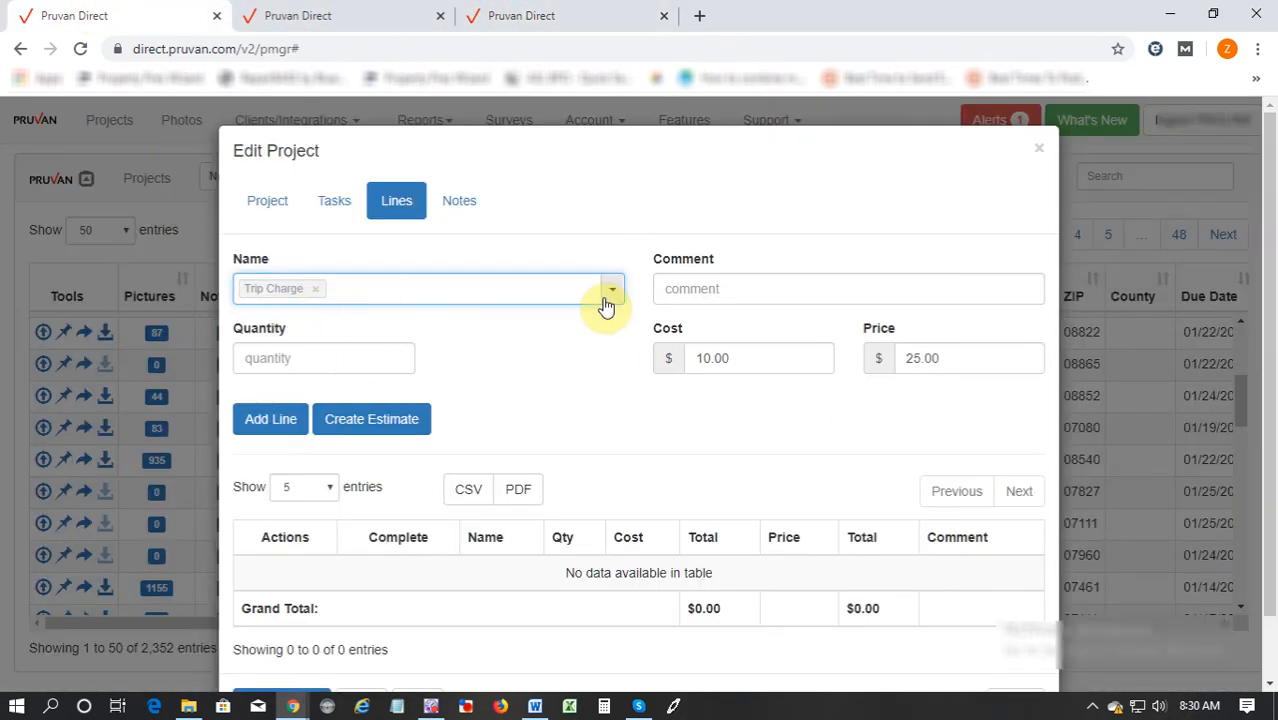
pyautogui.click(270, 420)
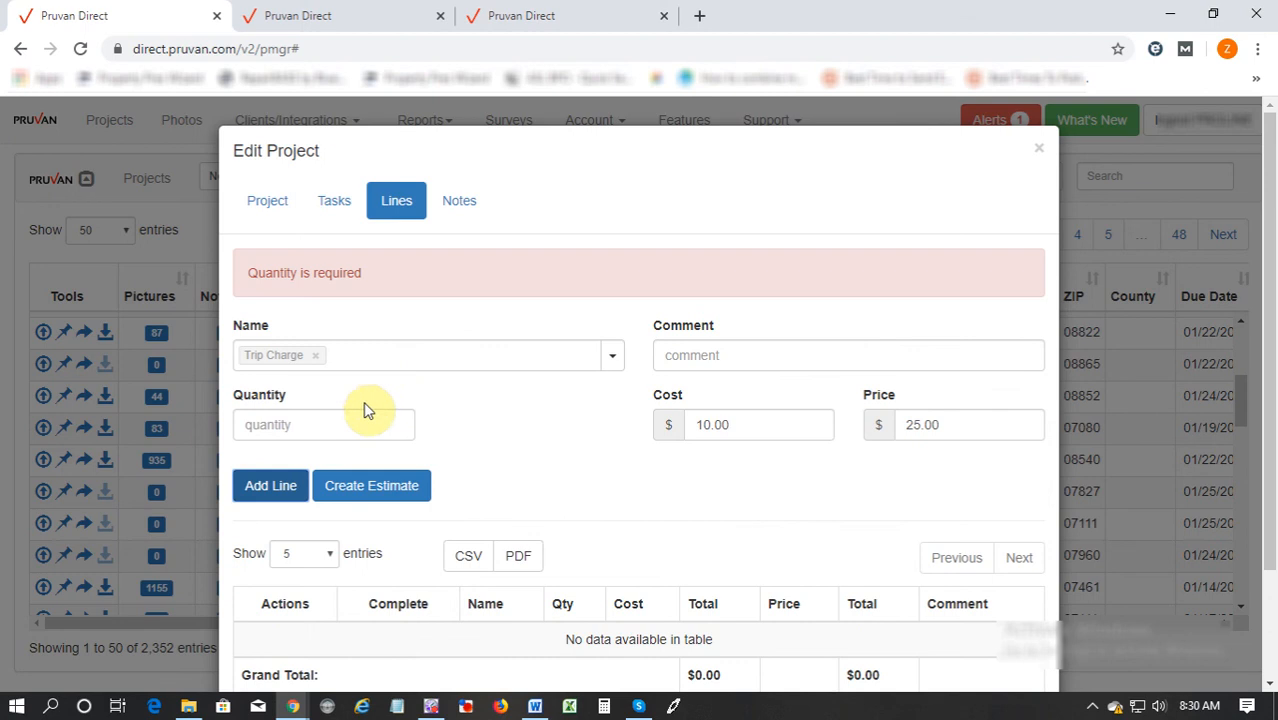
pyautogui.write('1')
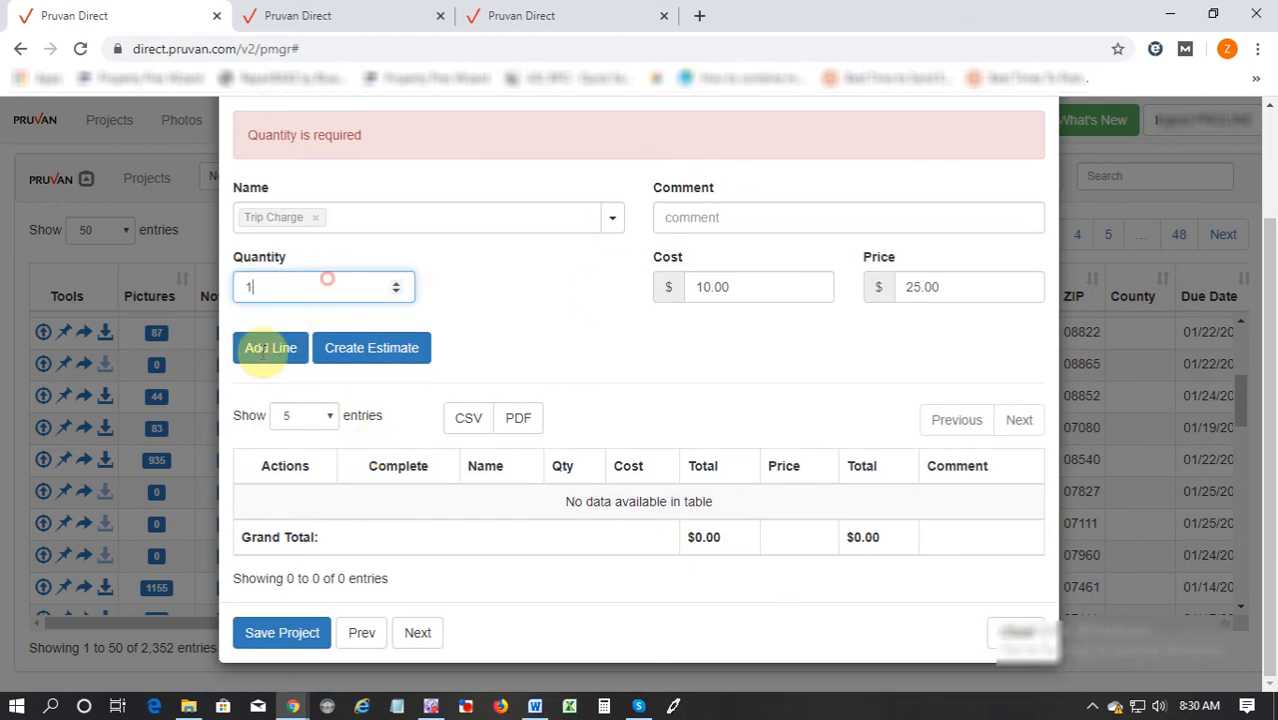
pyautogui.click(270, 348)
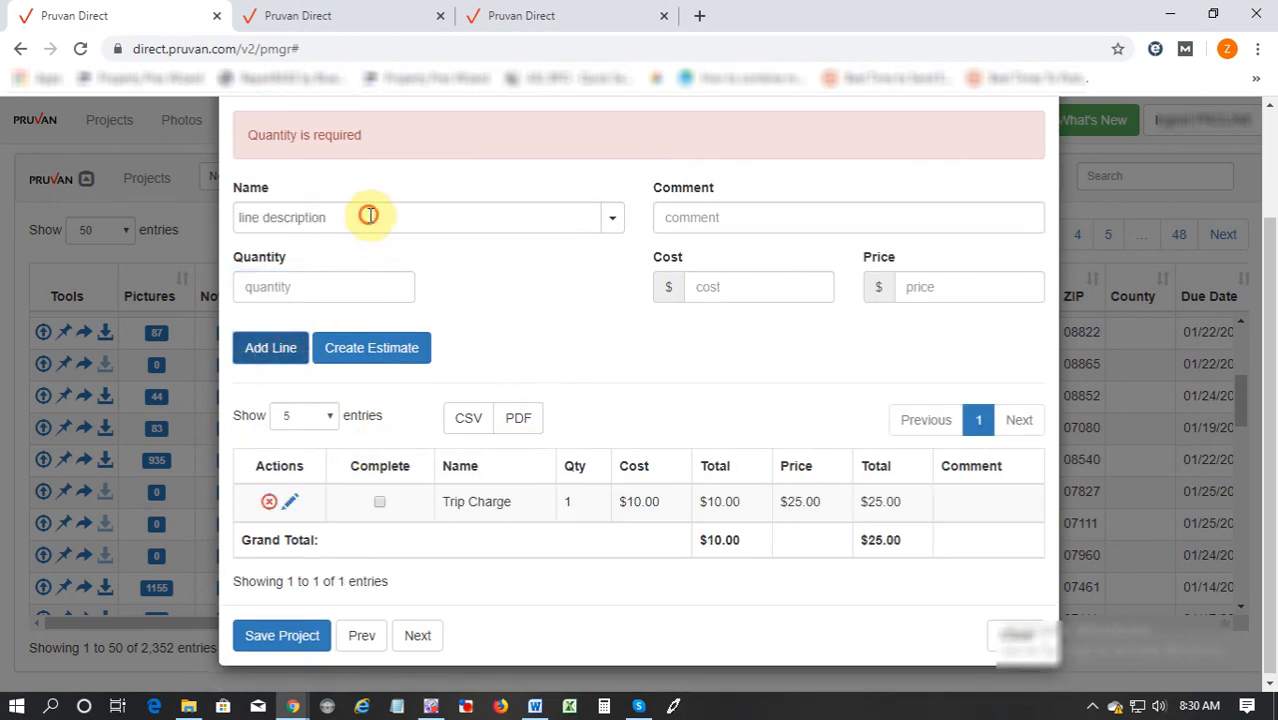
# Step: Add a Snow Removal line with quantity 1 ($20/$50), bringing totals to $30.00 cost and $75.00 price
pyautogui.write('son')
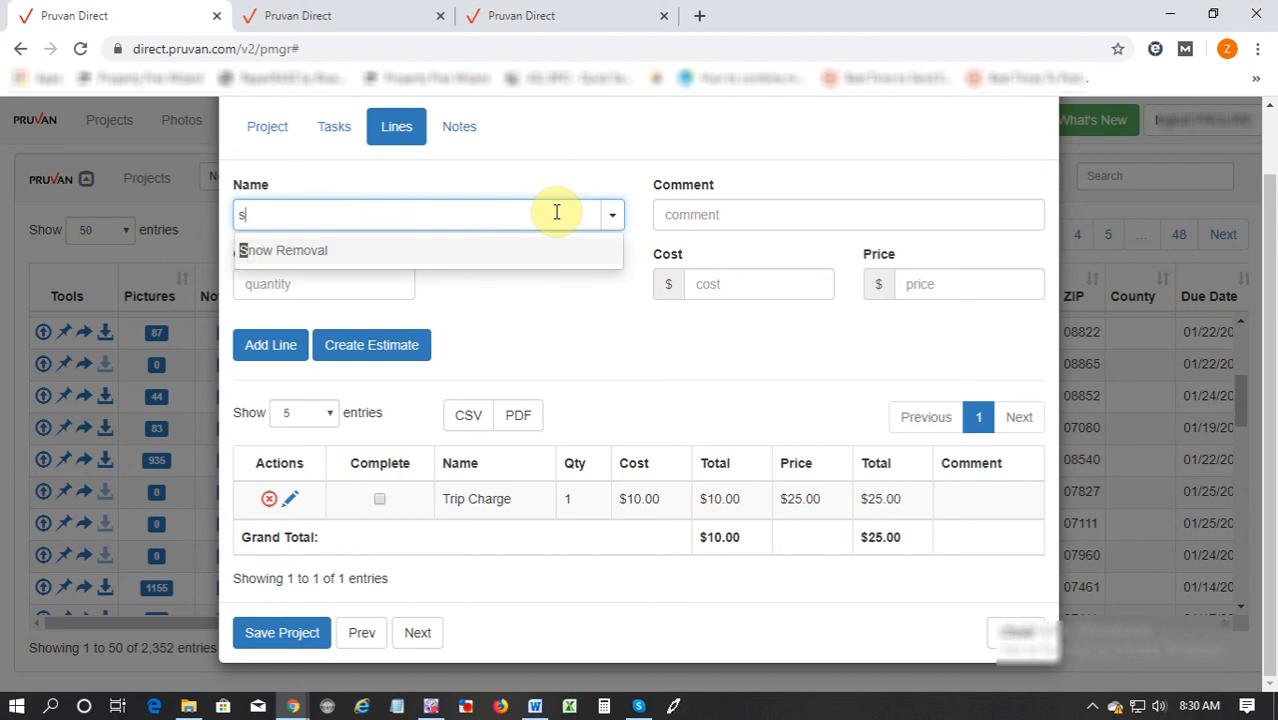
pyautogui.moveTo(316, 250)
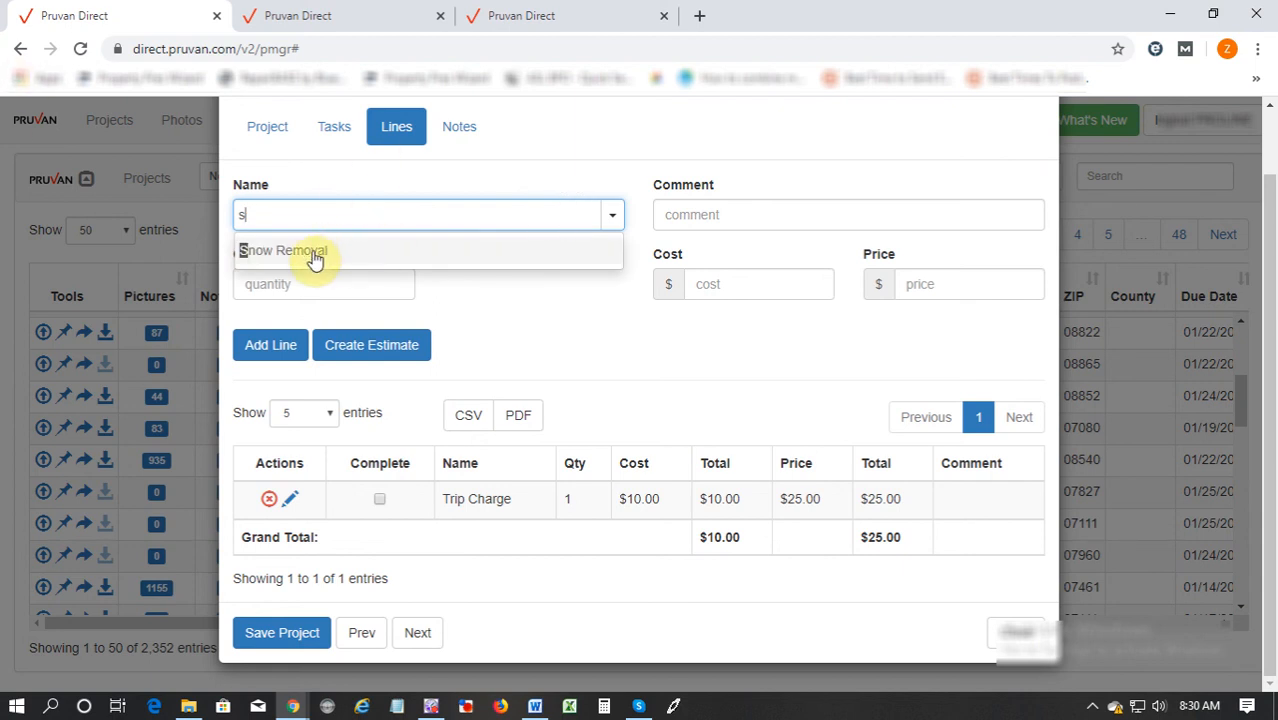
pyautogui.click(282, 250)
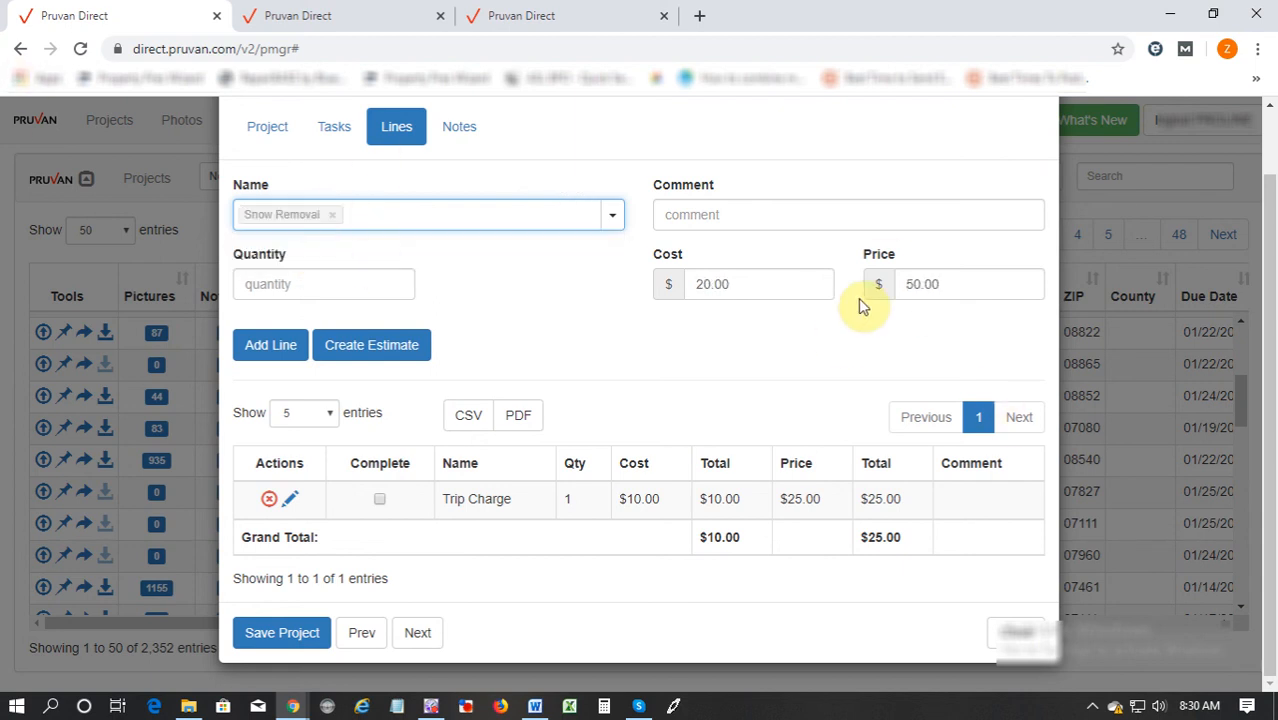
pyautogui.click(270, 344)
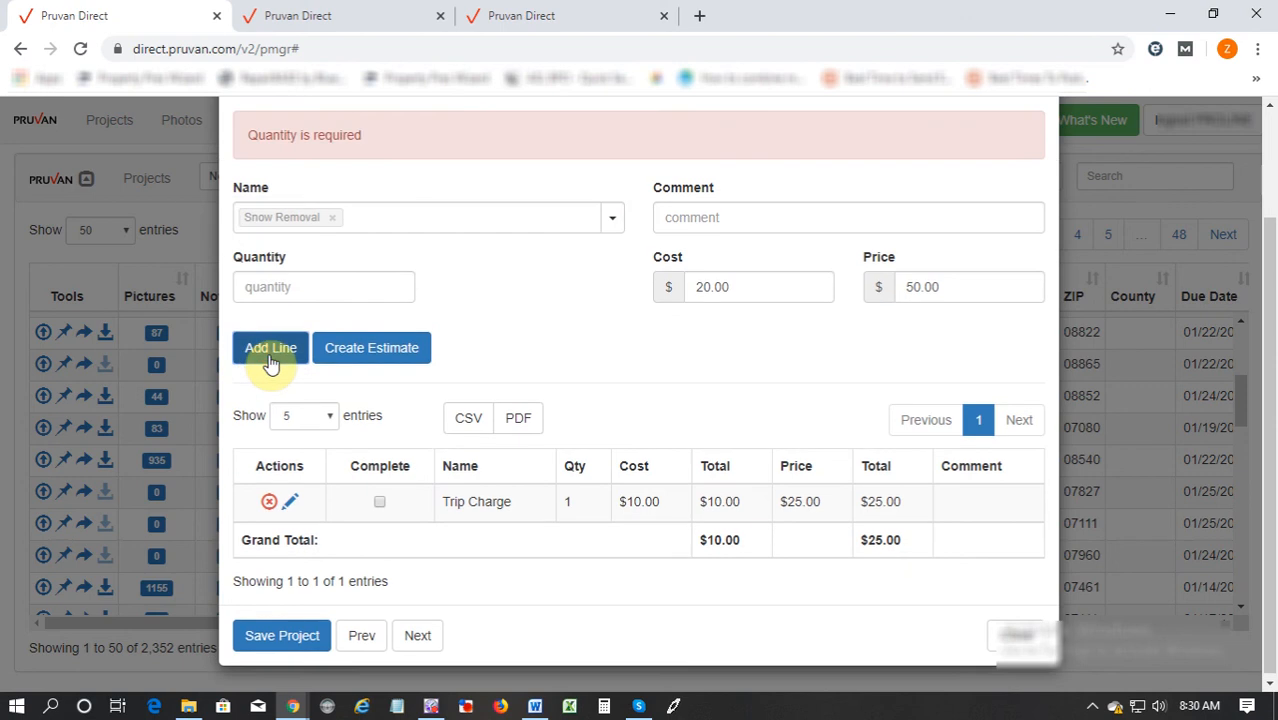
pyautogui.click(270, 348)
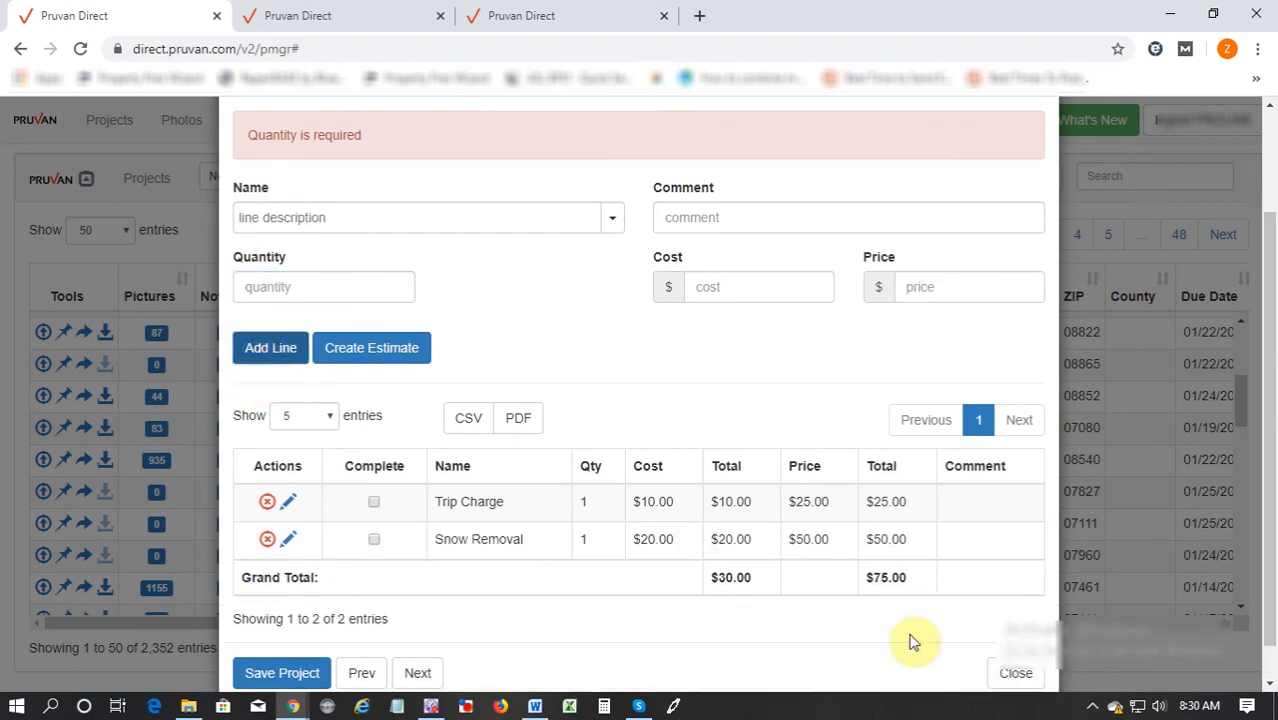
pyautogui.moveTo(768, 664)
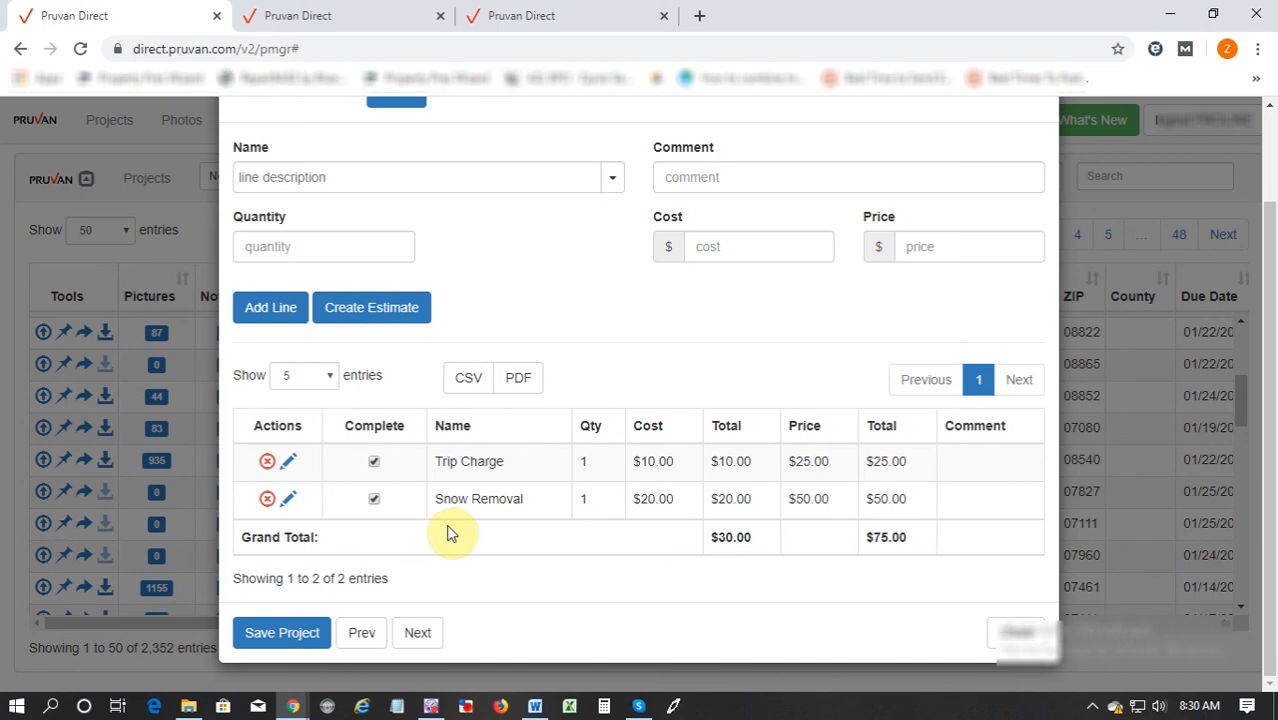
pyautogui.moveTo(418, 504)
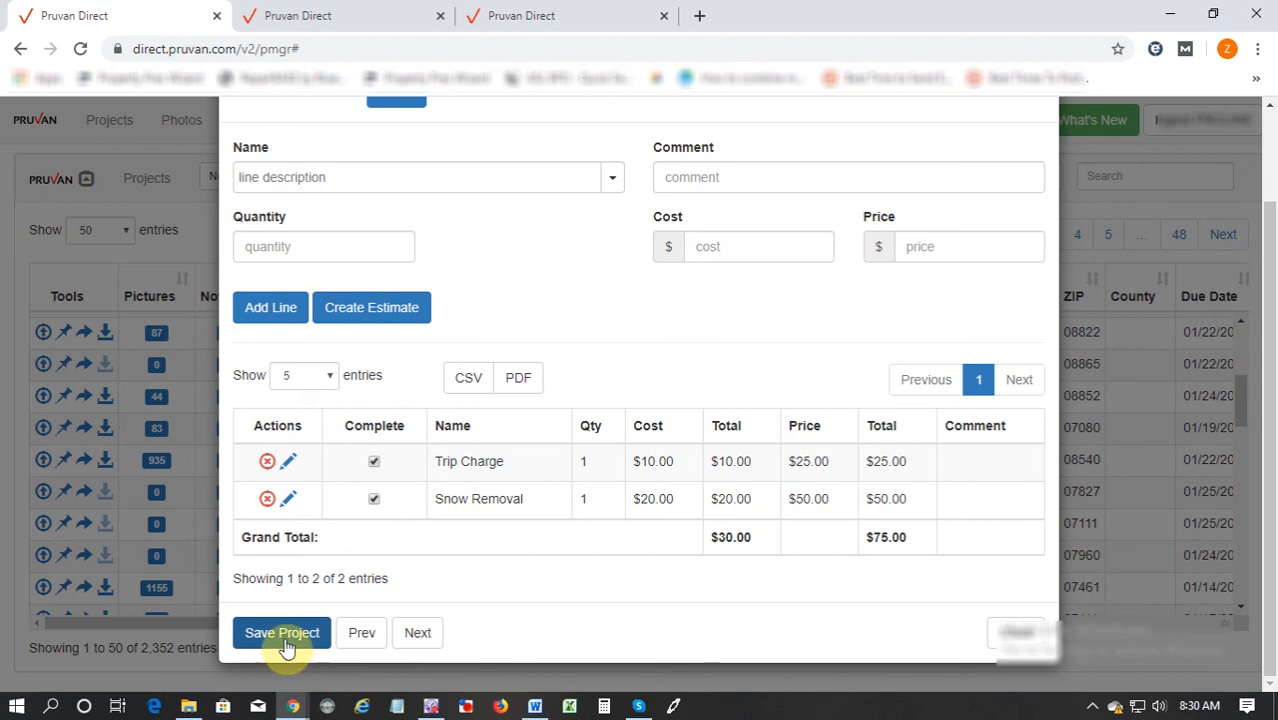
pyautogui.moveTo(668, 94)
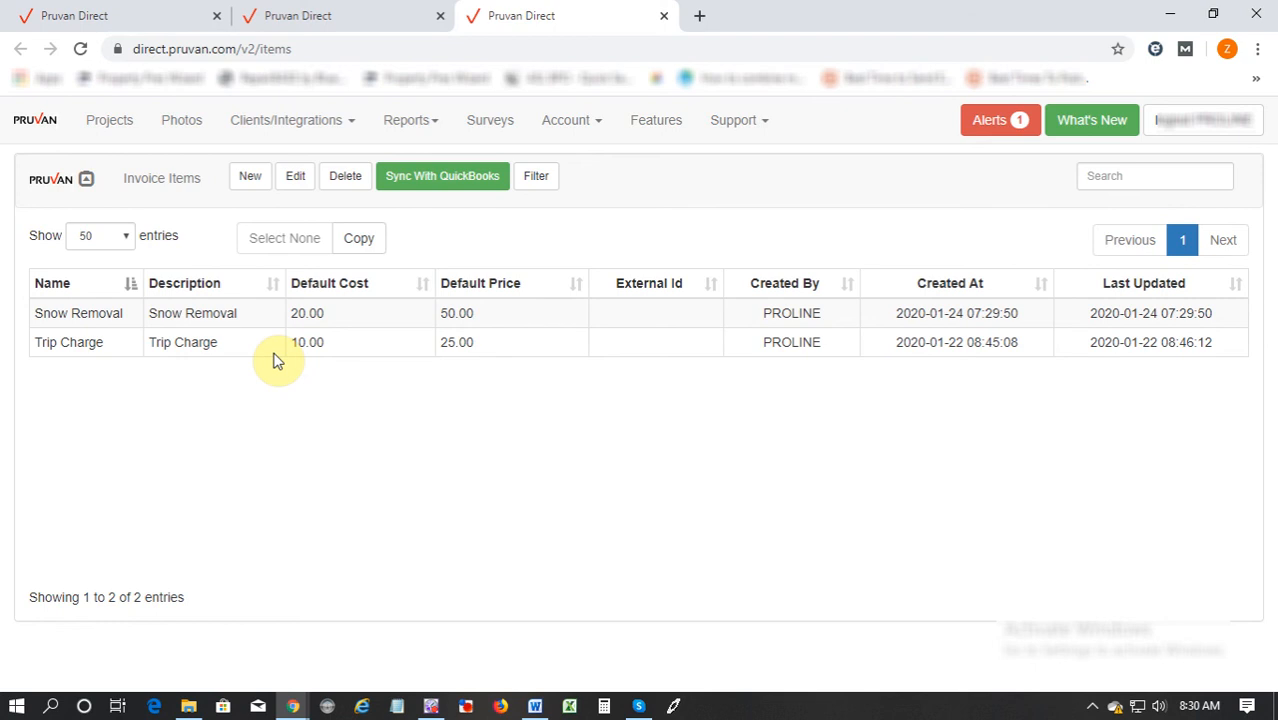
pyautogui.moveTo(292, 362)
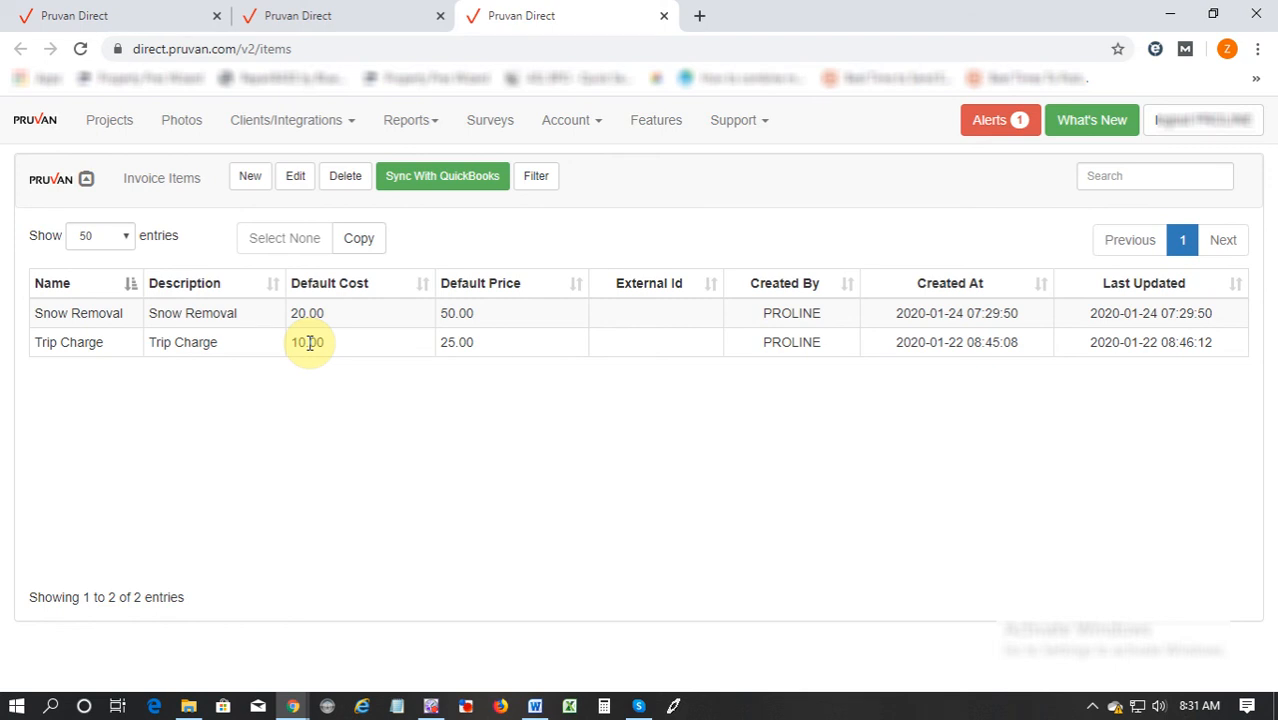
# Step: Add Trip Charge pricing rows: Safeguard 10.00/25.00, MCS 10.00/20.00 and a blank-reference default 10.00/25.00
pyautogui.doubleClick(308, 342)
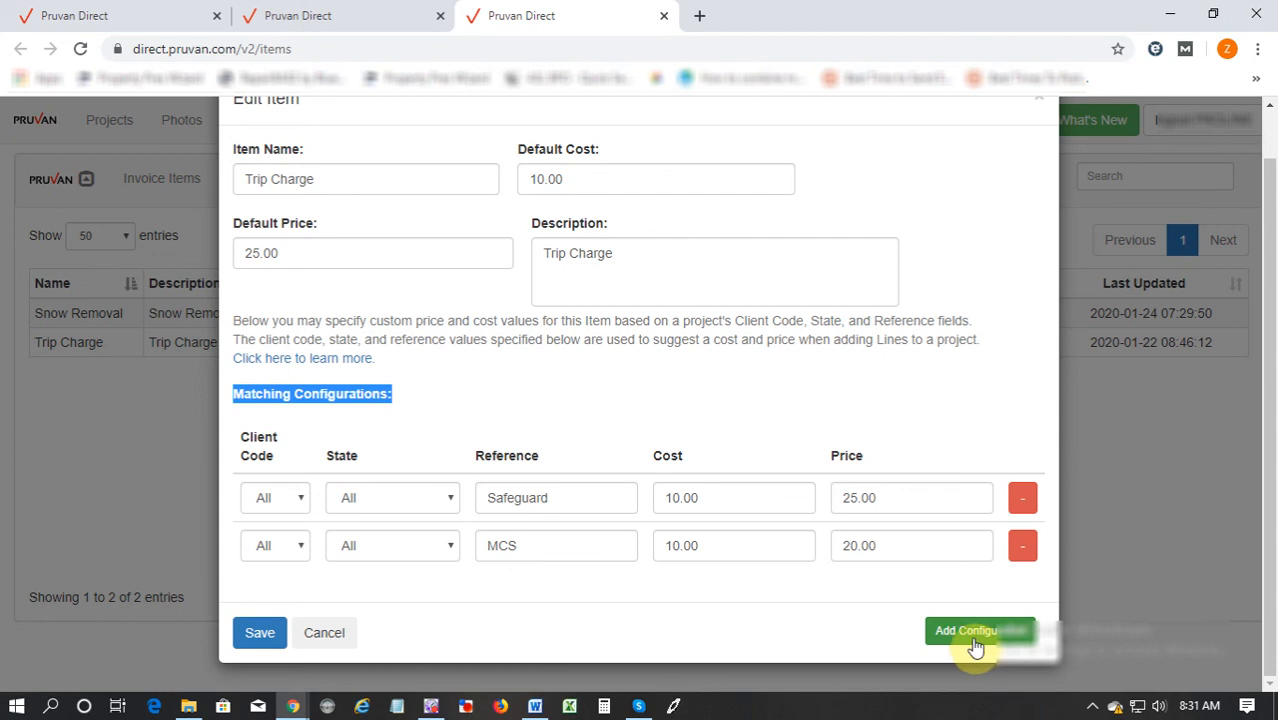
pyautogui.click(964, 630)
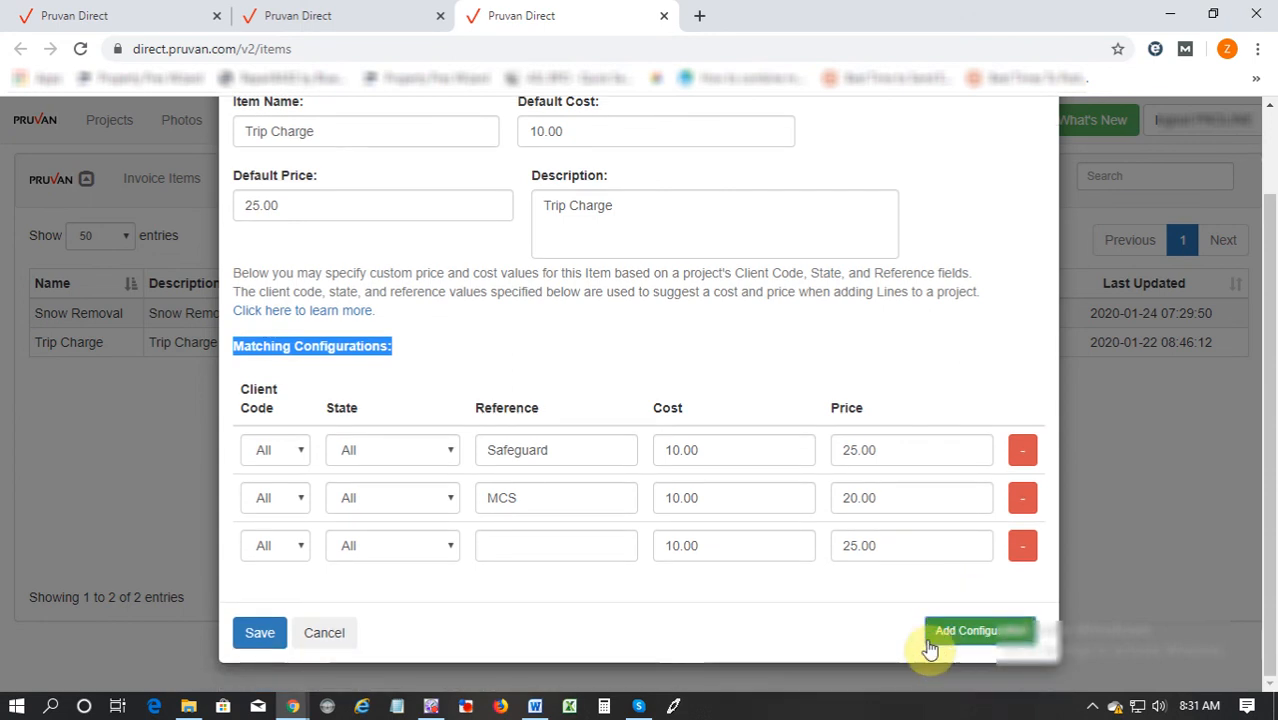
pyautogui.moveTo(480, 410)
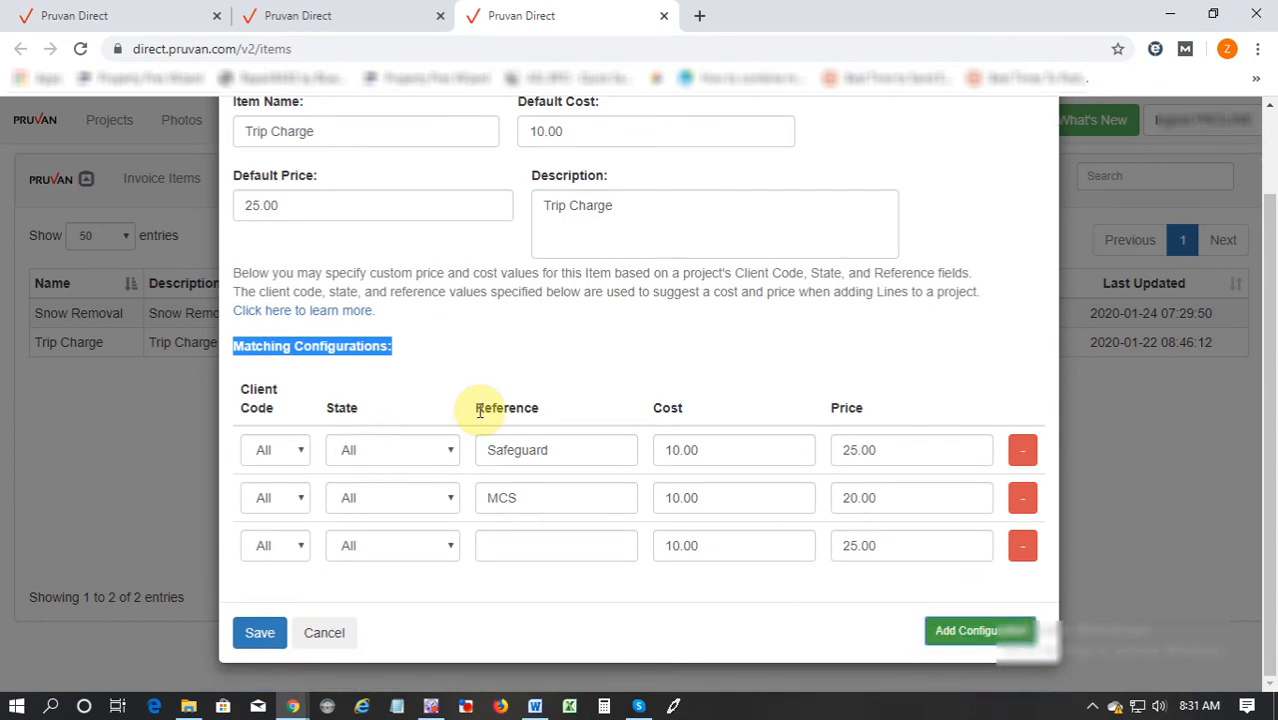
pyautogui.click(556, 544)
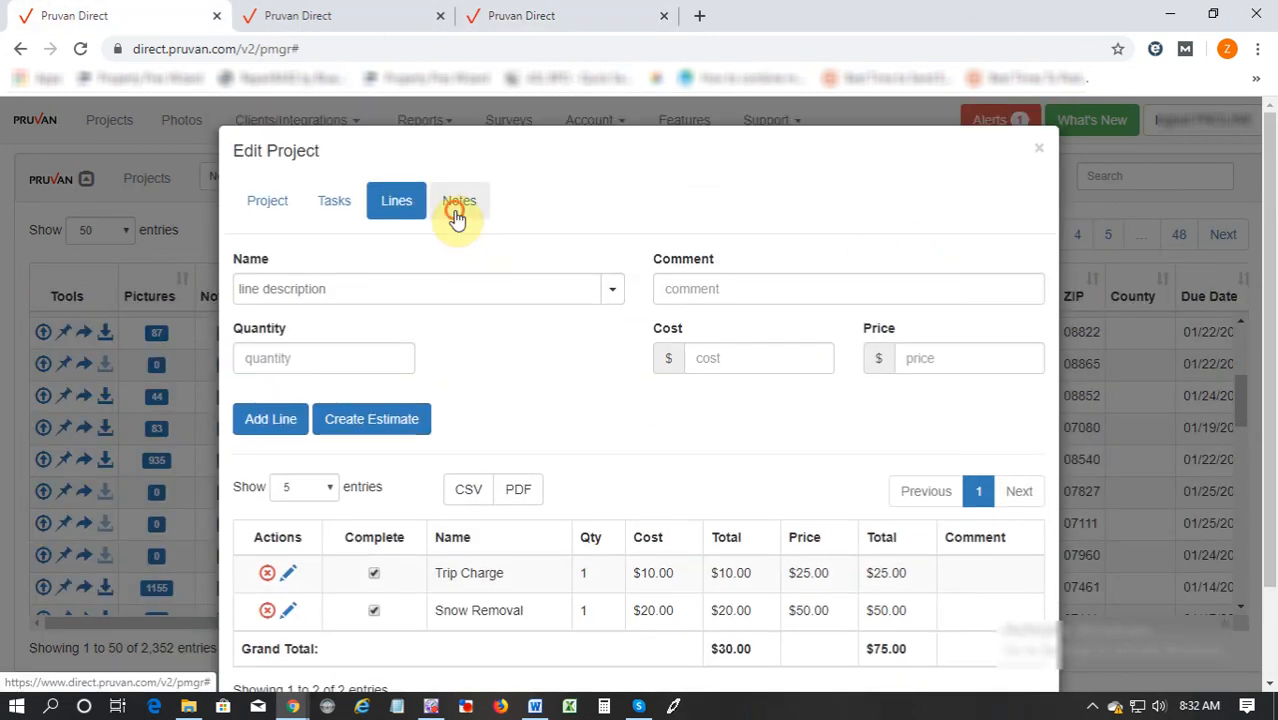
# Step: Show the project's Notes form, a Project-type note kept at Crew visibility
pyautogui.click(460, 200)
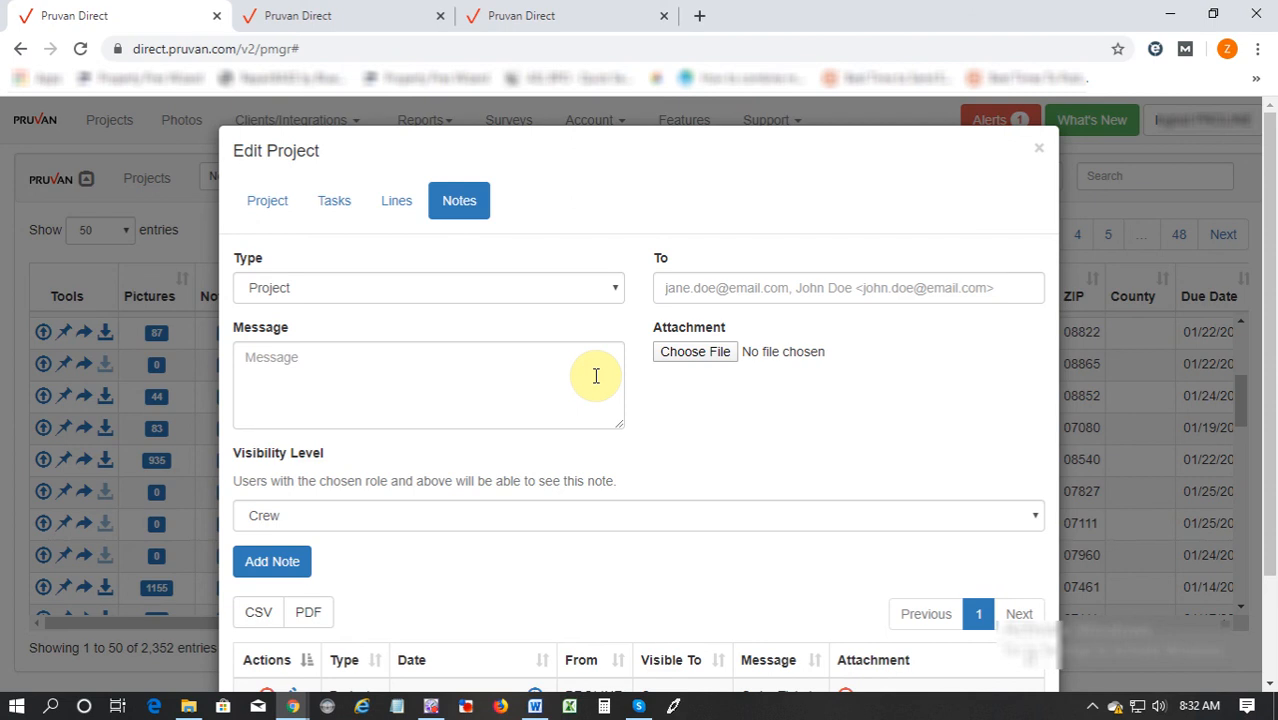
pyautogui.moveTo(694, 352)
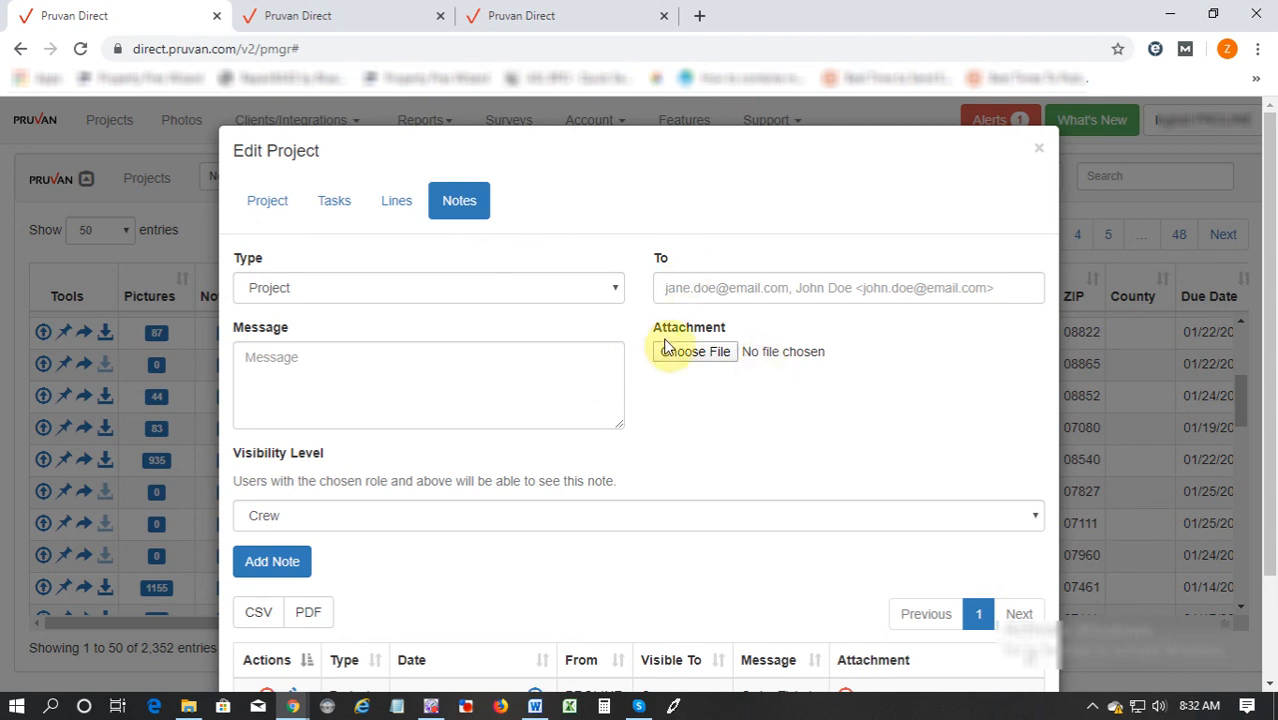
pyautogui.moveTo(684, 334)
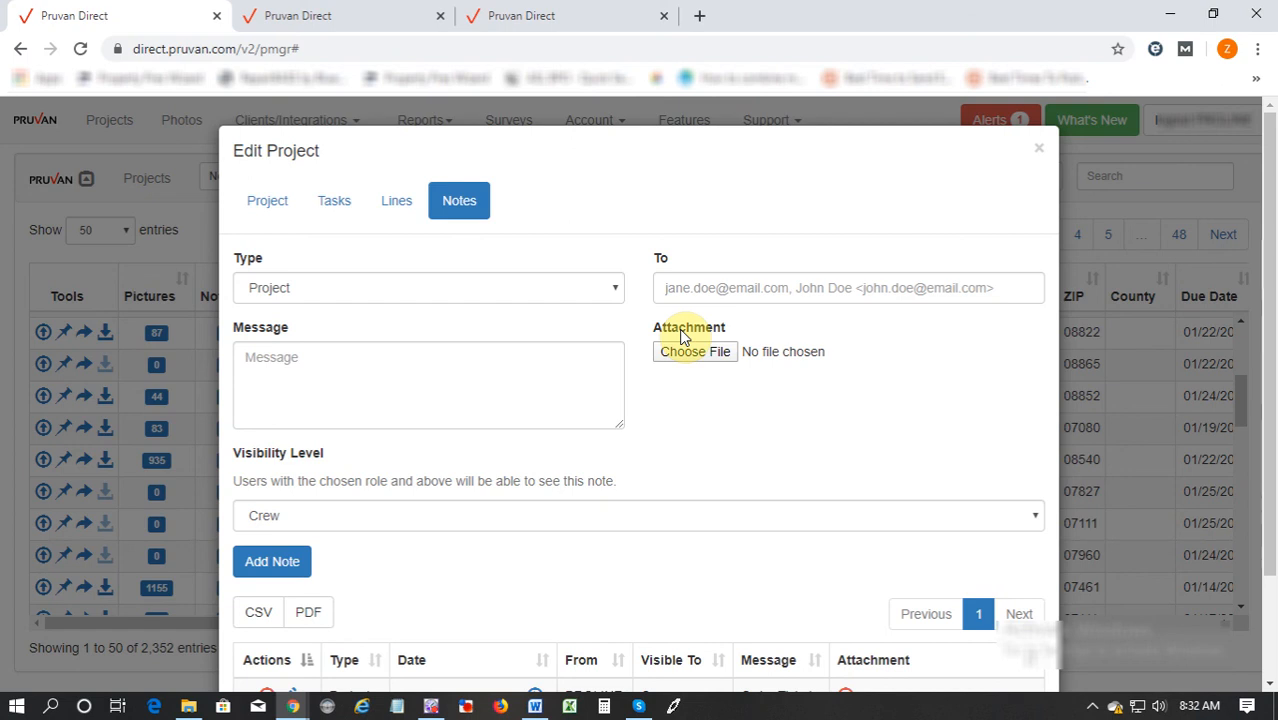
pyautogui.click(444, 384)
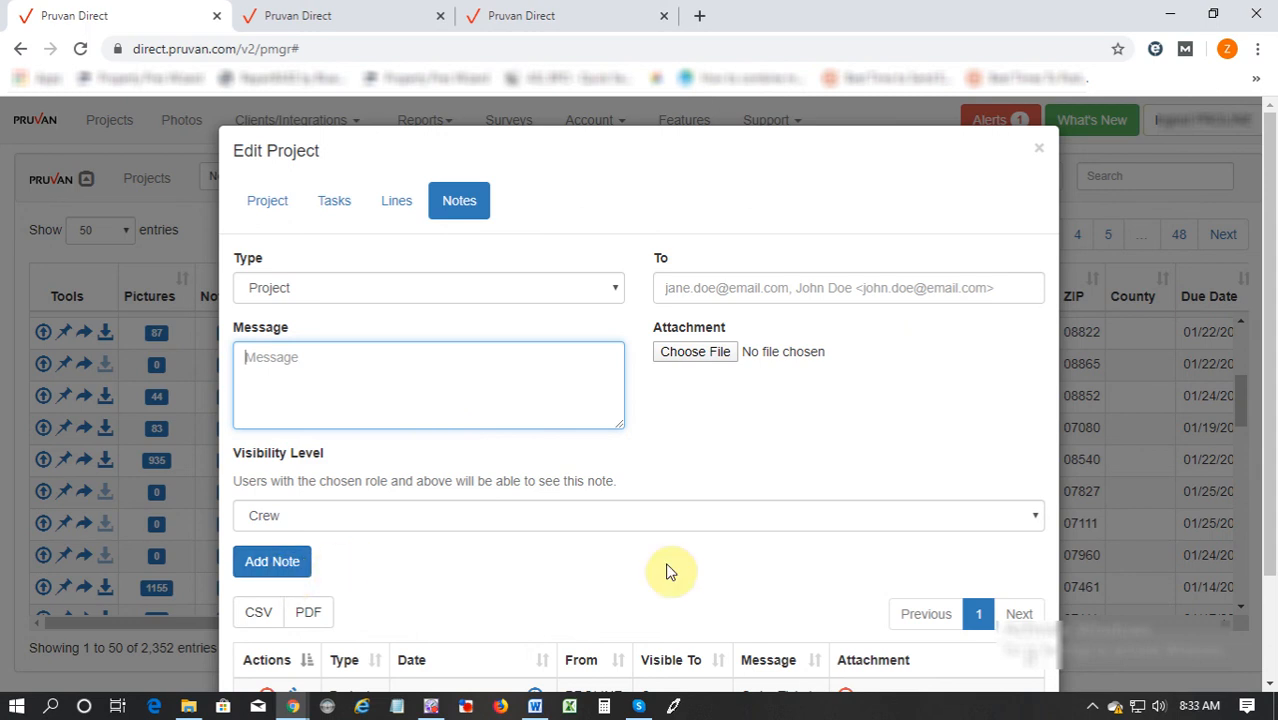
pyautogui.click(636, 516)
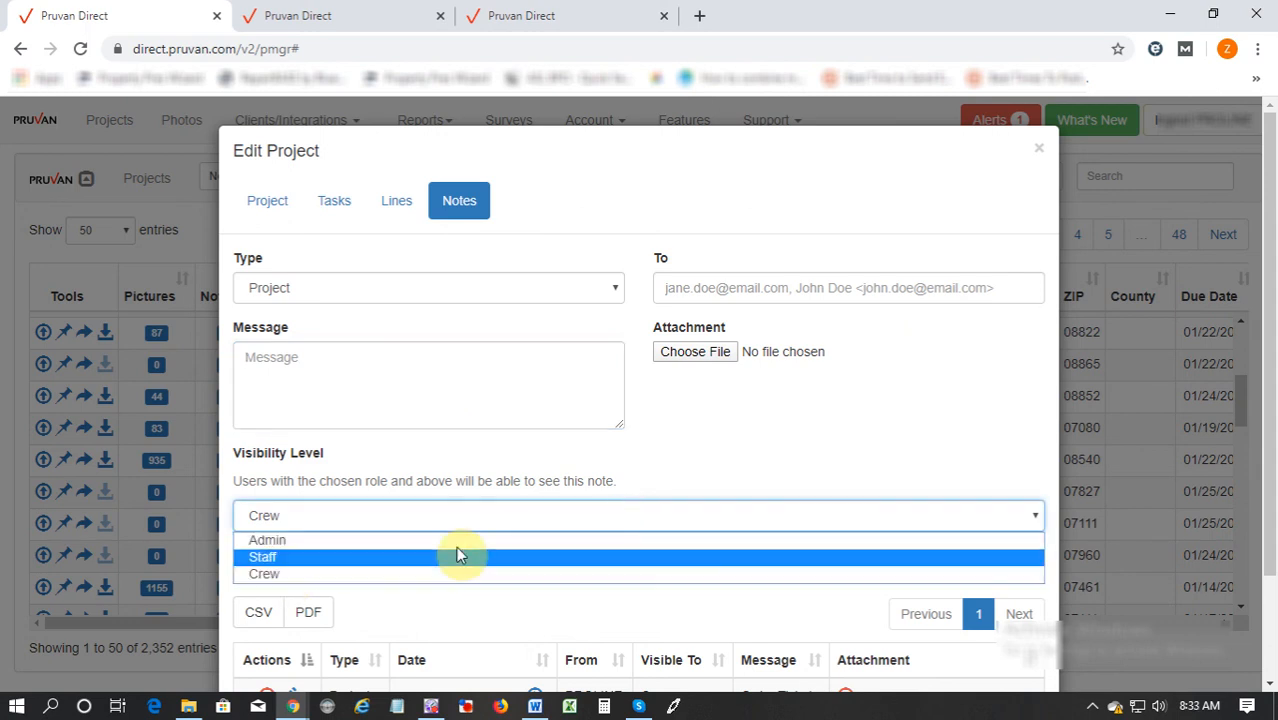
pyautogui.moveTo(300, 540)
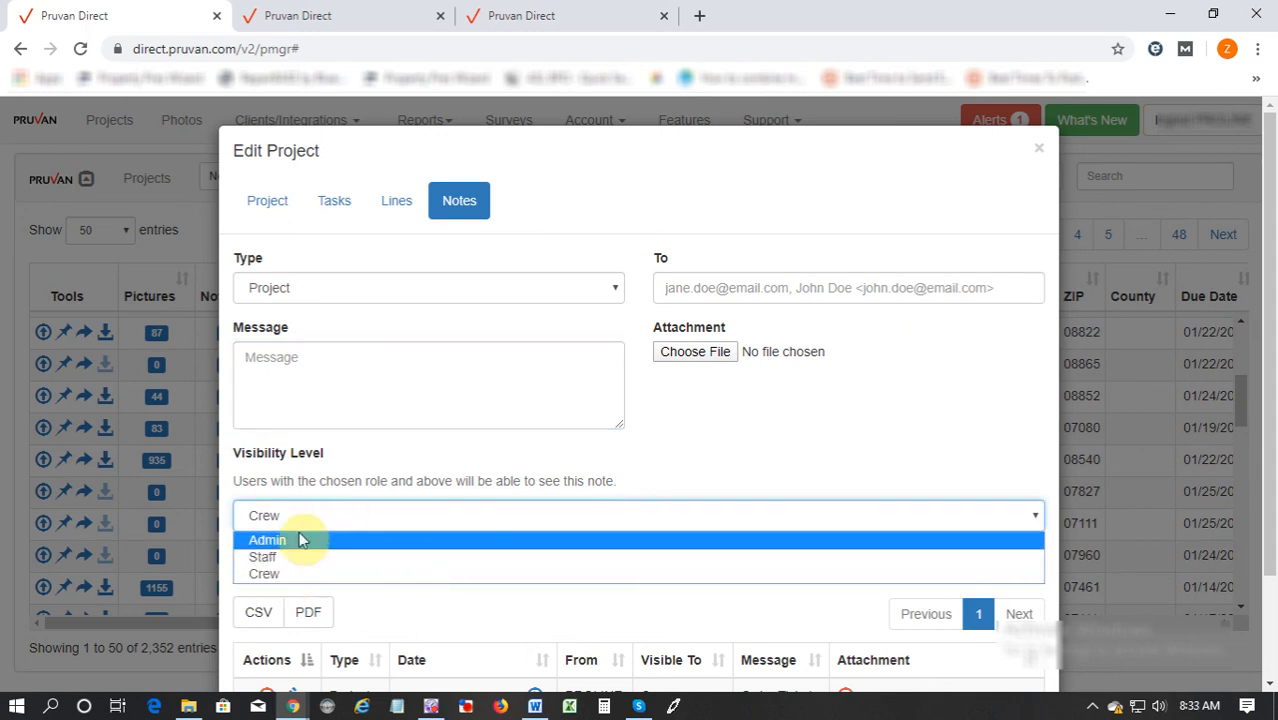
pyautogui.moveTo(320, 556)
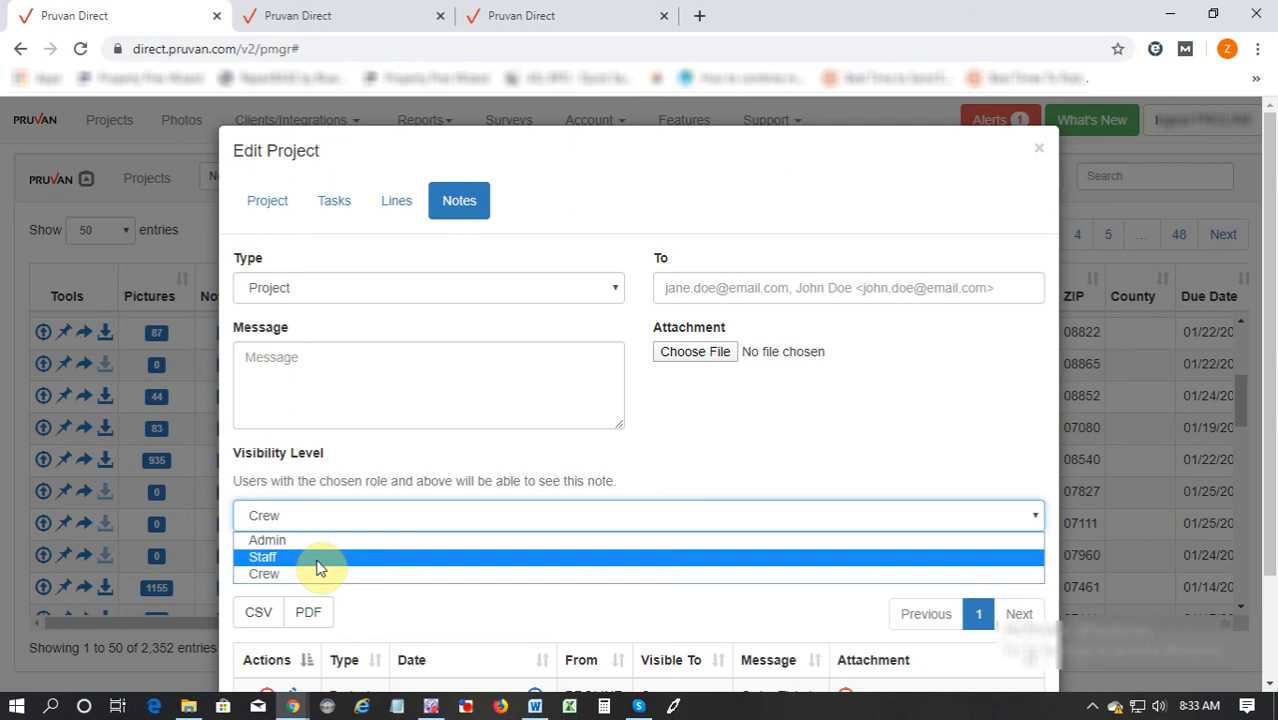
pyautogui.moveTo(316, 572)
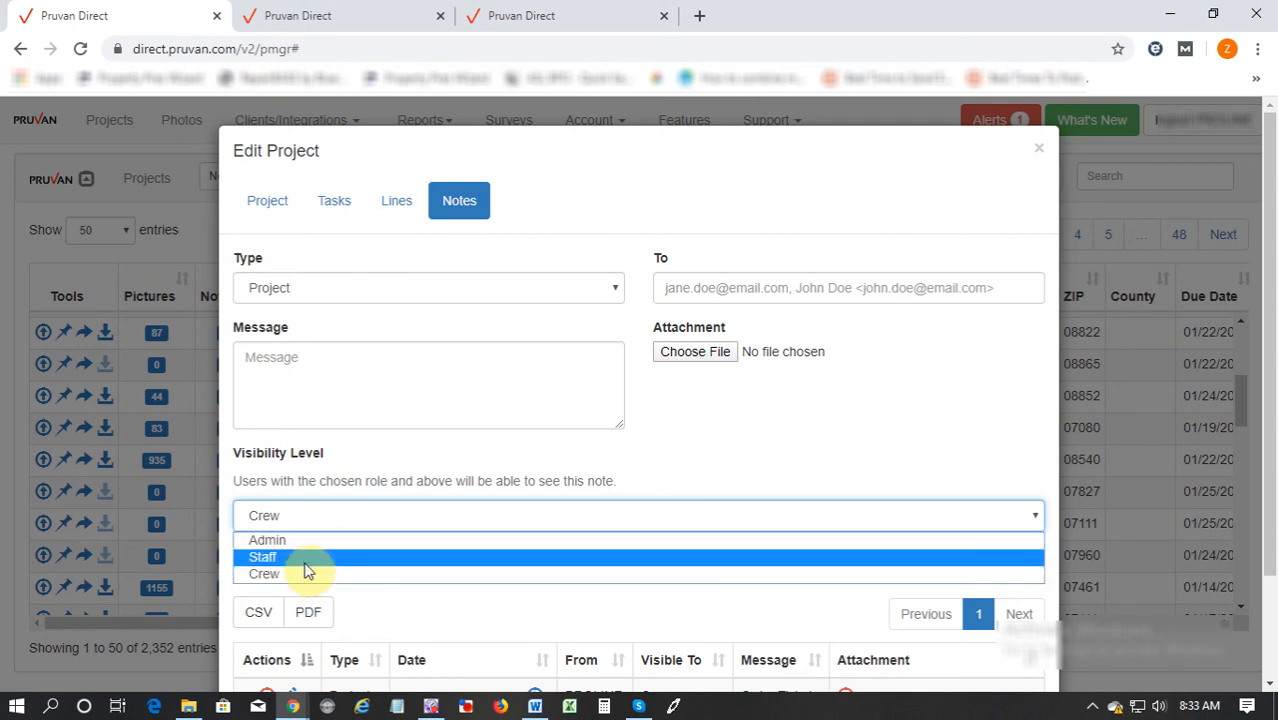
pyautogui.click(264, 572)
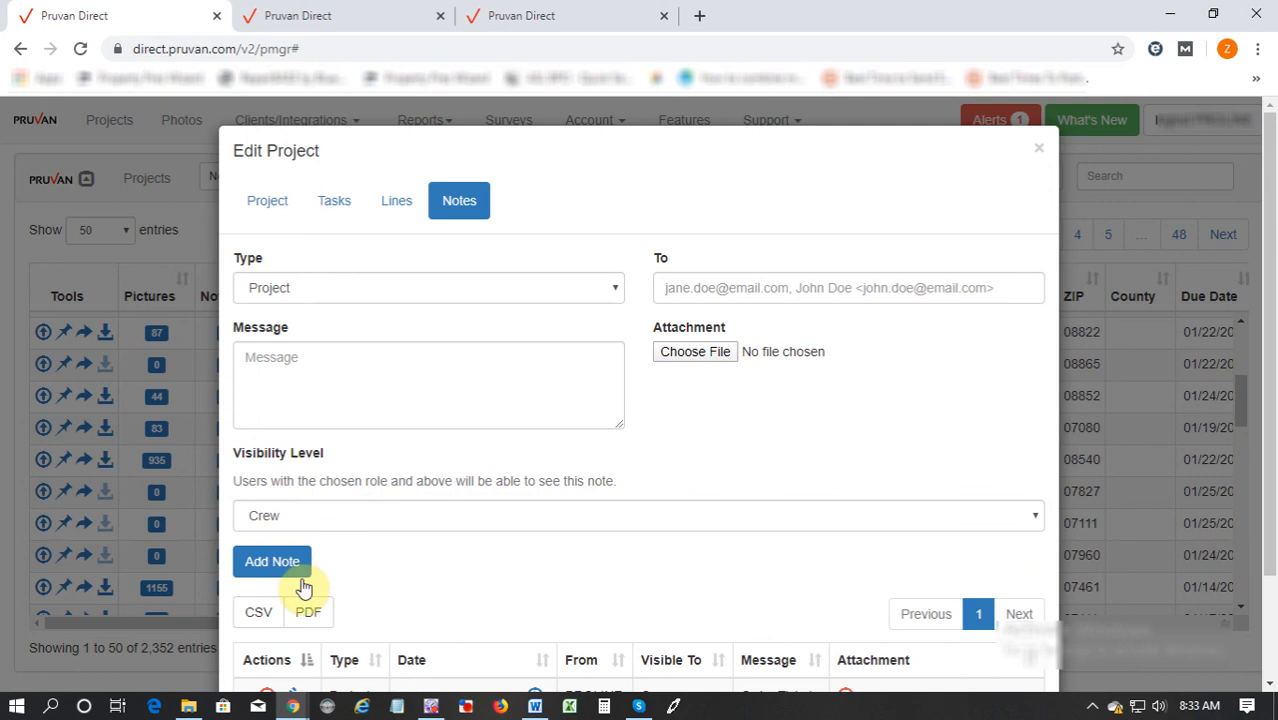
pyautogui.scroll(-3)
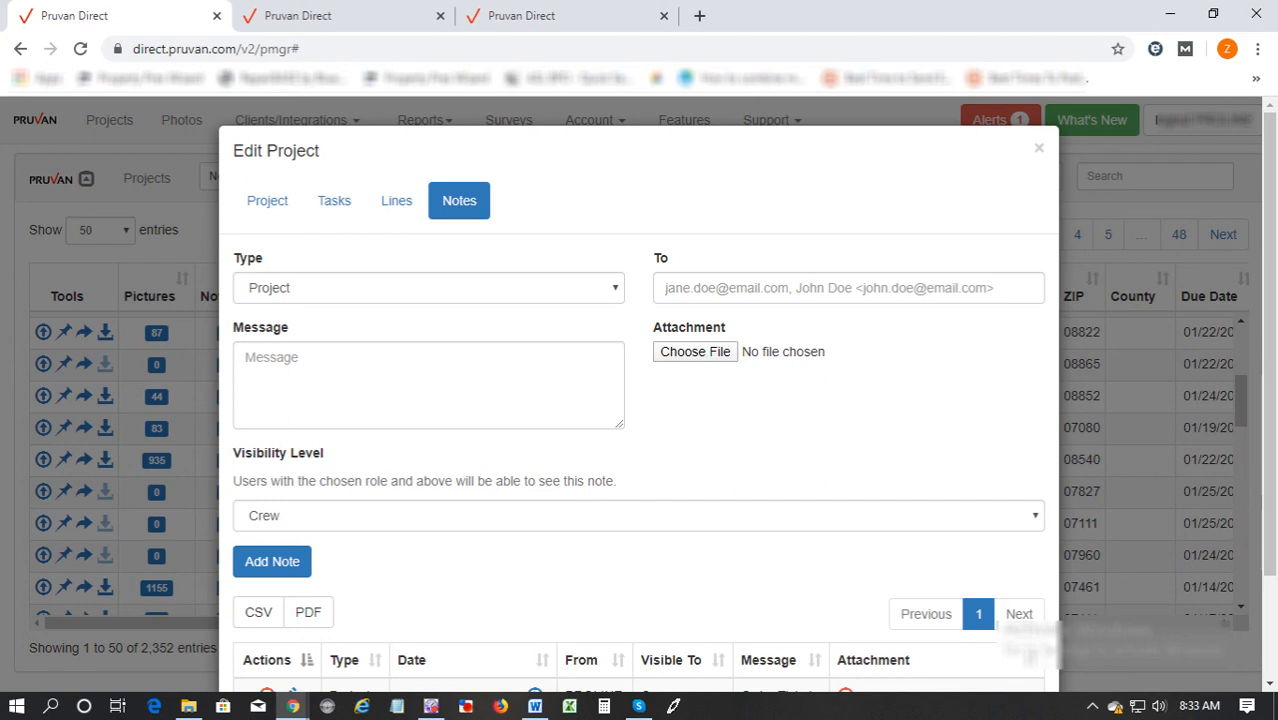
pyautogui.click(1040, 148)
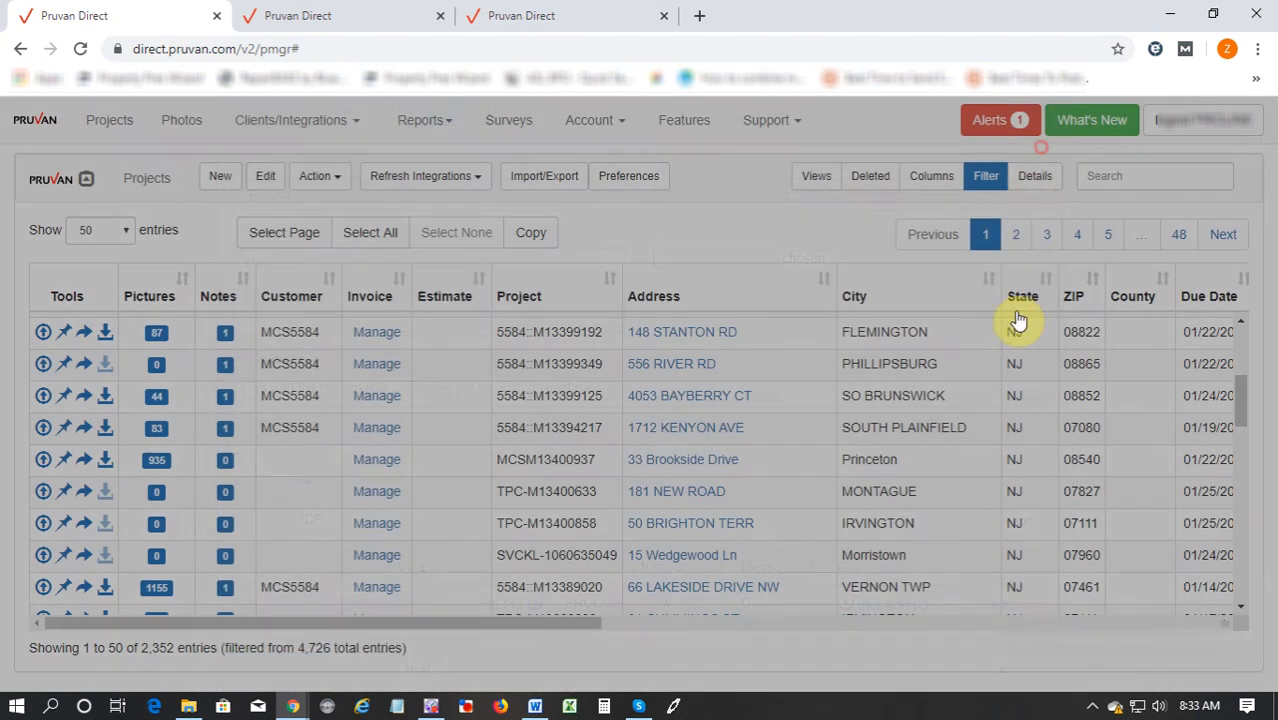
pyautogui.moveTo(962, 288)
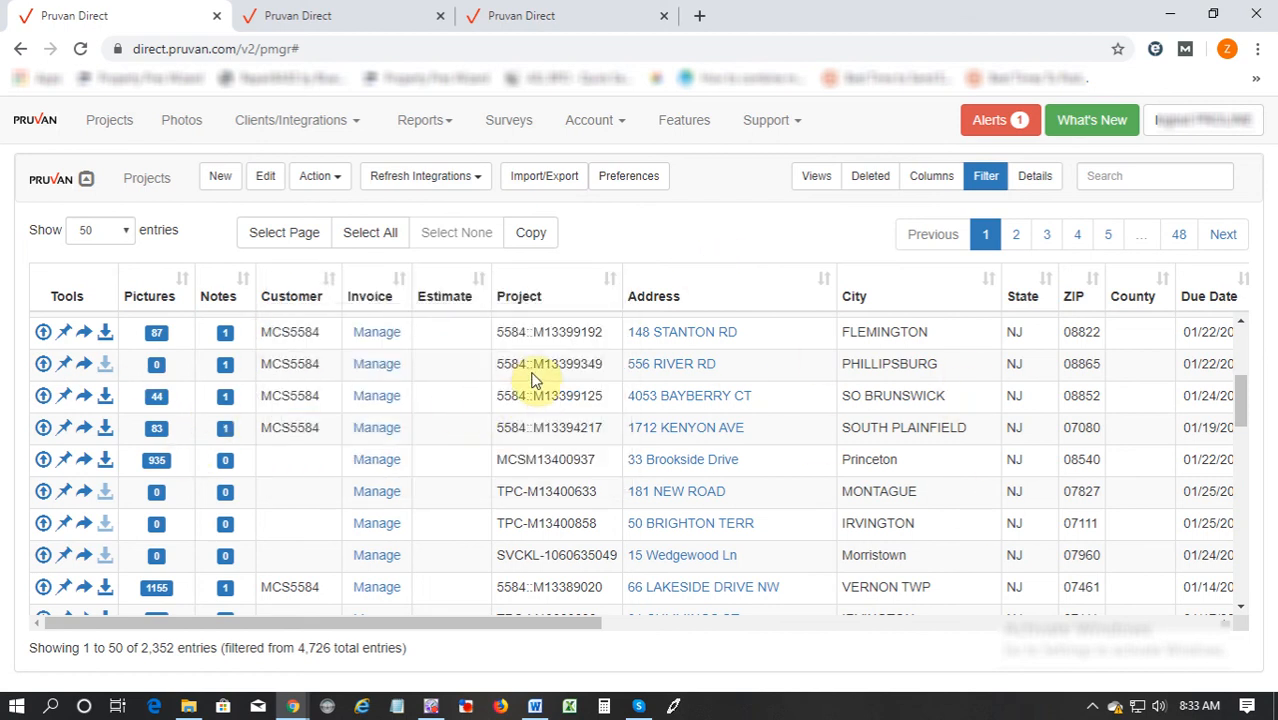
pyautogui.click(224, 364)
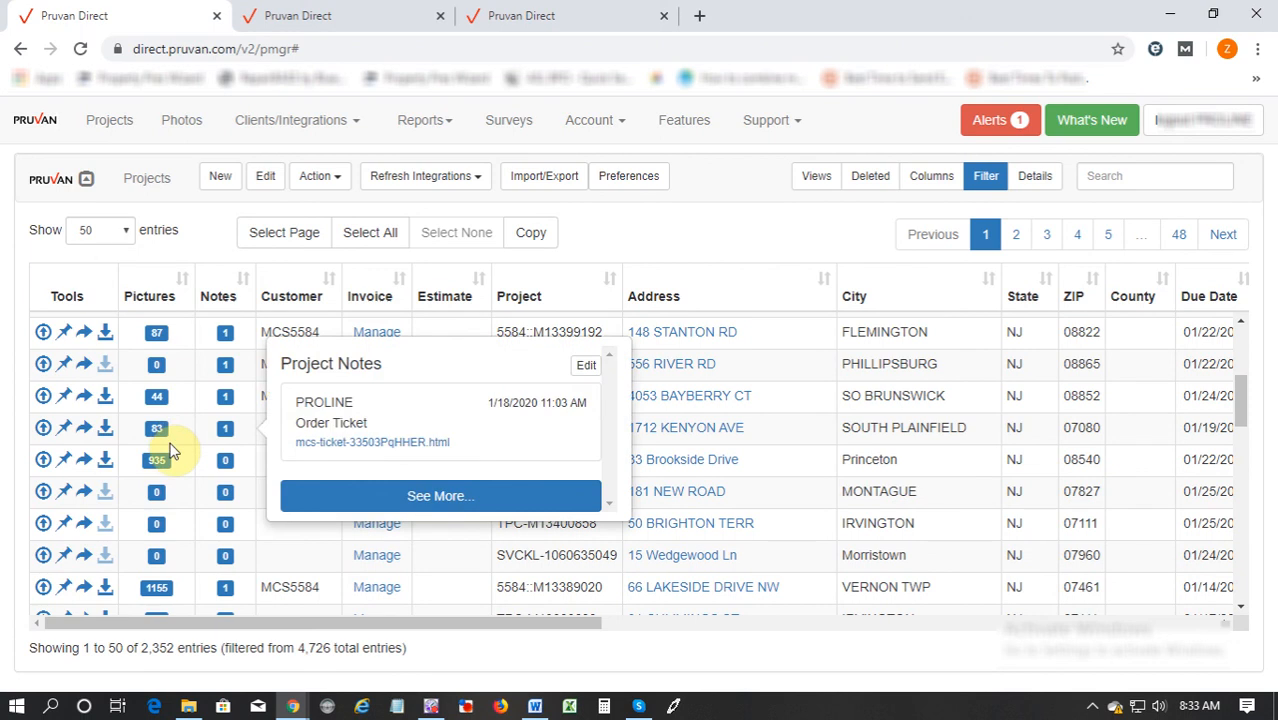
pyautogui.click(156, 396)
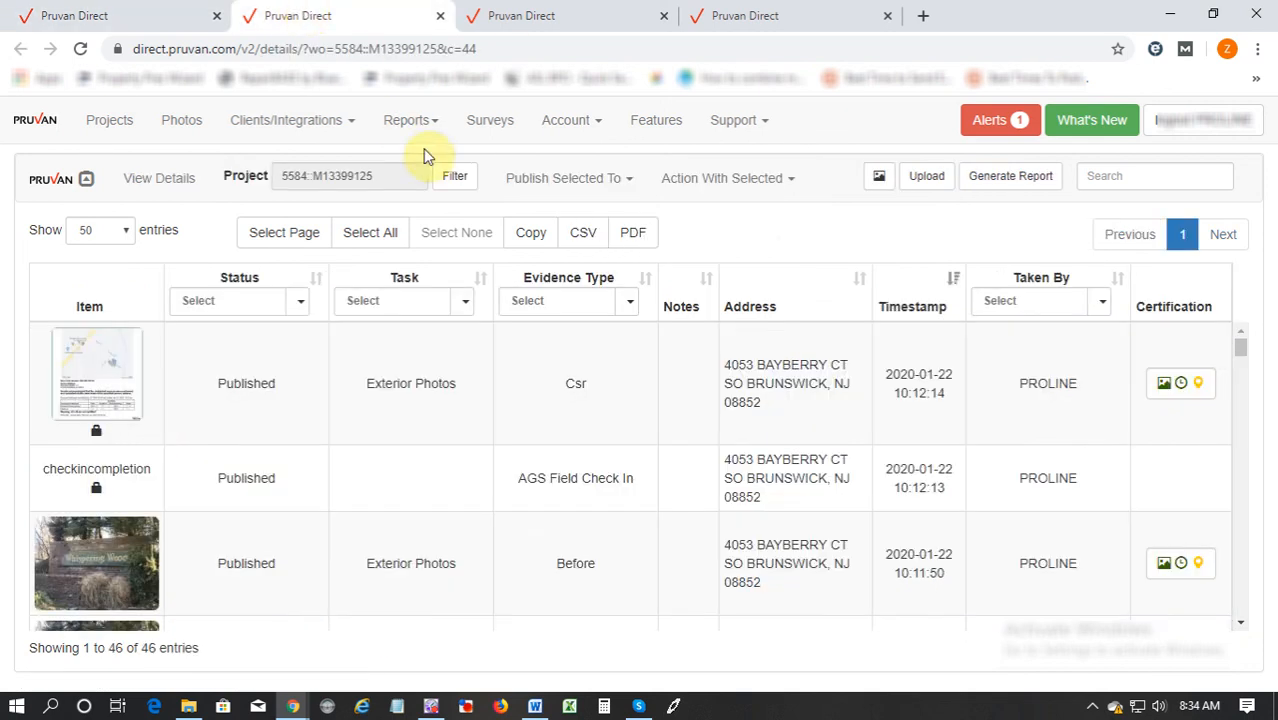
pyautogui.moveTo(1018, 230)
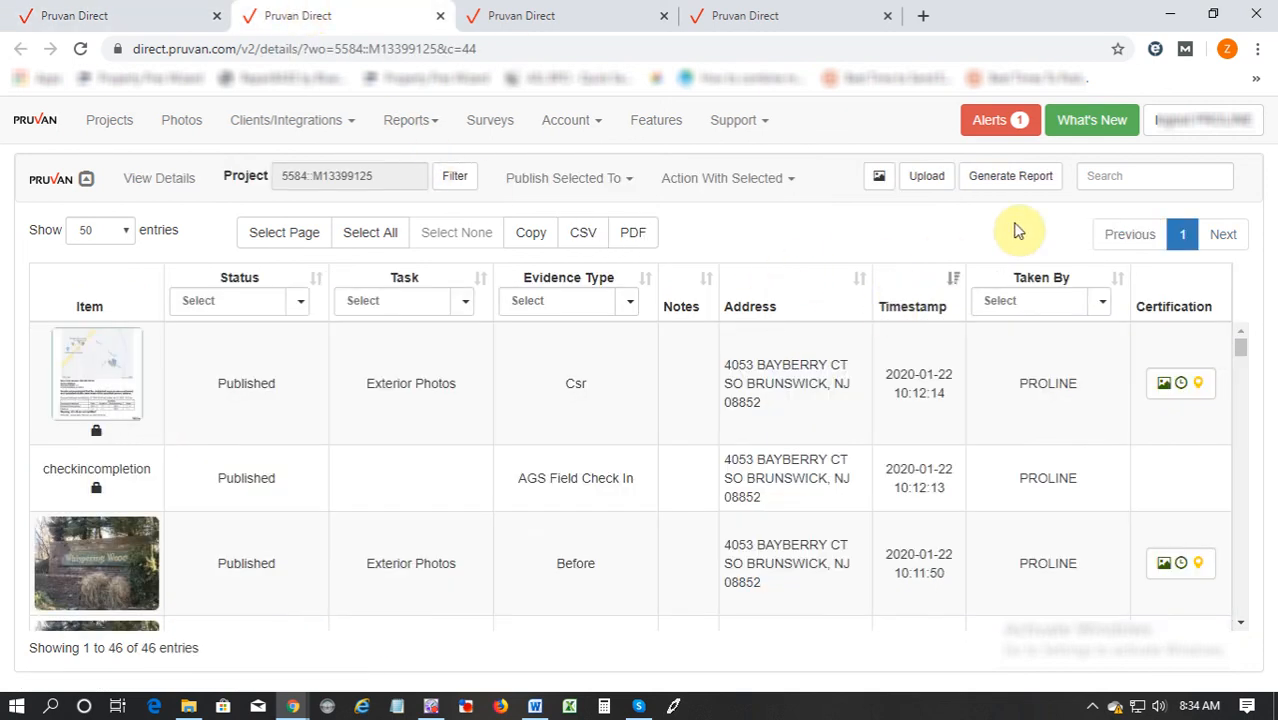
pyautogui.moveTo(220, 360)
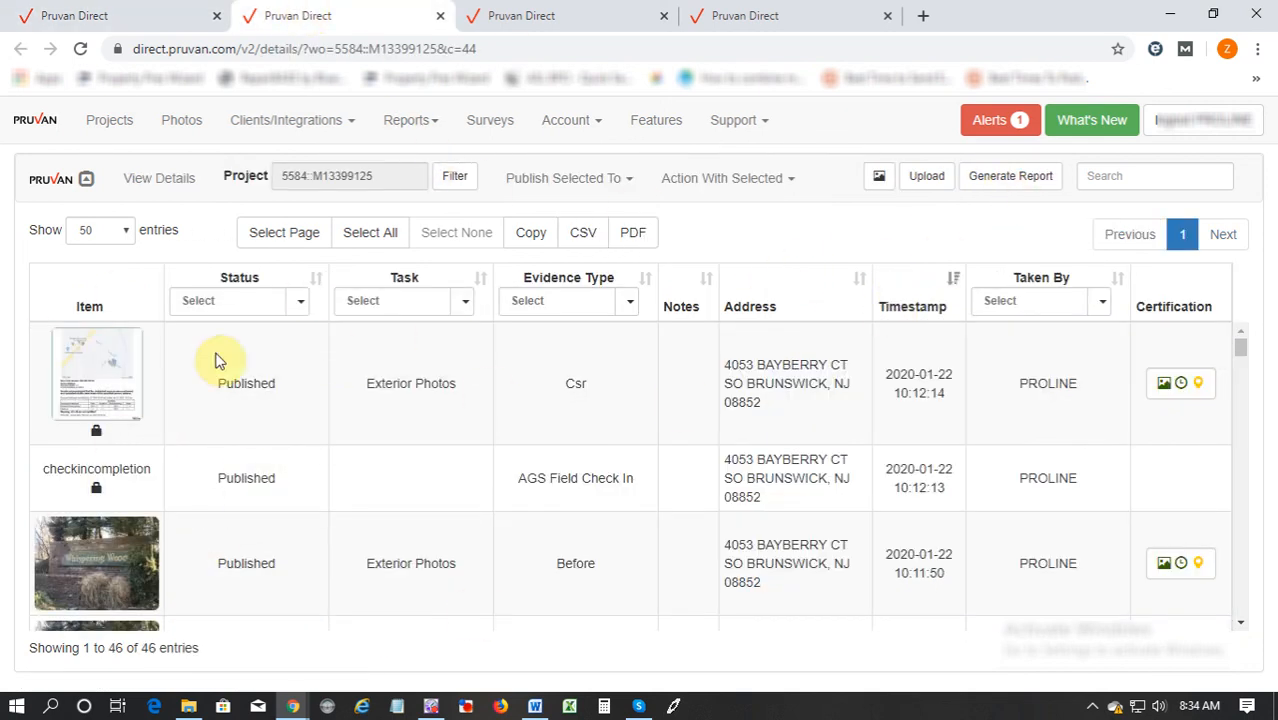
pyautogui.moveTo(208, 420)
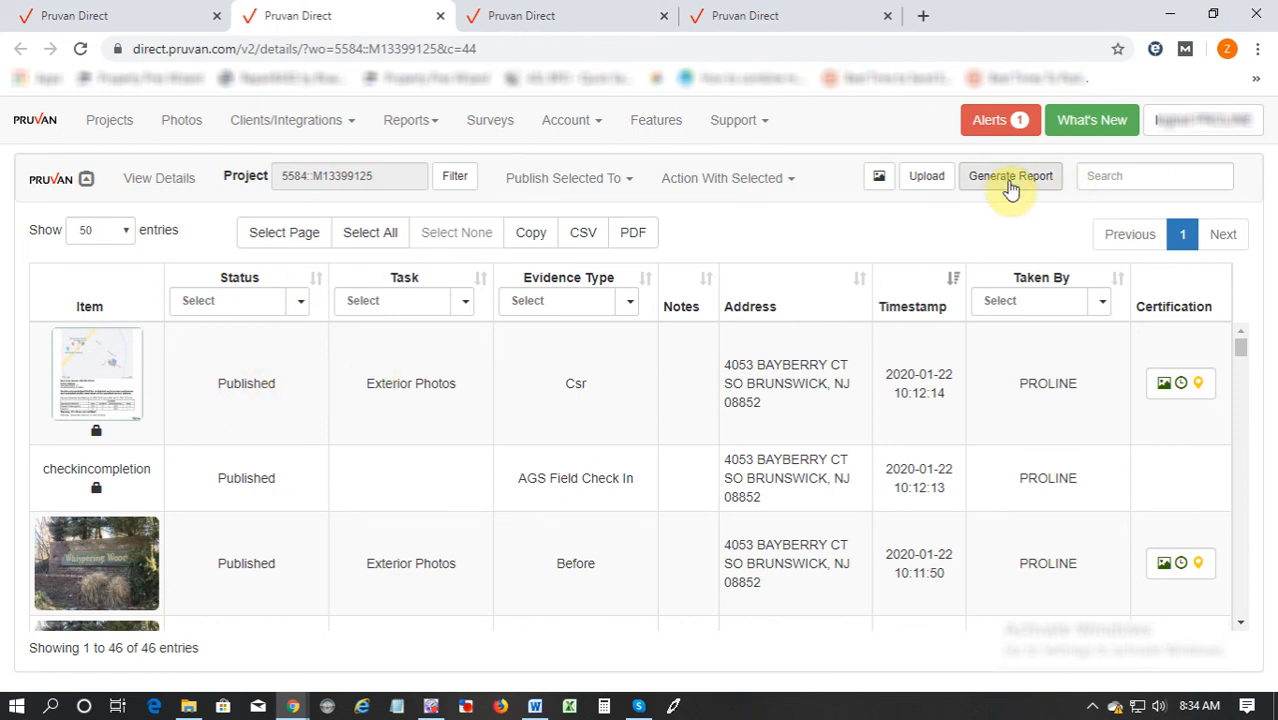
# Step: Generate the photo PDF report for 5584:M13399125 and scroll through its preview pages
pyautogui.click(1010, 176)
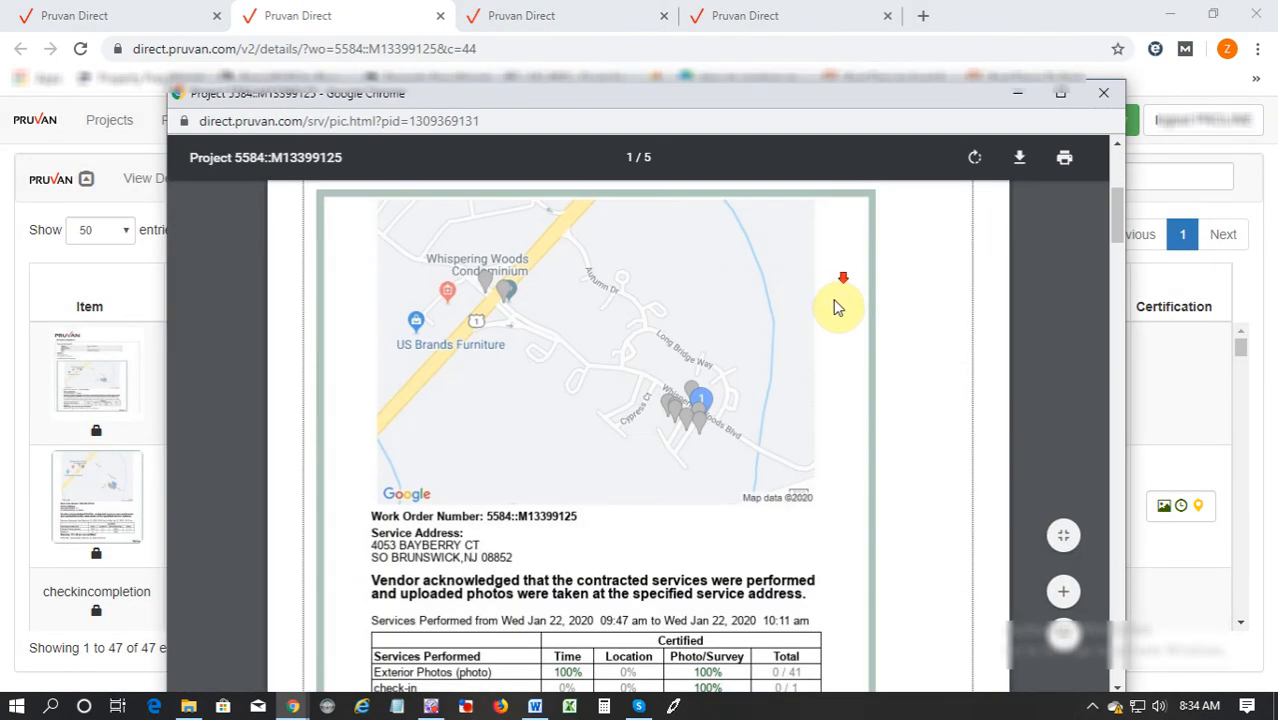
pyautogui.scroll(-3)
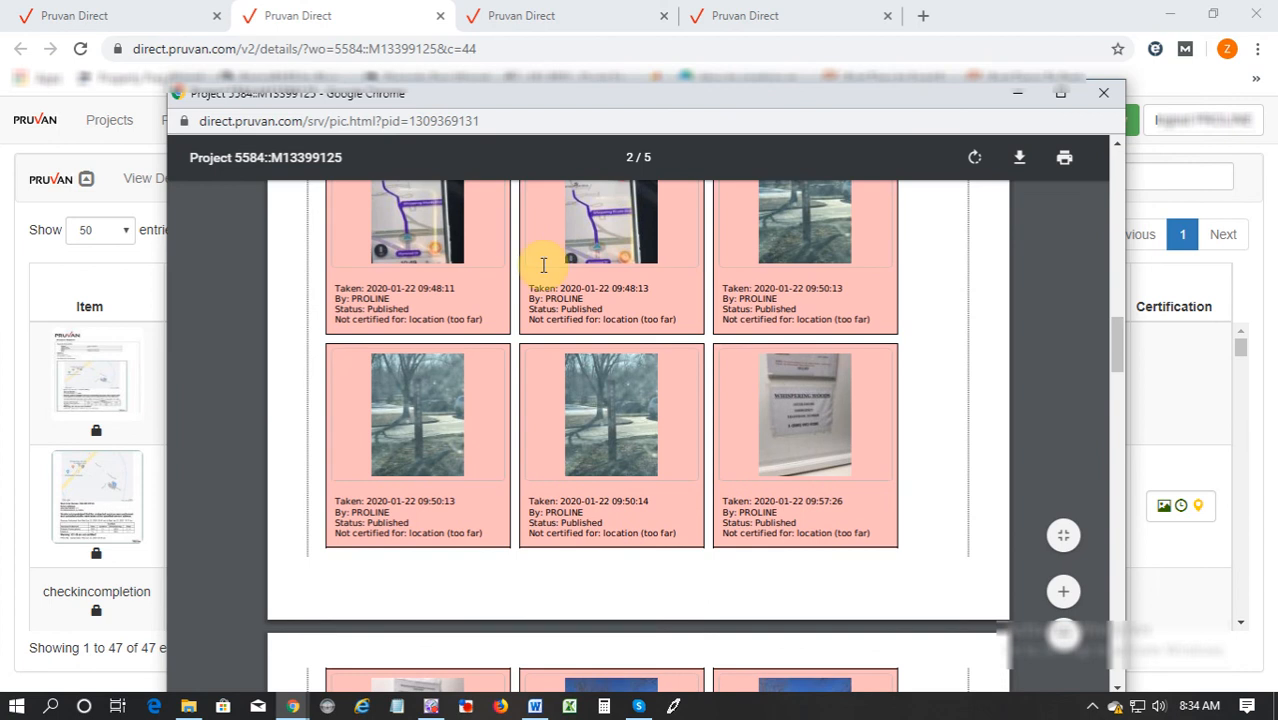
pyautogui.scroll(-3)
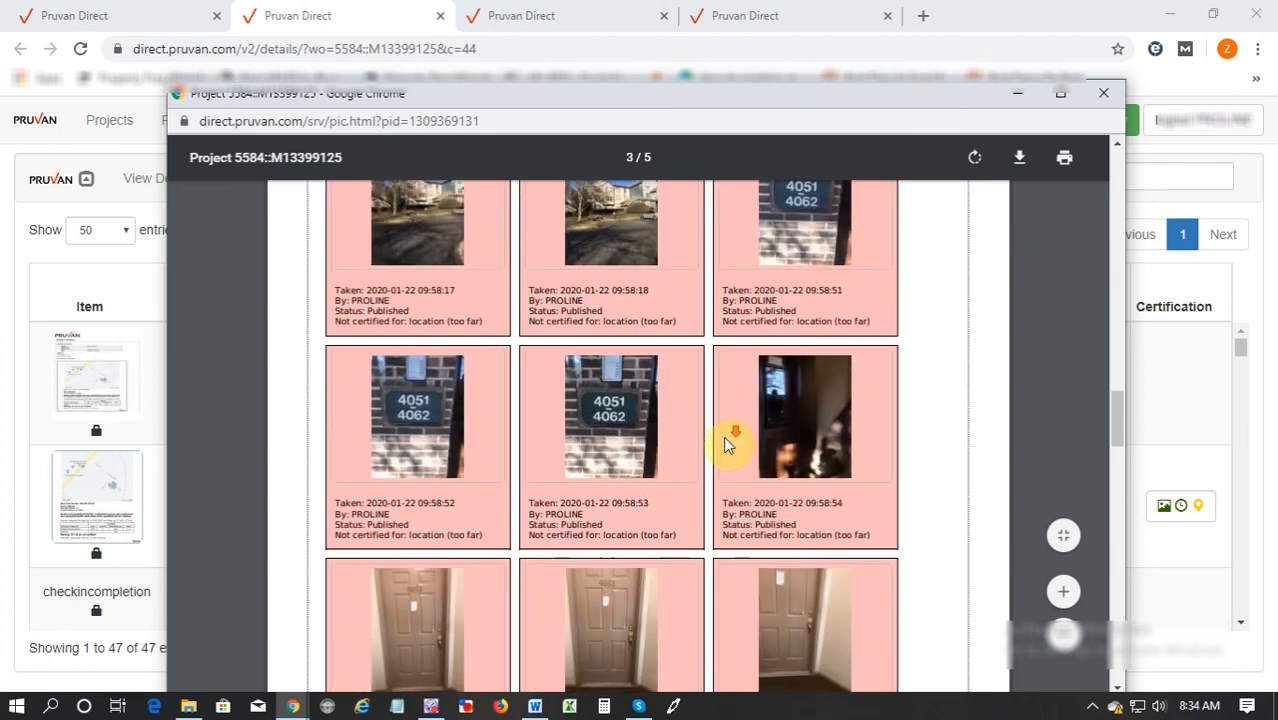
pyautogui.scroll(-3)
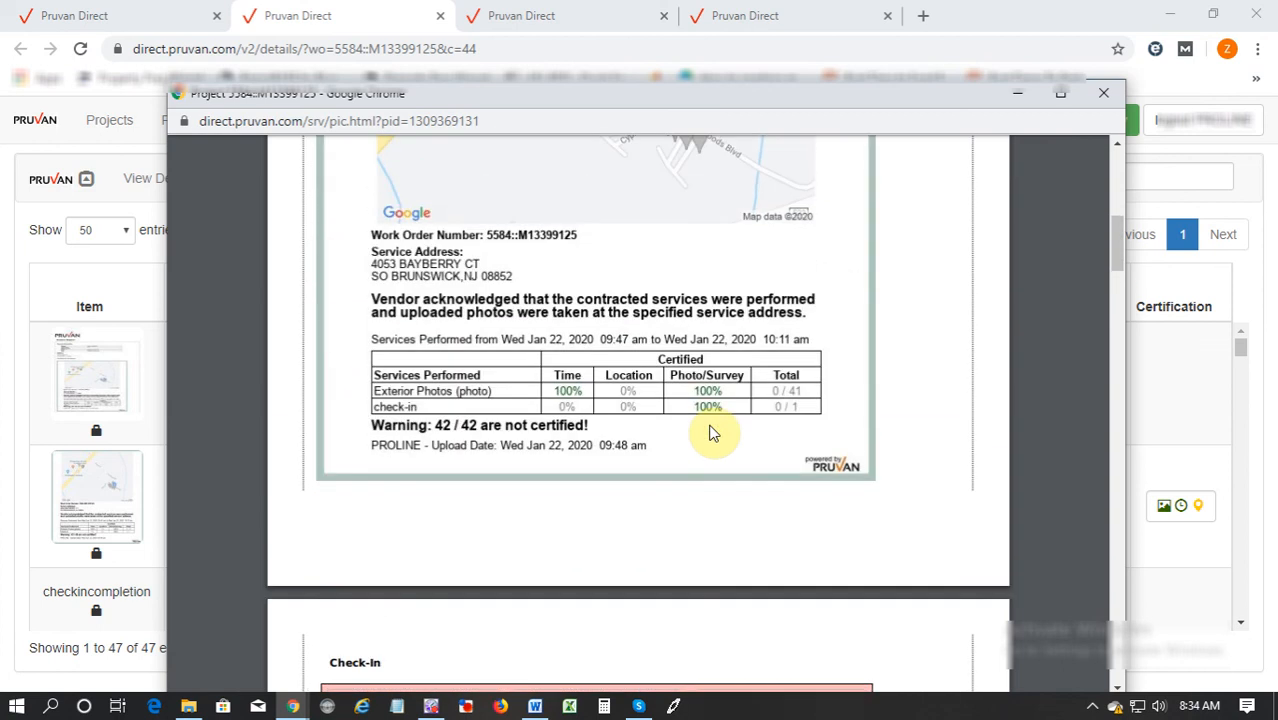
pyautogui.moveTo(700, 430)
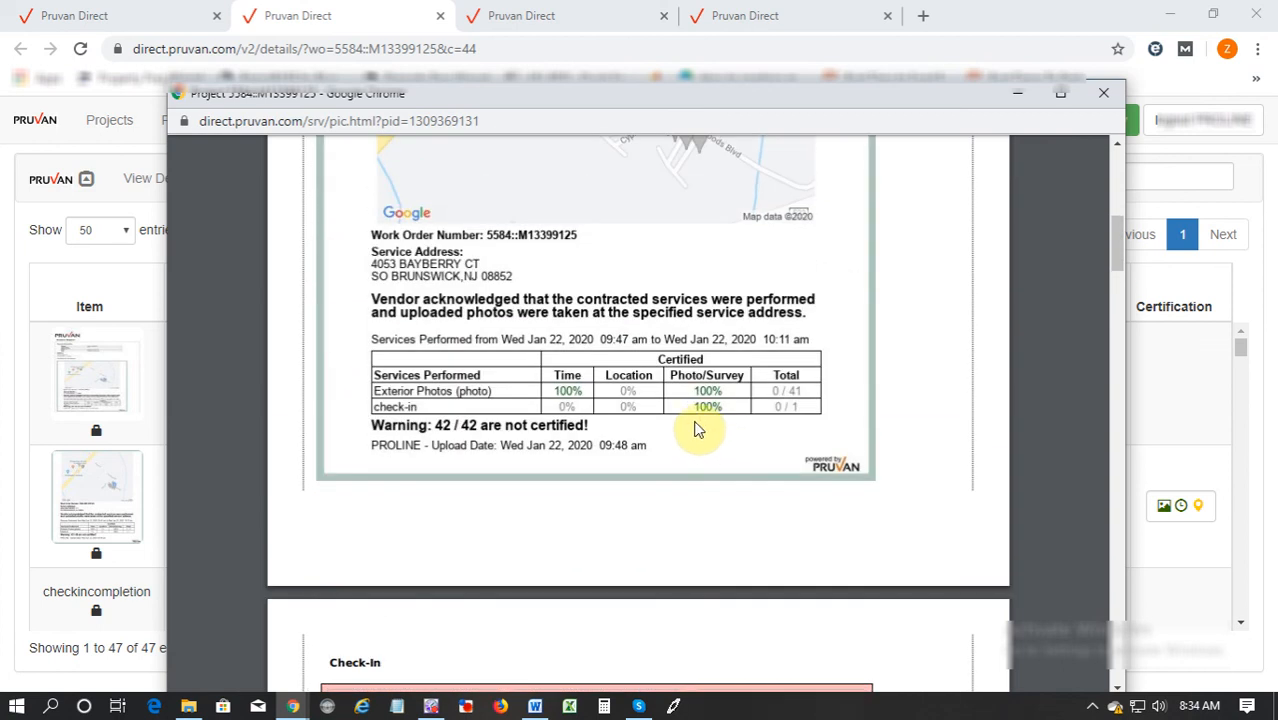
pyautogui.scroll(-3)
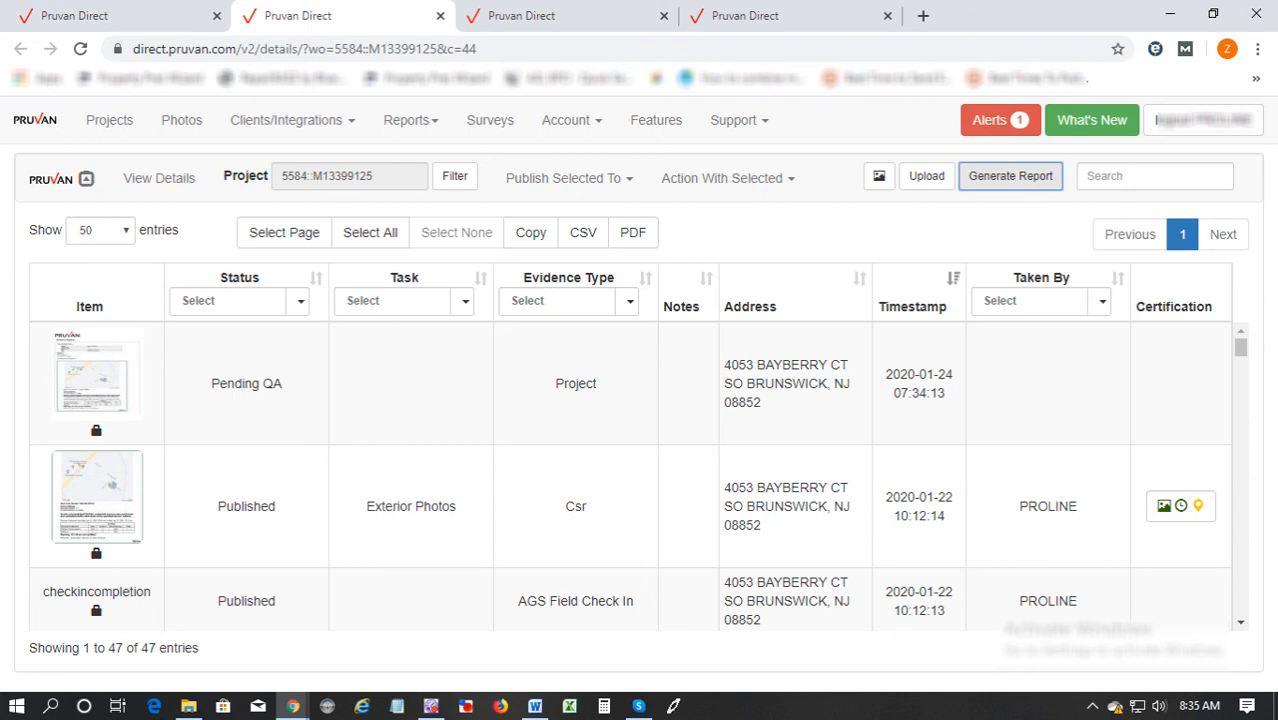
pyautogui.moveTo(784, 620)
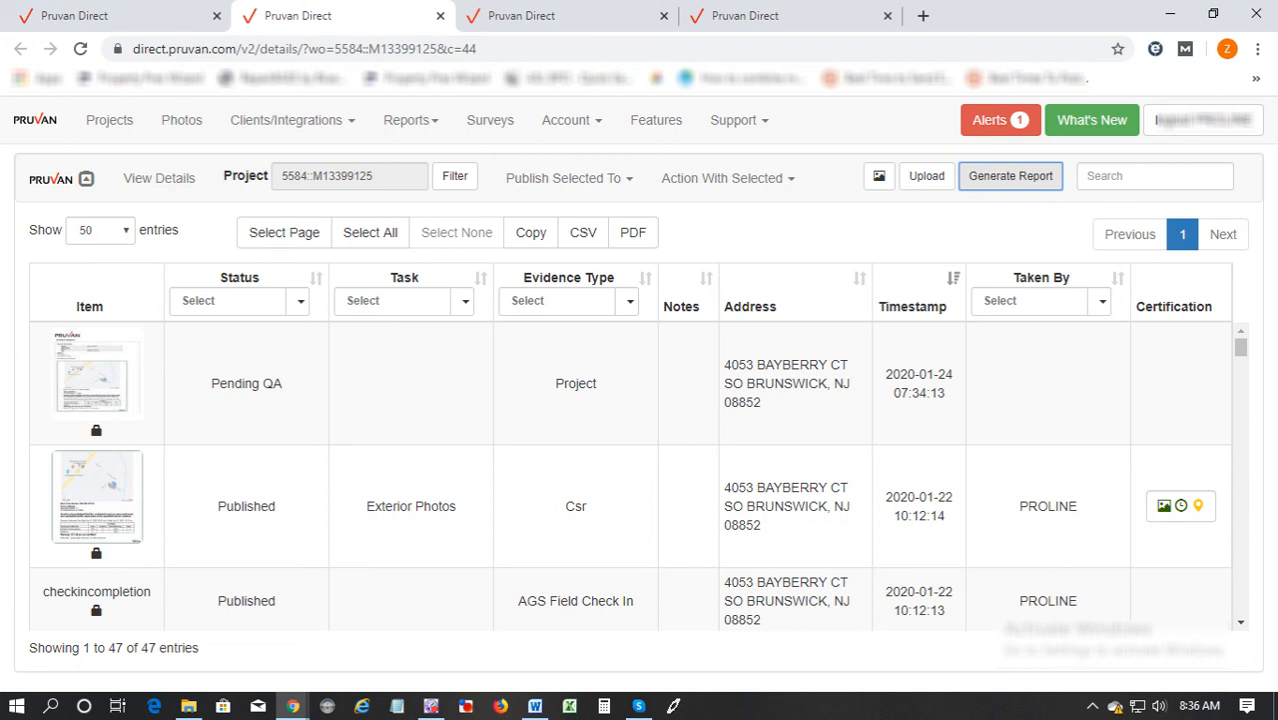
pyautogui.moveTo(516, 684)
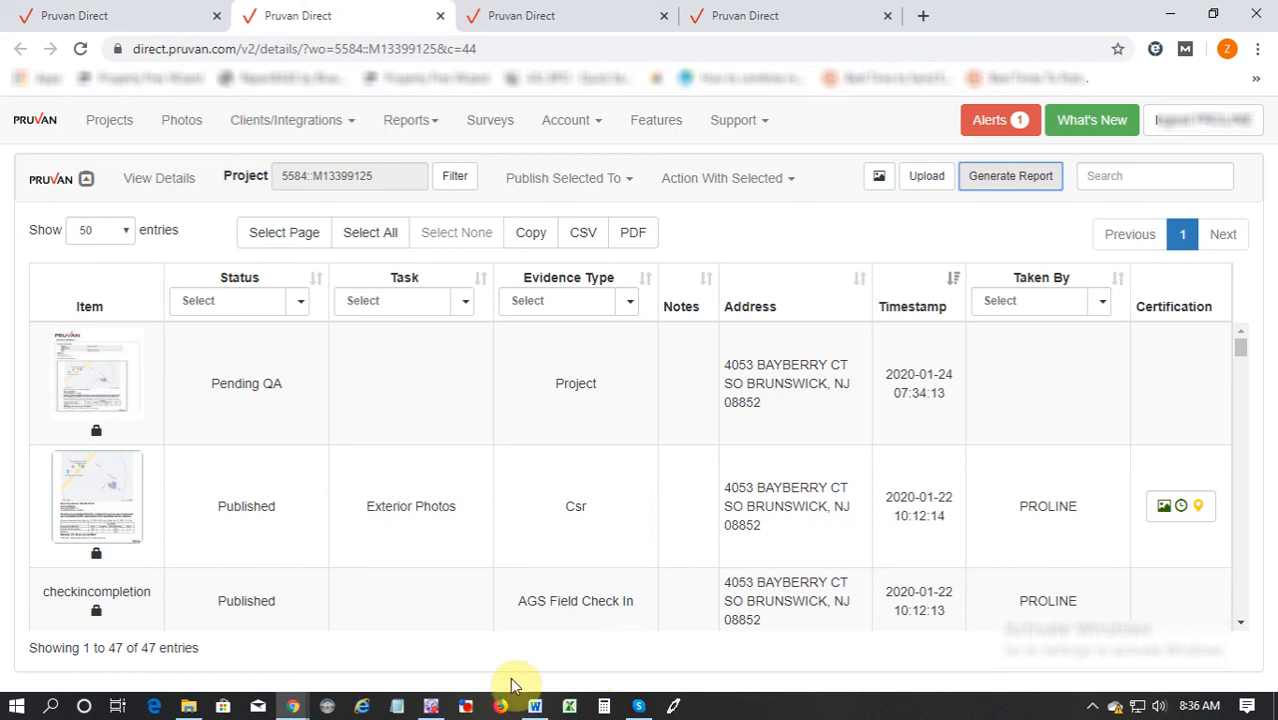